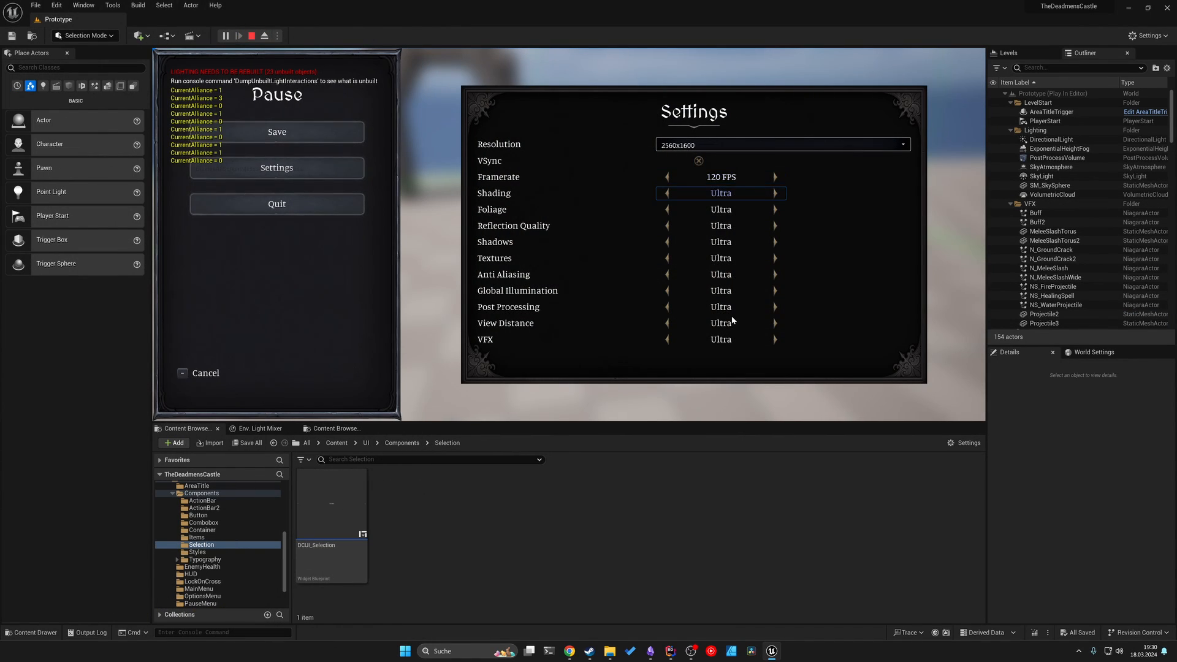
# Step: In play, step the Settings' Shading quality down from Ultra to Medium, then Low
pyautogui.click(666, 193)
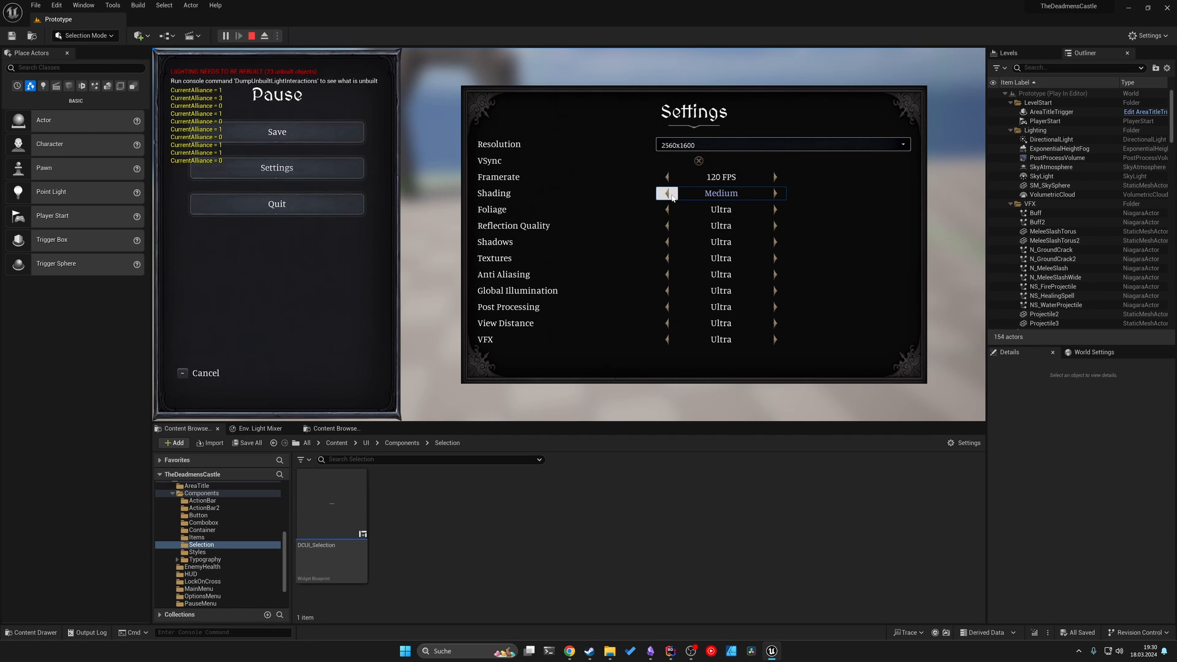
pyautogui.click(666, 210)
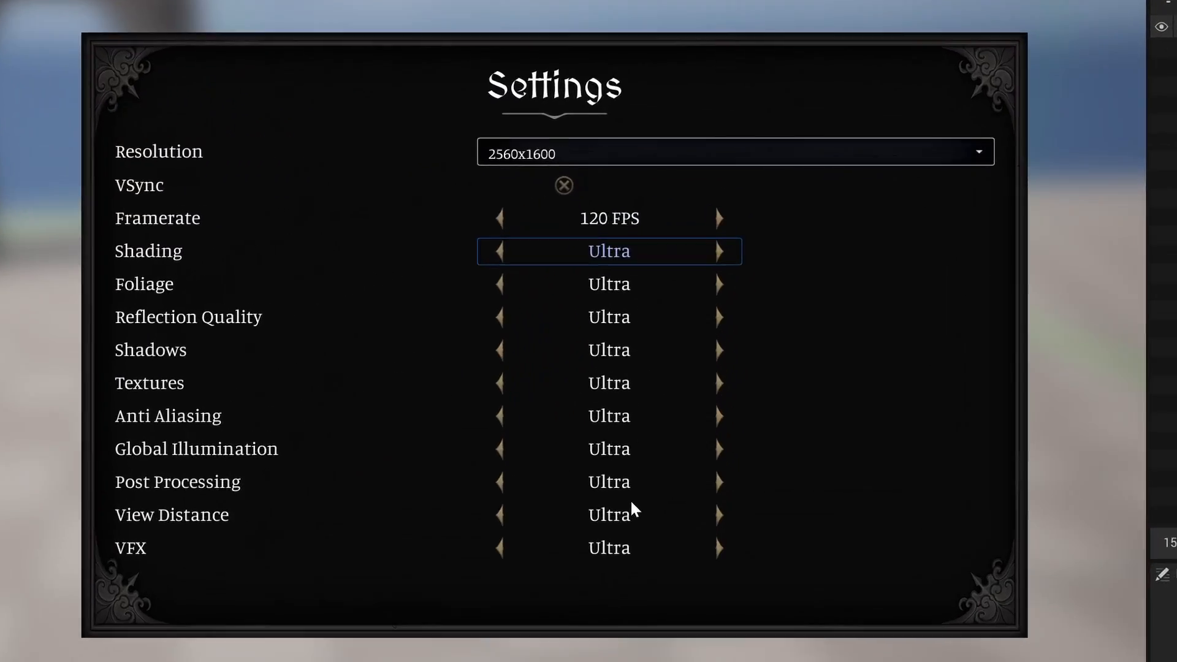
pyautogui.click(499, 251)
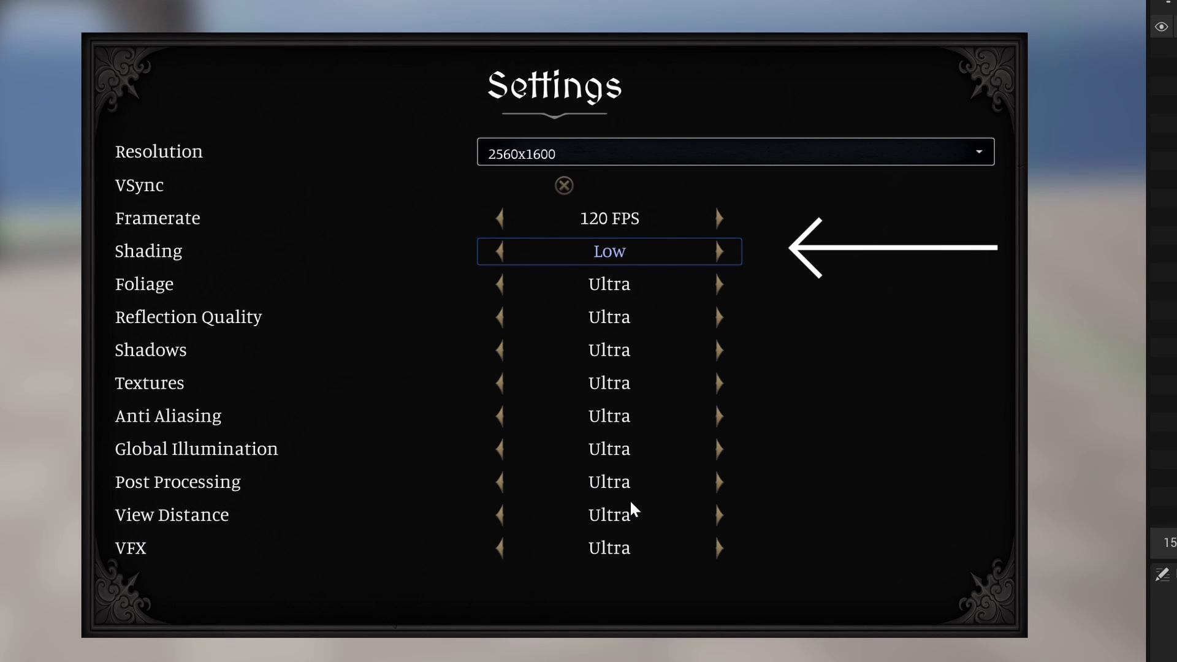
pyautogui.click(498, 251)
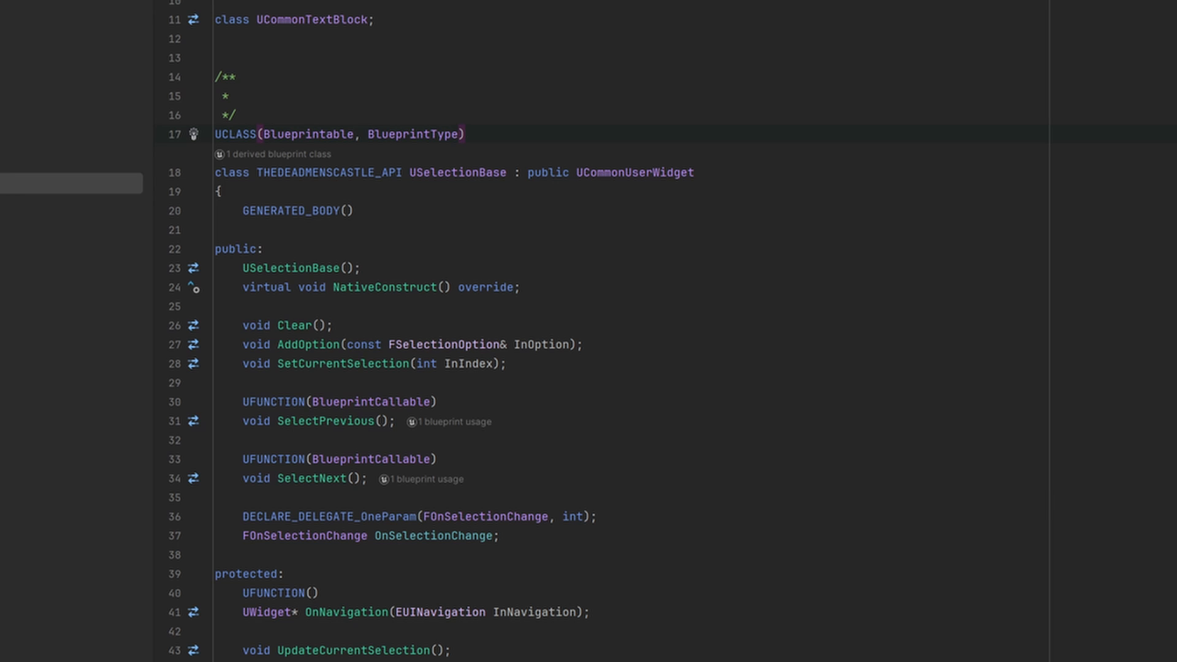
pyautogui.click(300, 268)
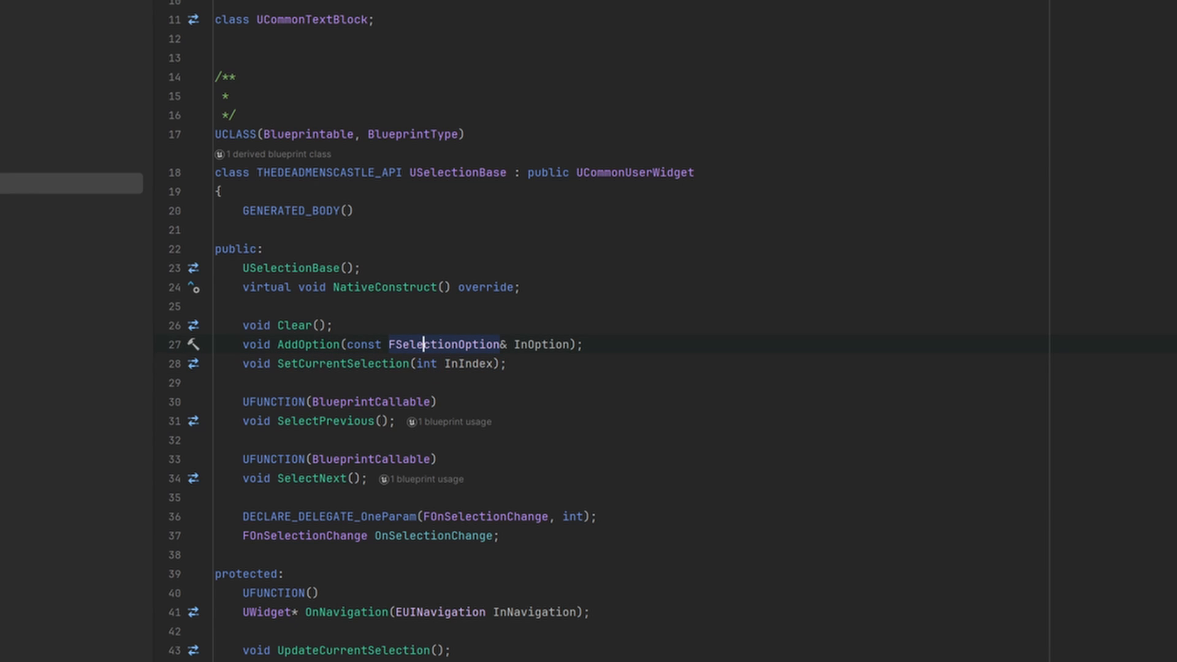
pyautogui.moveTo(442, 345)
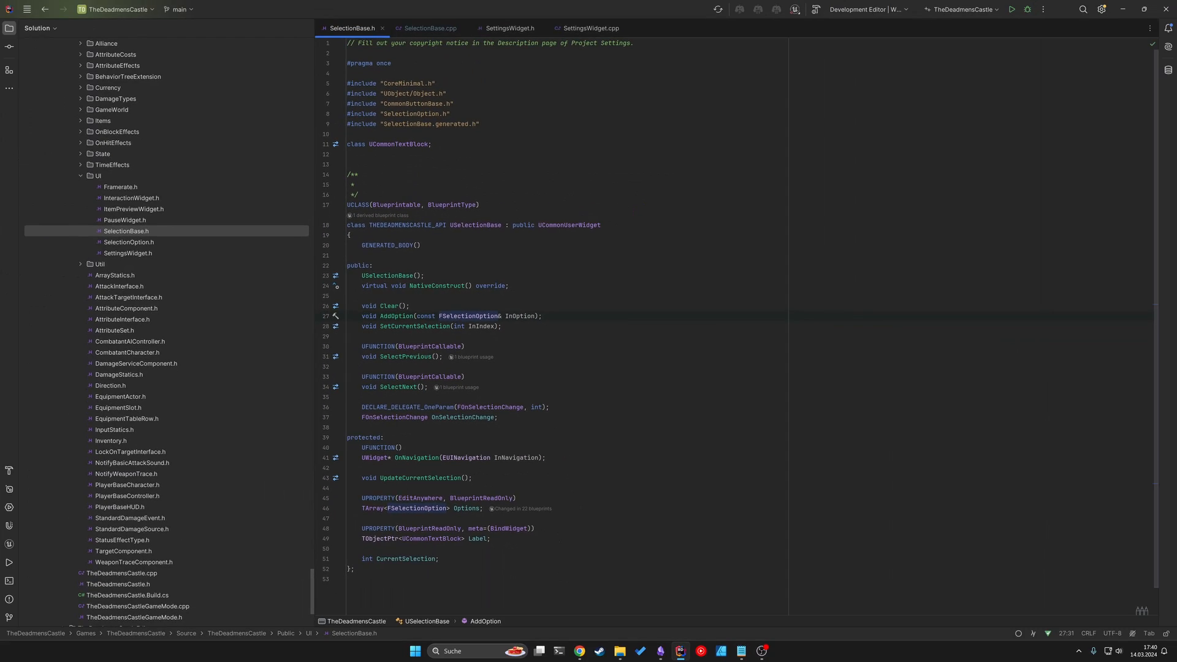
# Step: Review the FSelectionOption struct's Label property in SelectionOption.h, then return to SelectionBase.h
pyautogui.click(129, 242)
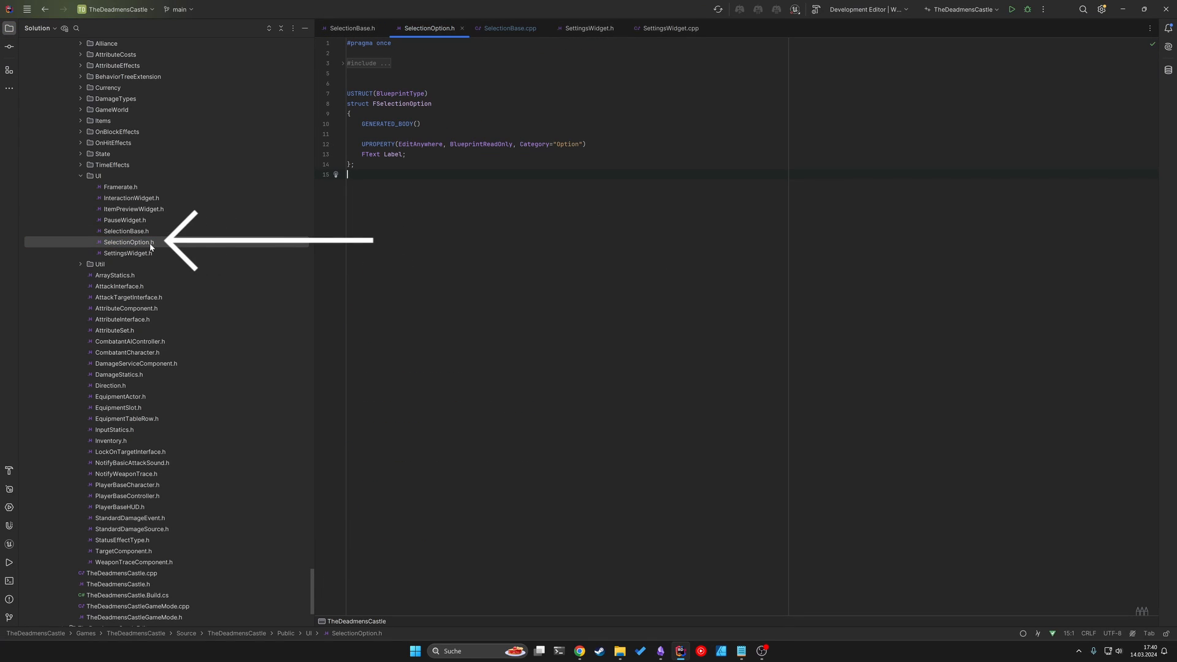
pyautogui.click(128, 242)
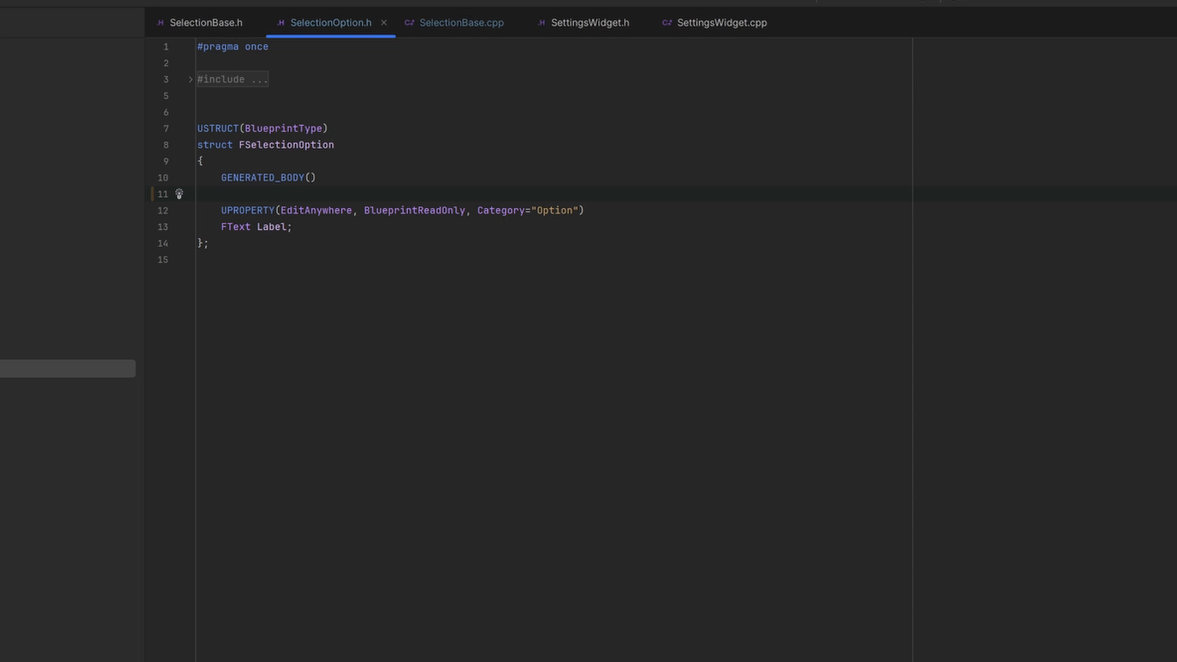
pyautogui.doubleClick(271, 227)
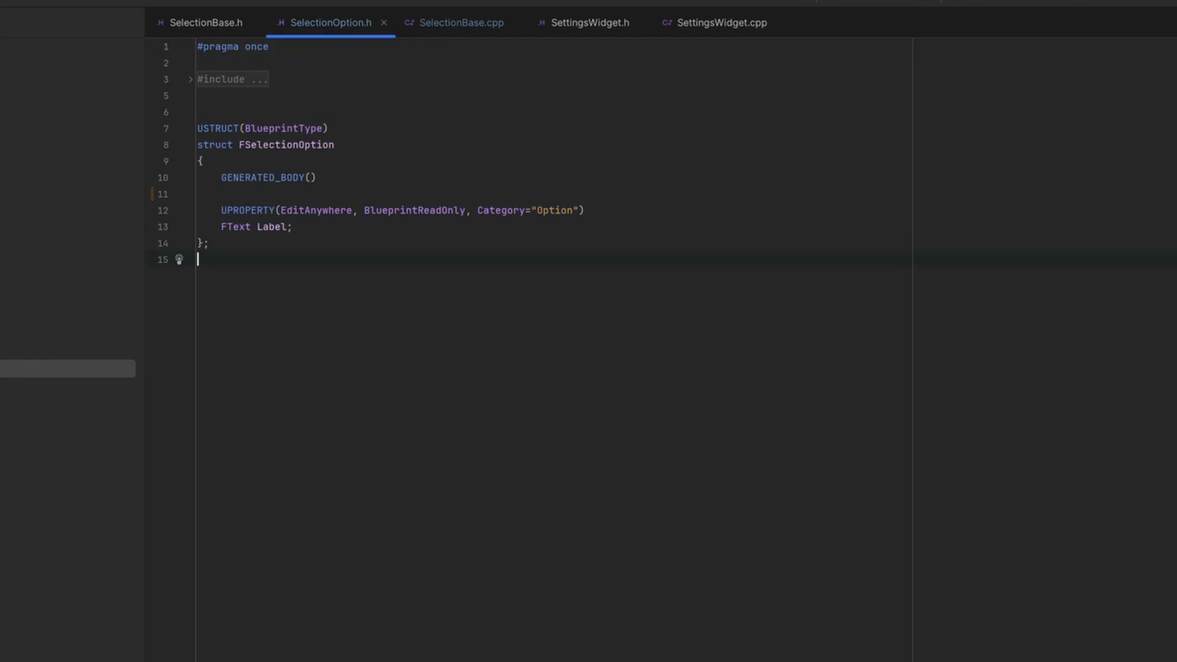
pyautogui.click(206, 23)
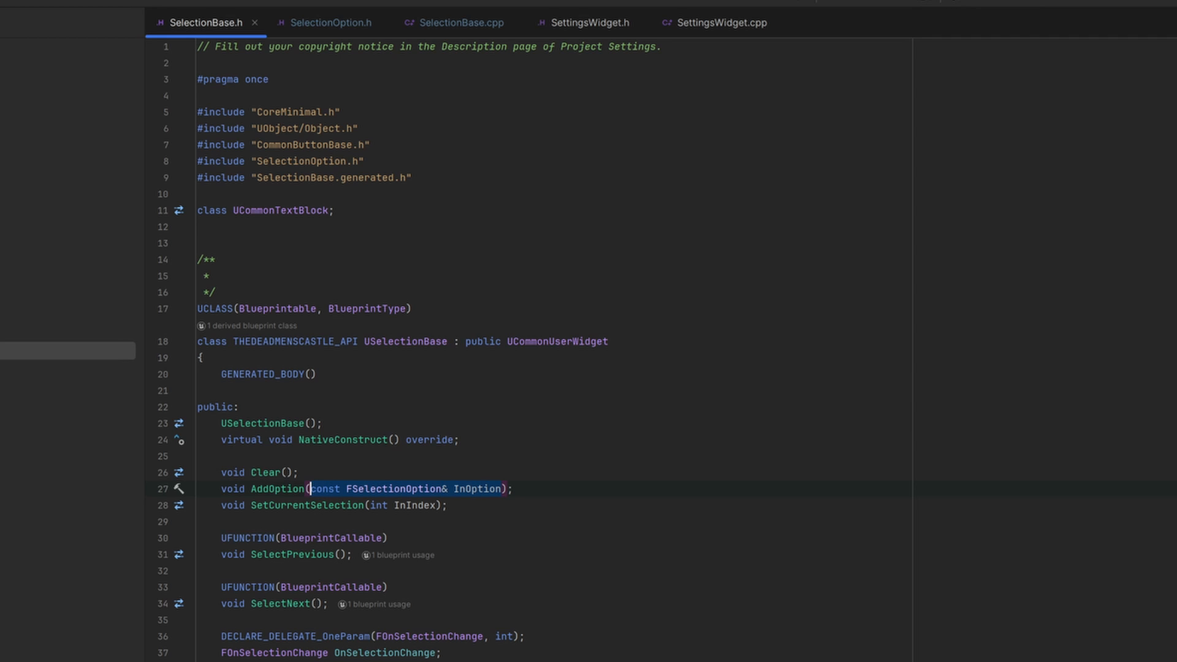
pyautogui.scroll(-3)
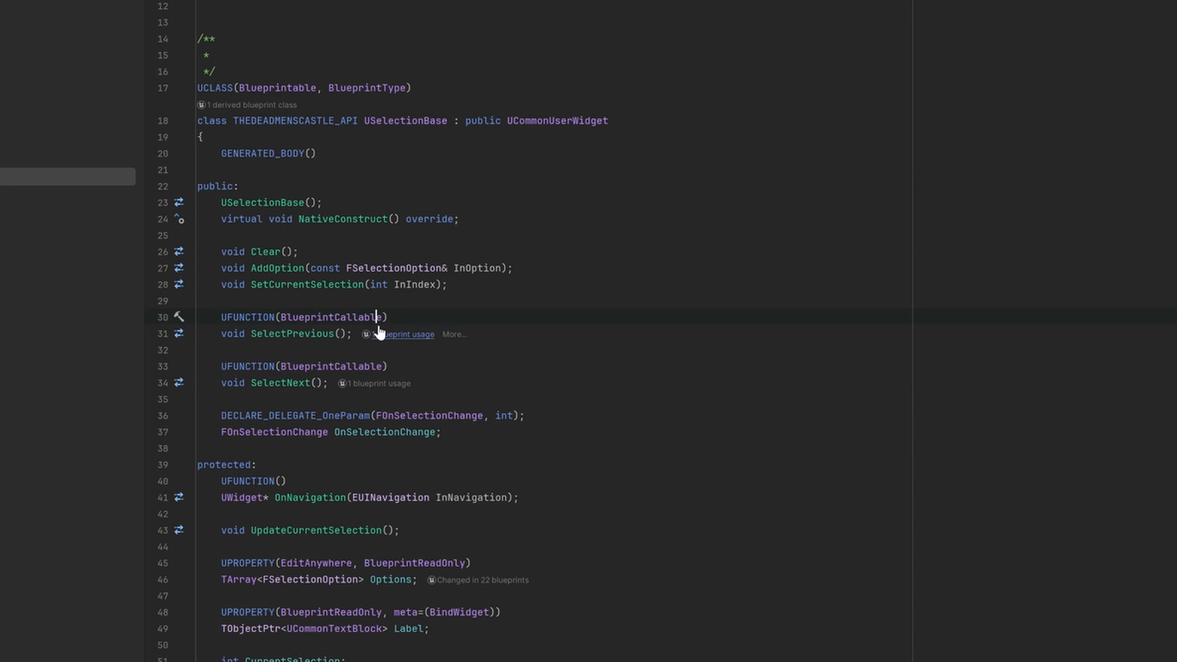
pyautogui.doubleClick(323, 317)
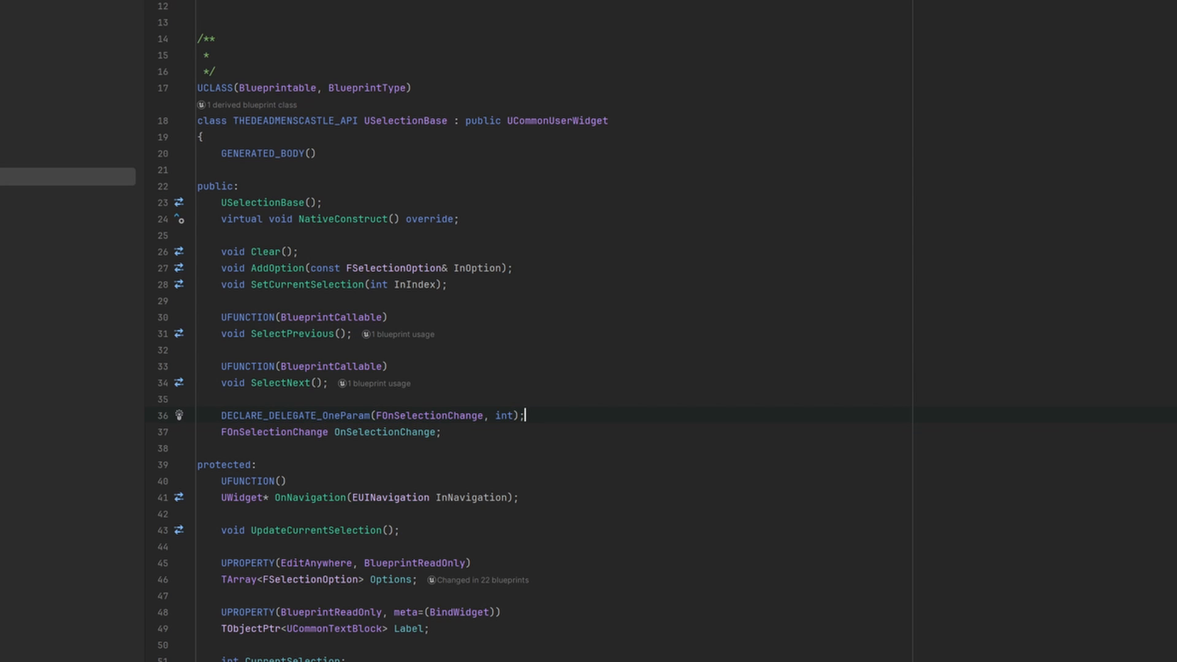
pyautogui.doubleClick(503, 415)
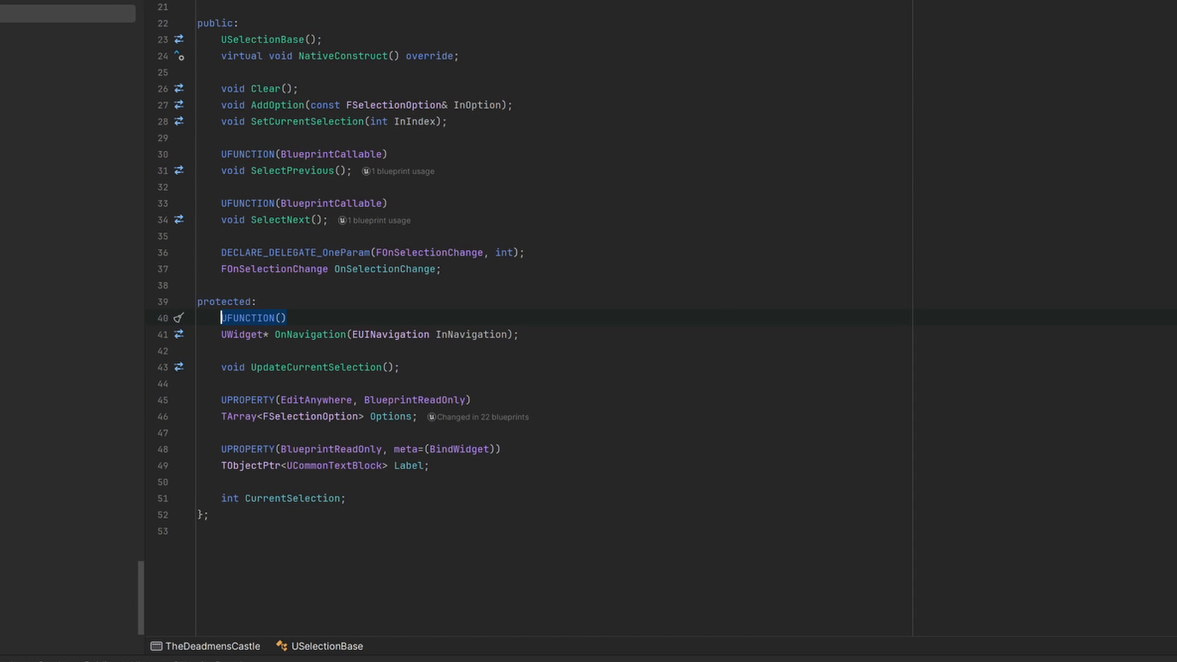
pyautogui.click(287, 219)
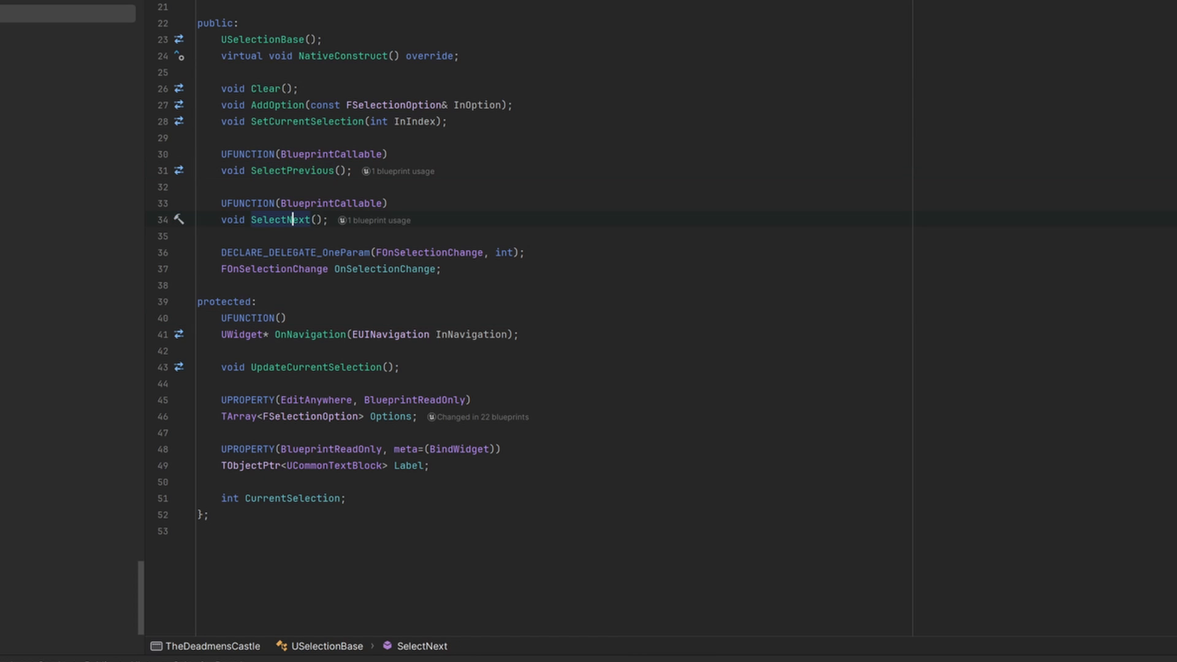
pyautogui.doubleClick(391, 334)
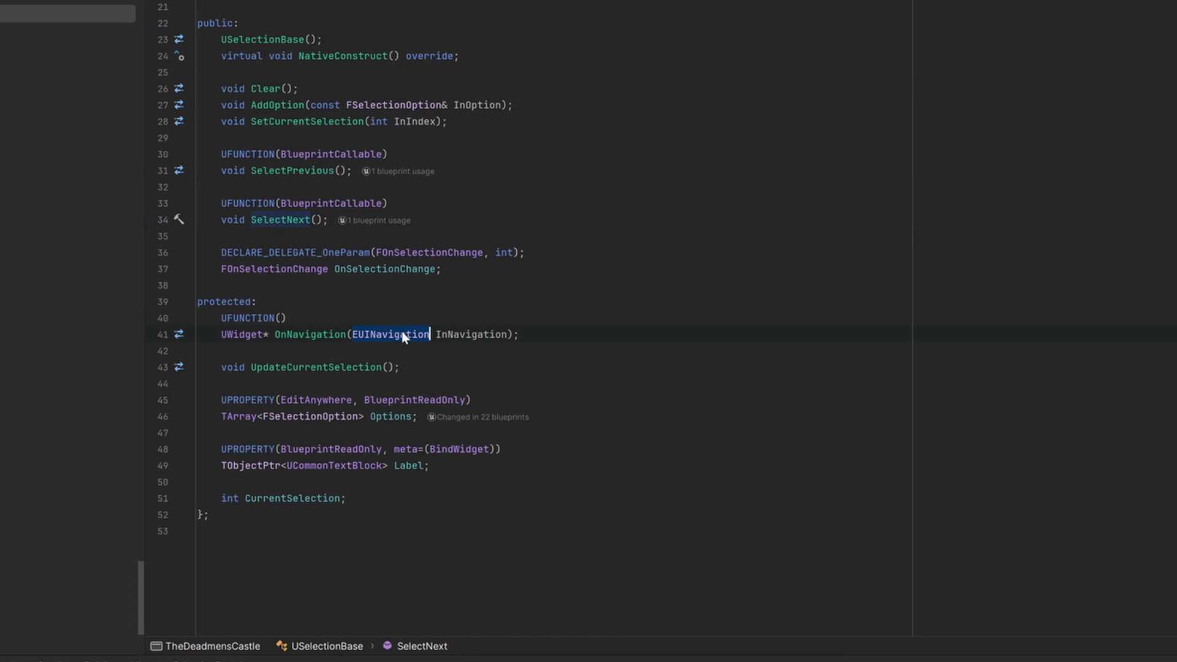
pyautogui.moveTo(406, 334)
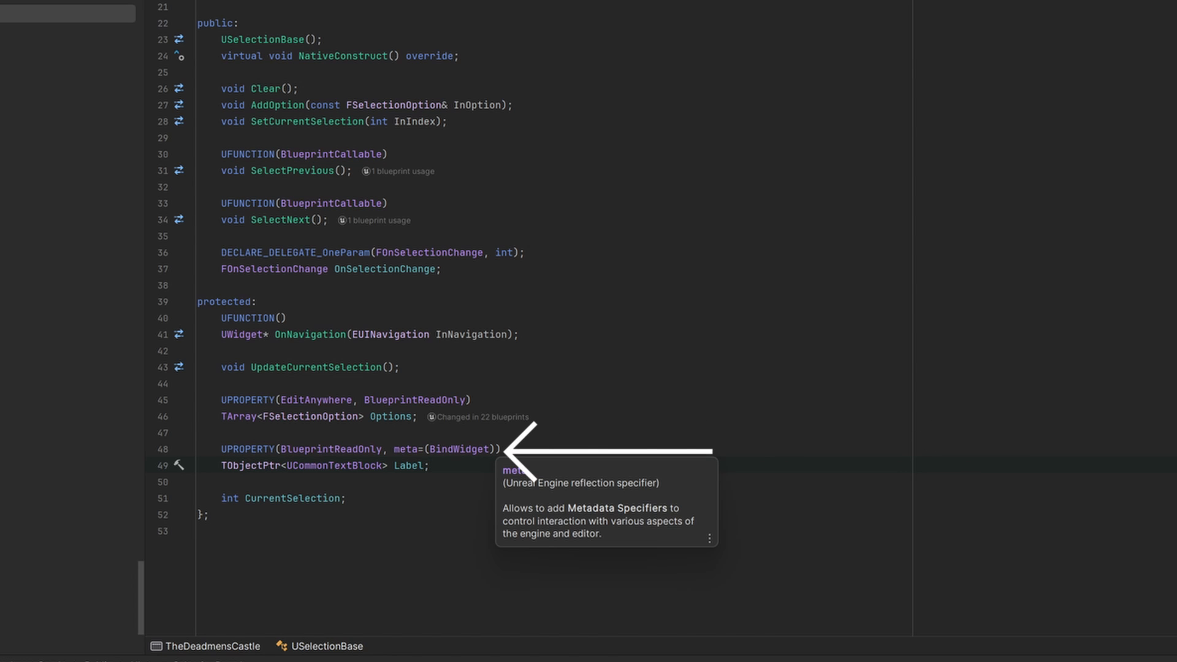
pyautogui.doubleClick(456, 449)
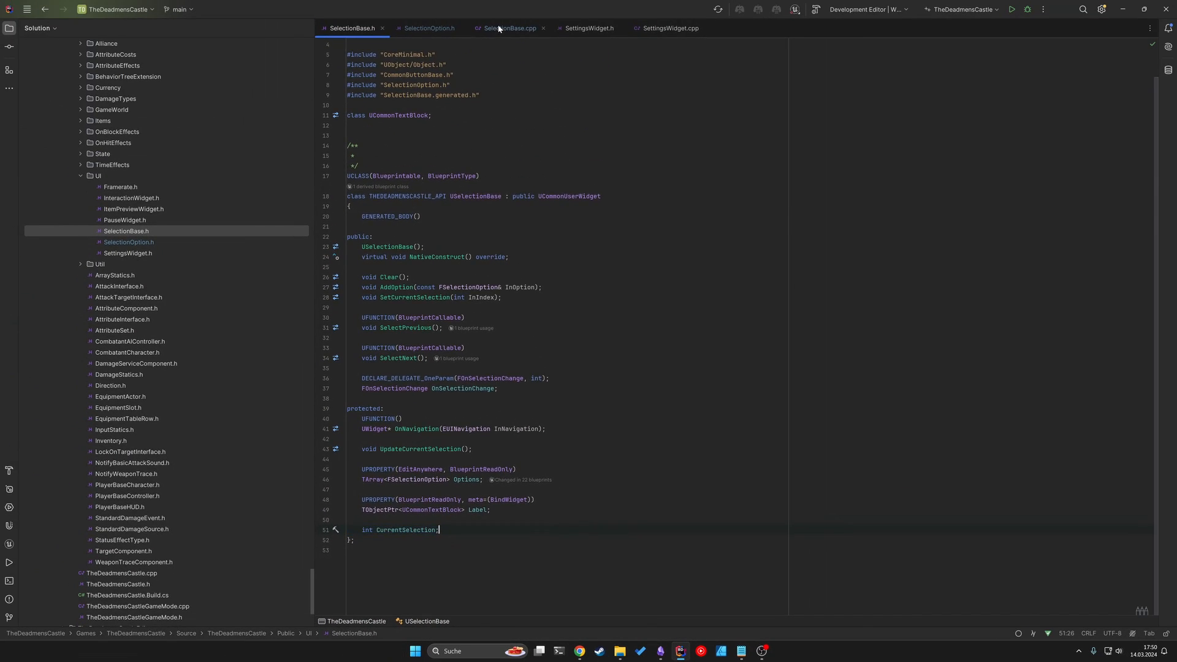
# Step: Inspect the USelectionBase constructor and its SetVisibilityInternal Visible call in SelectionBase.cpp
pyautogui.click(509, 28)
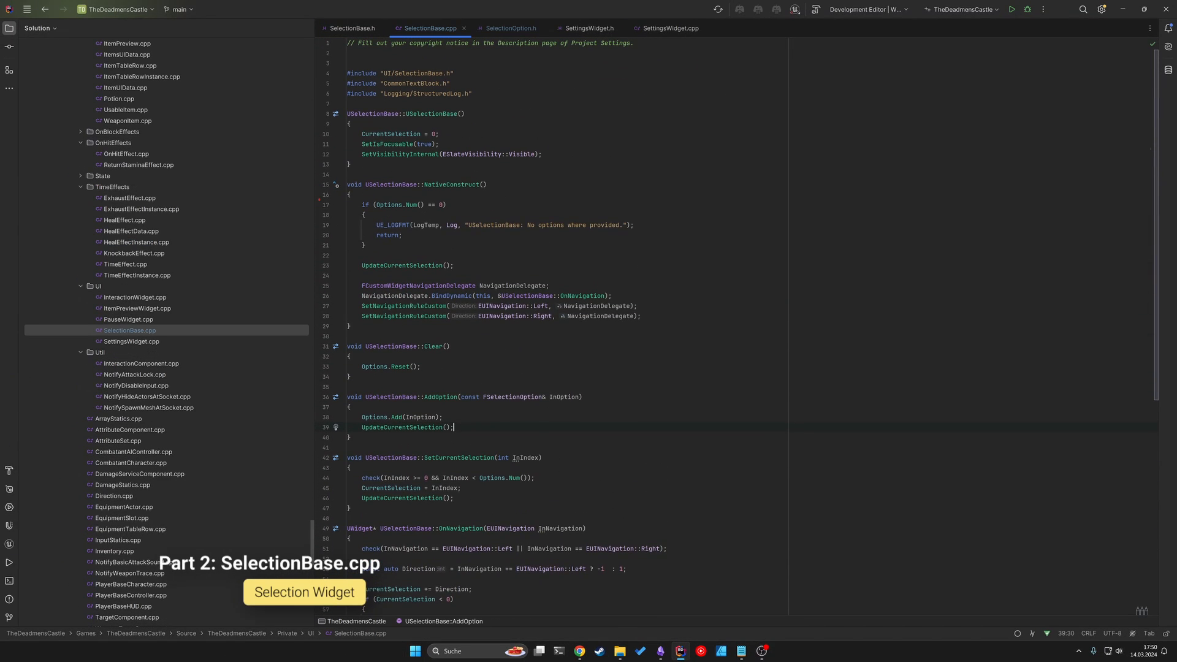
pyautogui.click(327, 113)
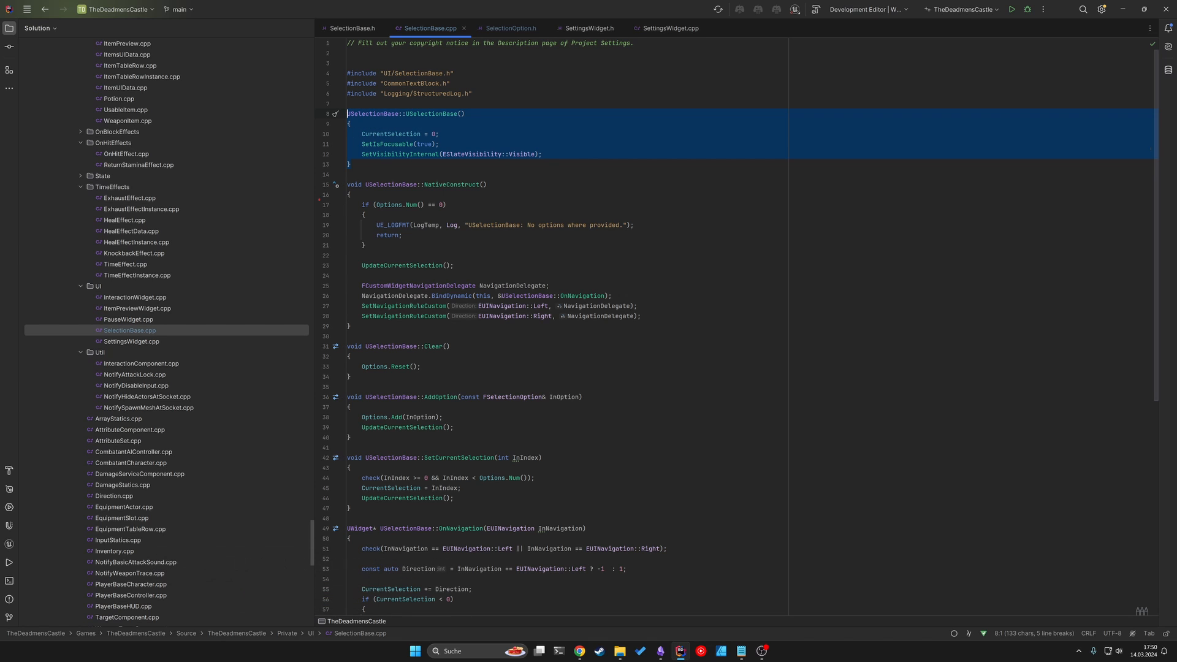
pyautogui.click(348, 163)
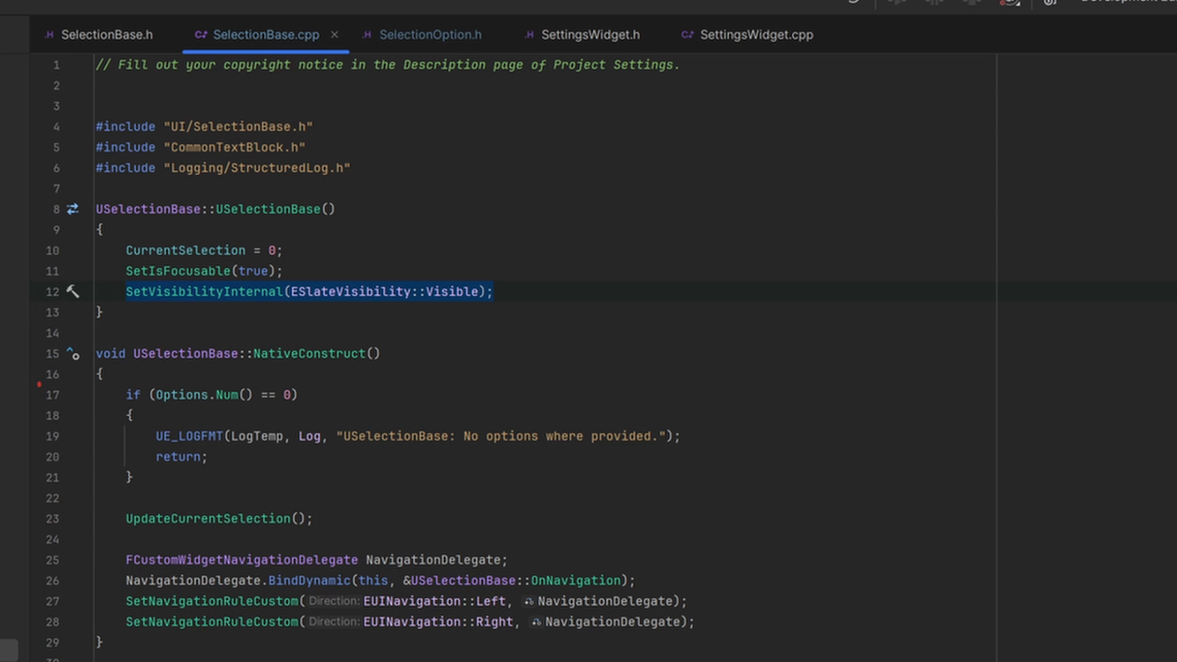
pyautogui.moveTo(217, 307)
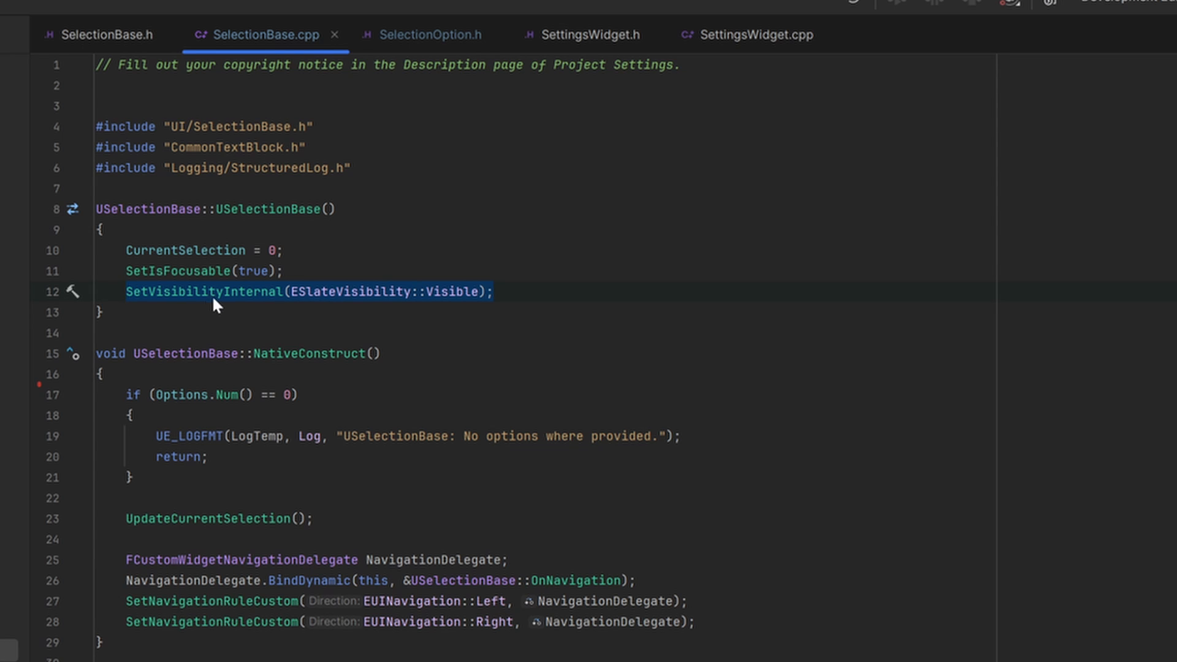
pyautogui.click(492, 291)
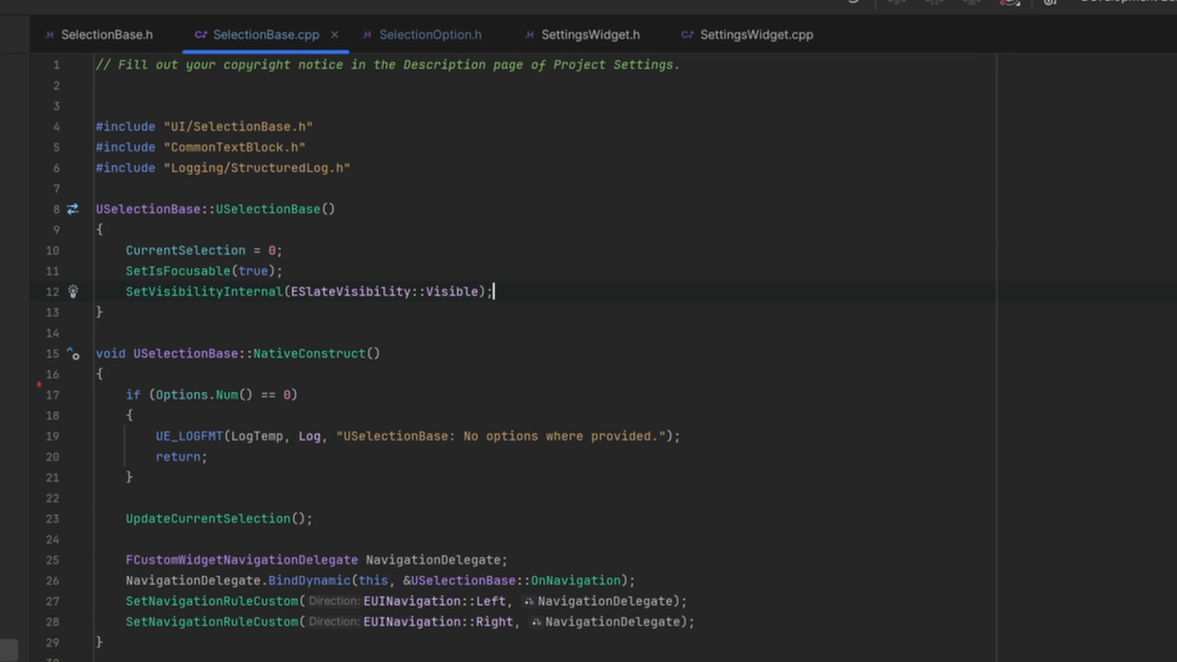
pyautogui.write('SetVisibility(')
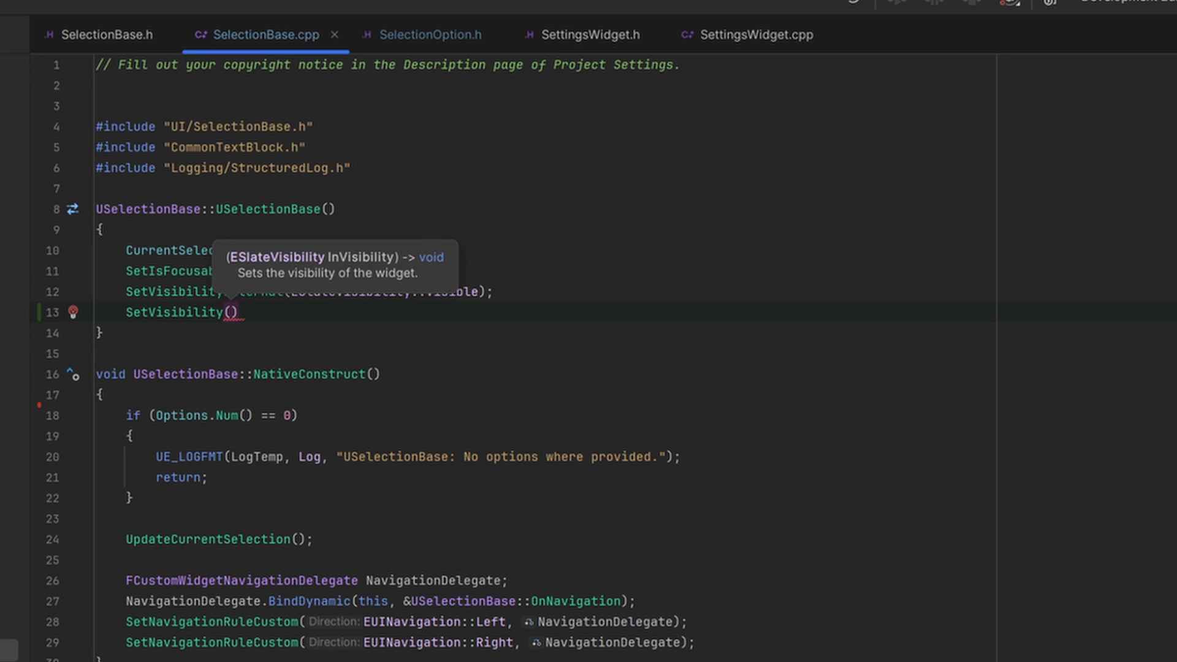
pyautogui.write('ESlateVisibility::Visible')
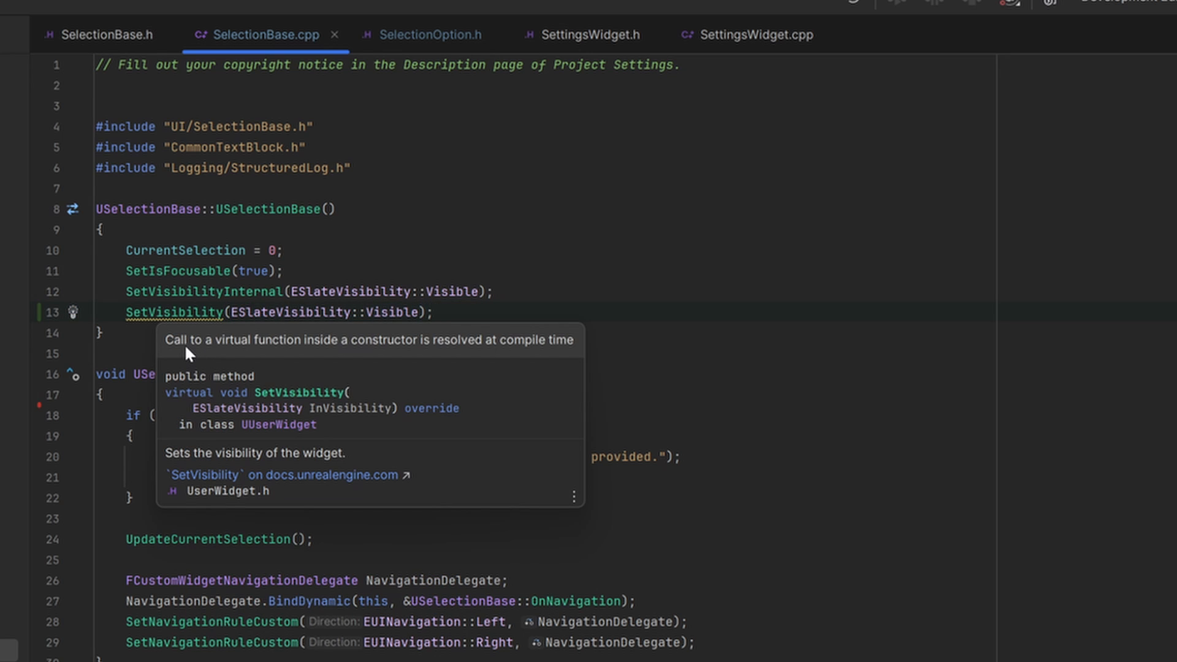
pyautogui.moveTo(319, 359)
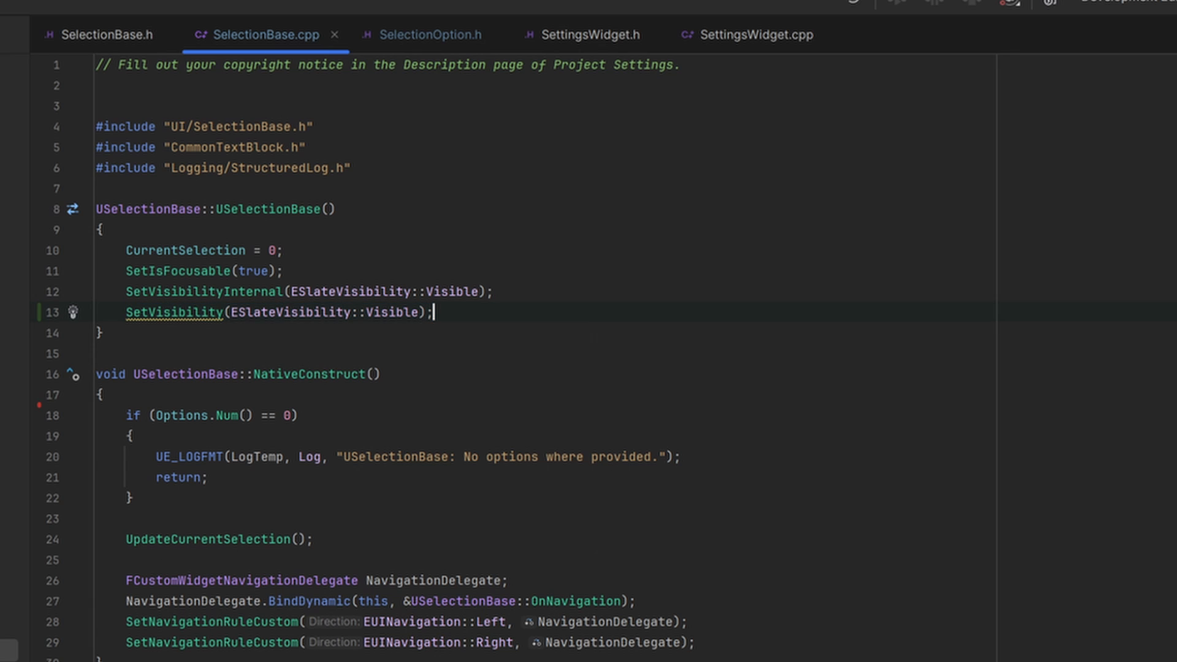
pyautogui.write('Visibility = ES')
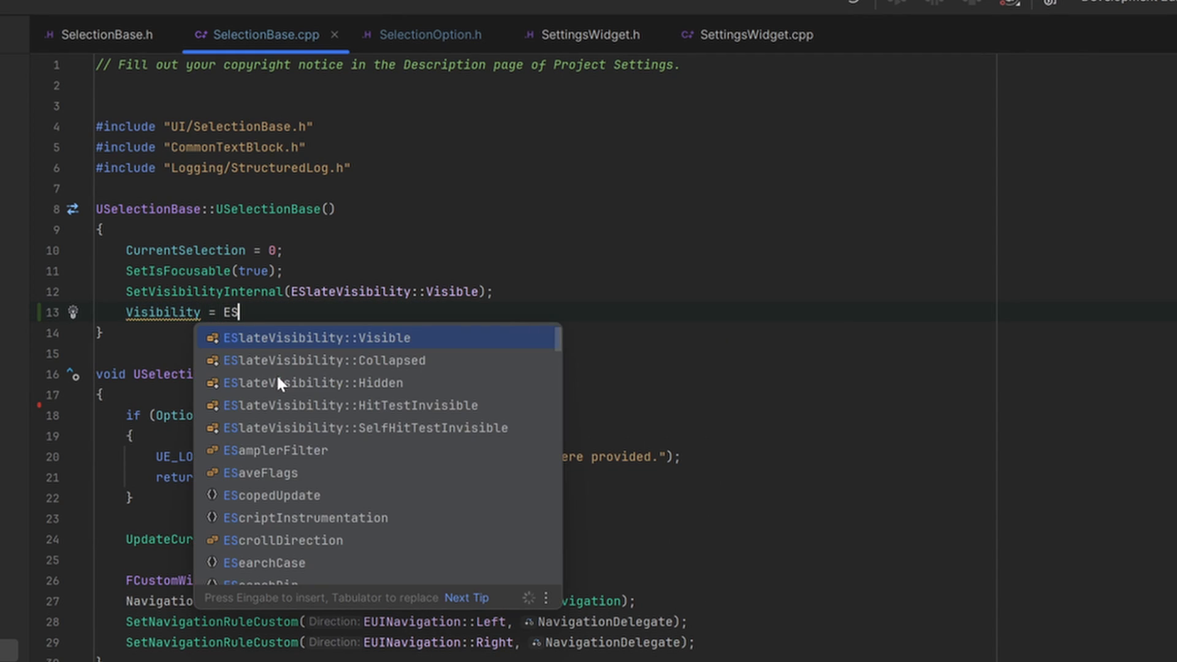
pyautogui.press('Enter')
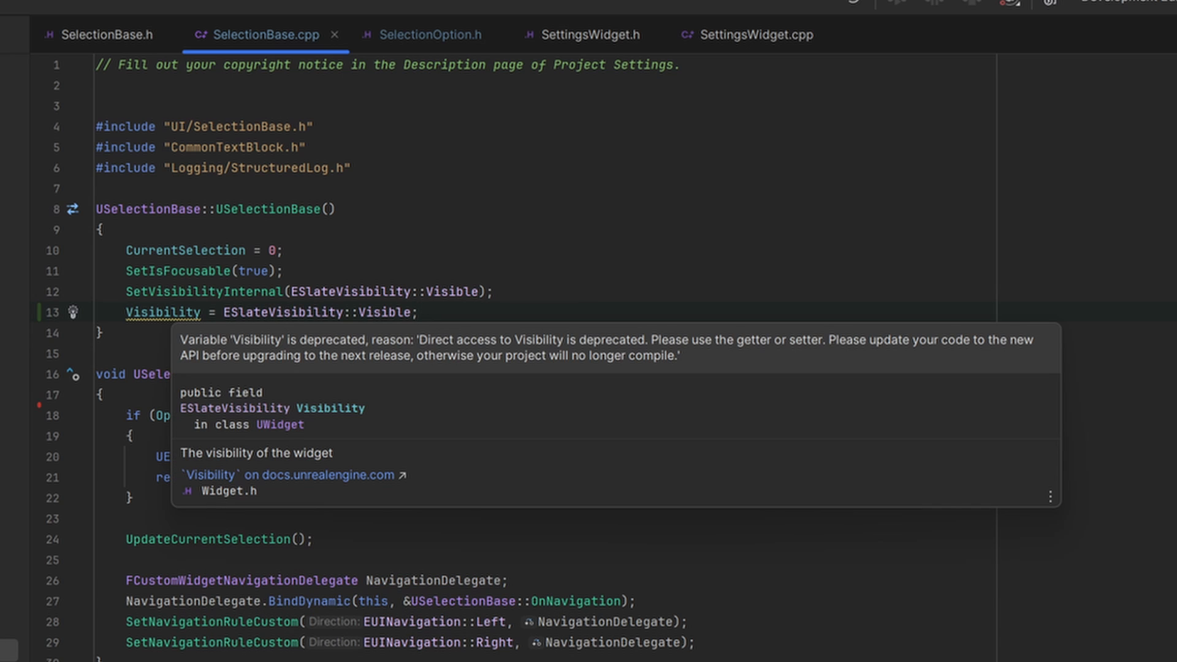
pyautogui.moveTo(360, 358)
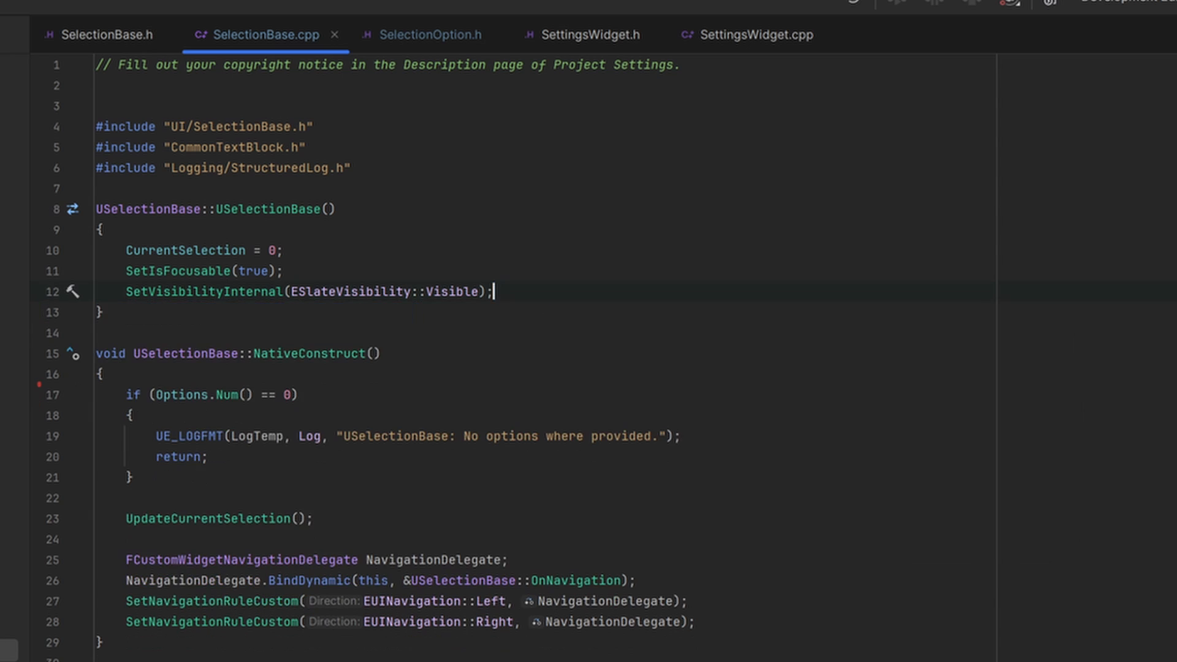
pyautogui.scroll(-3)
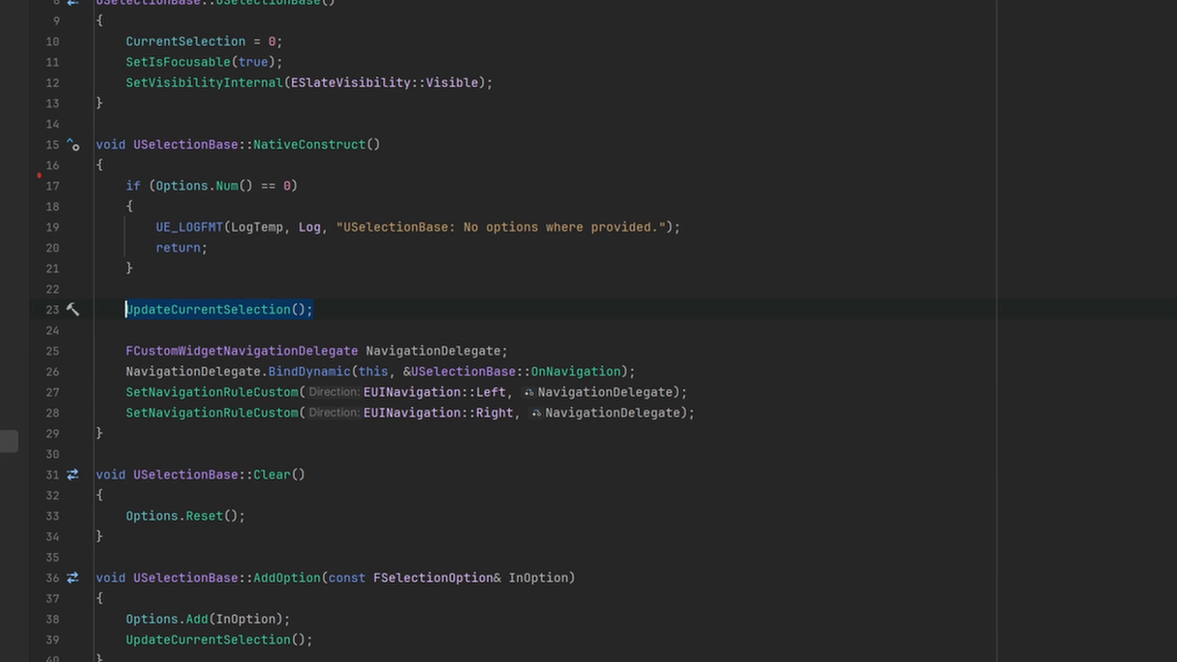
pyautogui.scroll(-3)
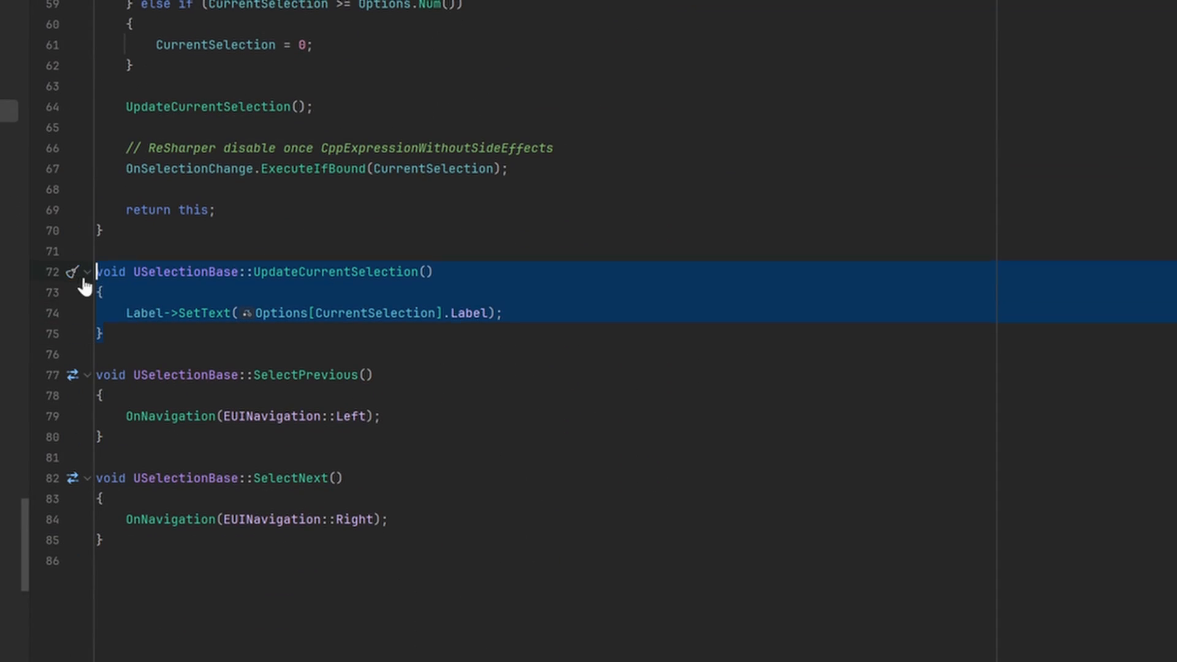
pyautogui.click(190, 313)
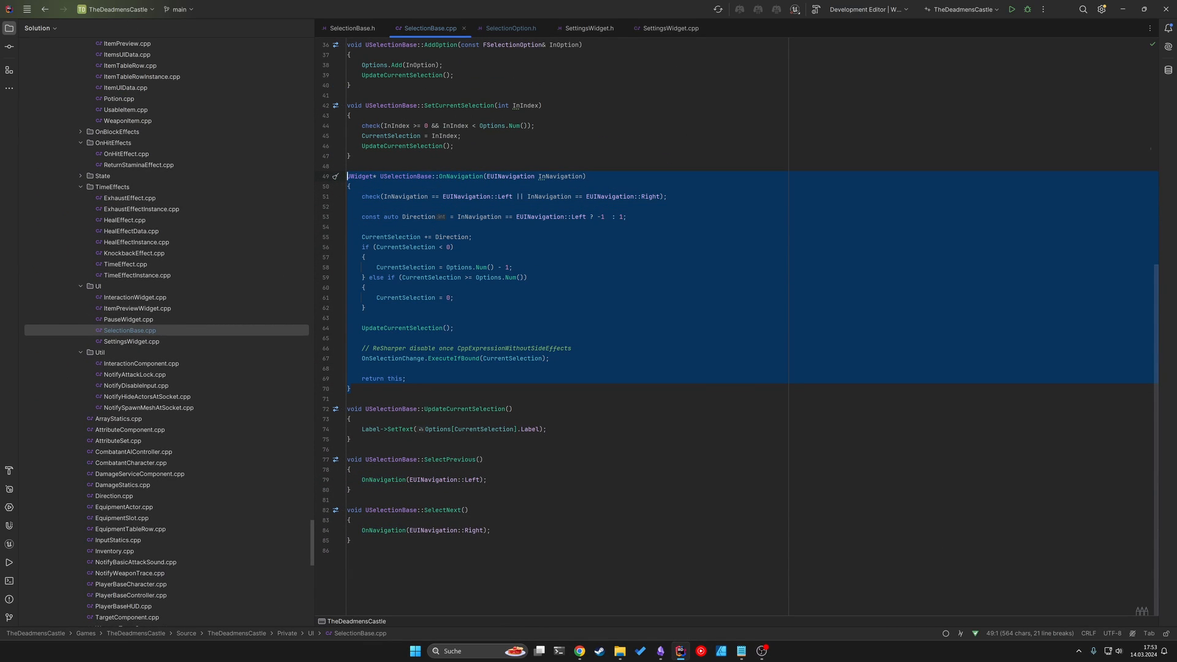
pyautogui.click(440, 480)
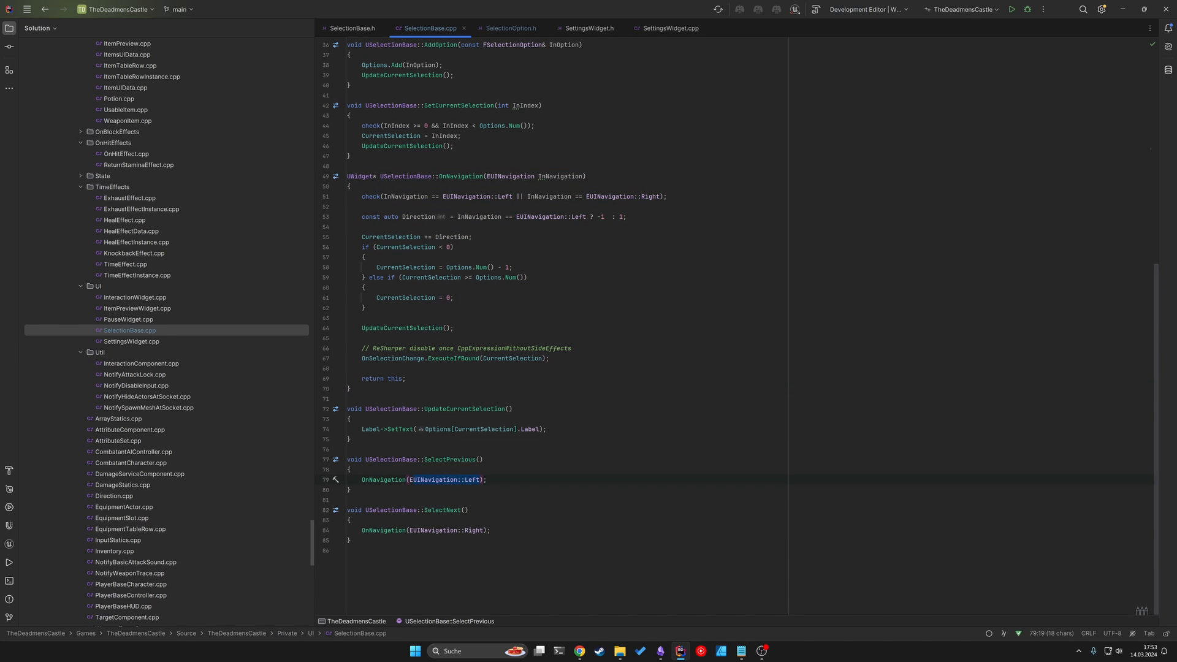
pyautogui.click(457, 530)
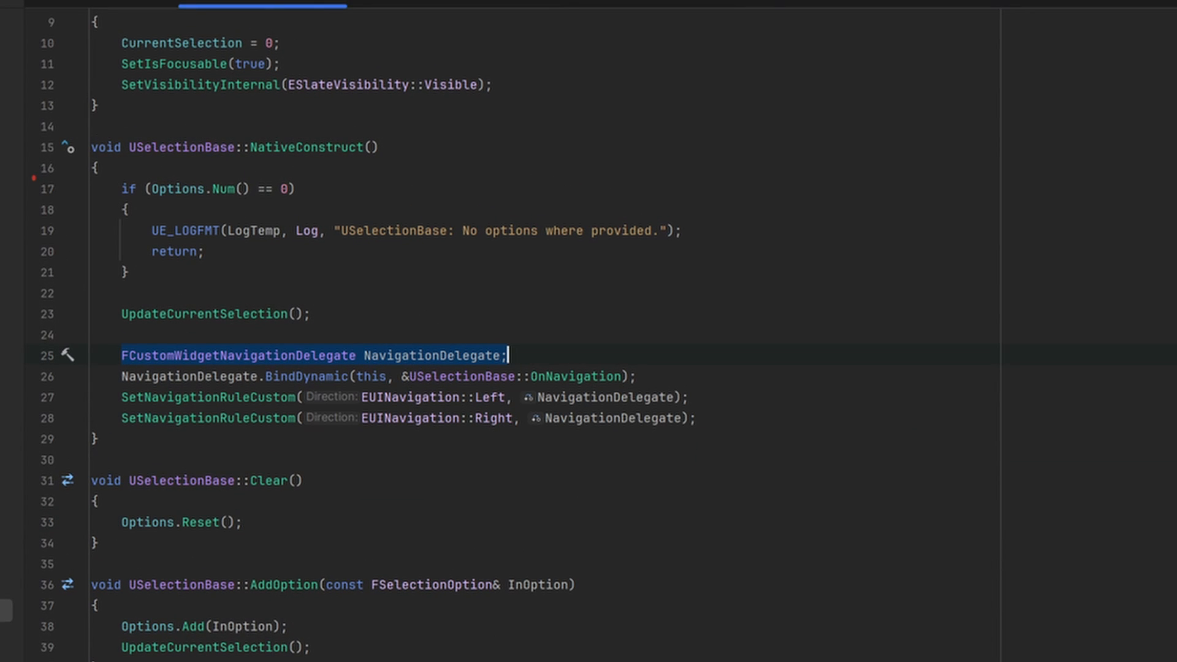
pyautogui.press('Down')
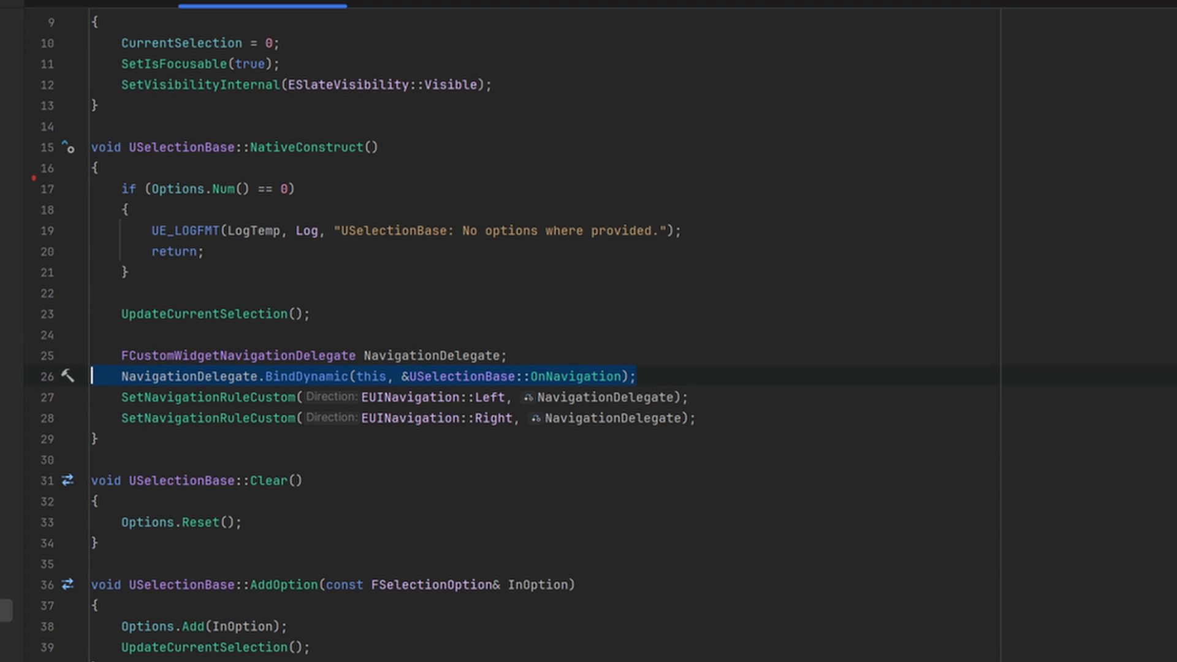
pyautogui.moveTo(616, 390)
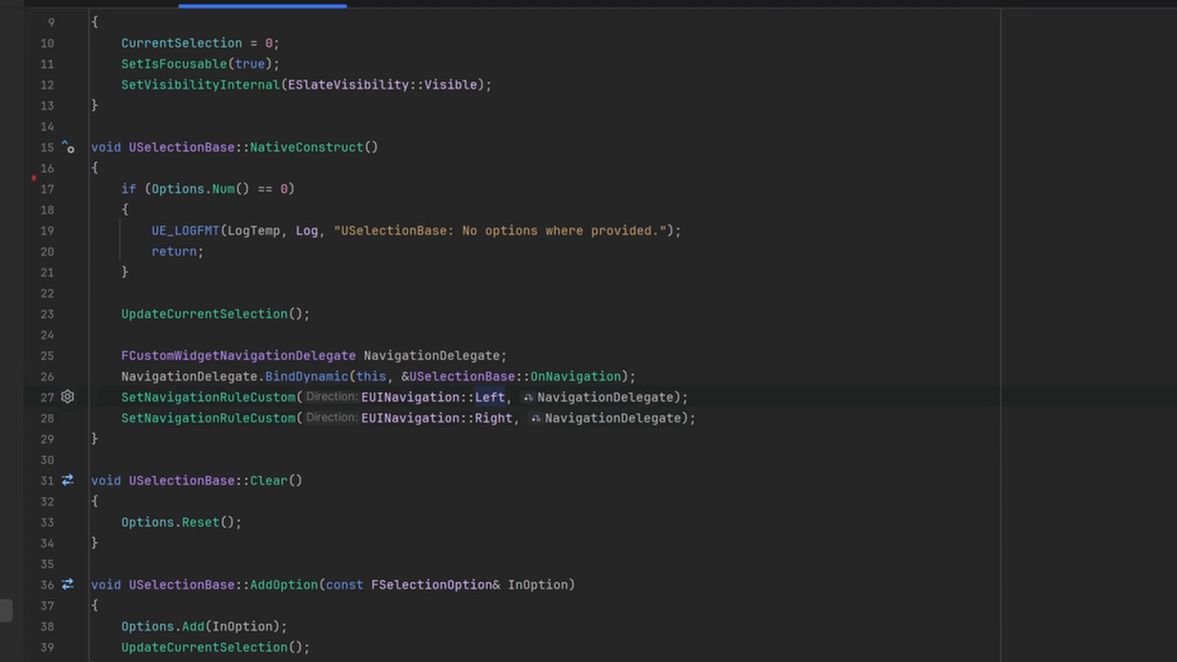
pyautogui.click(488, 418)
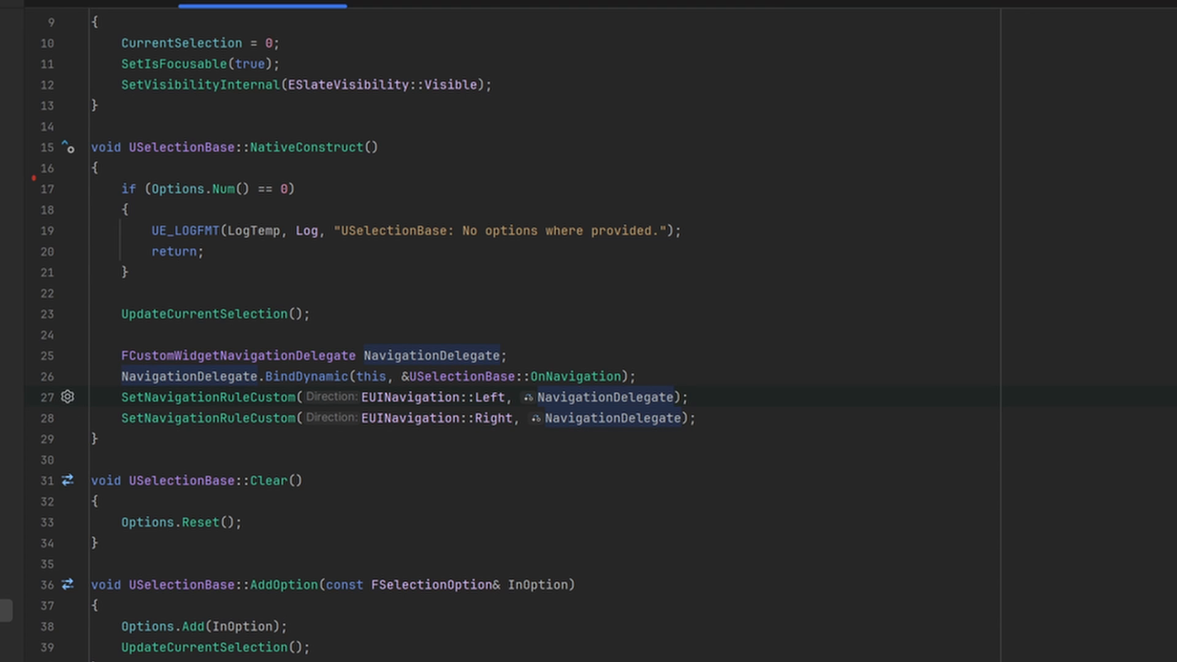
pyautogui.click(451, 397)
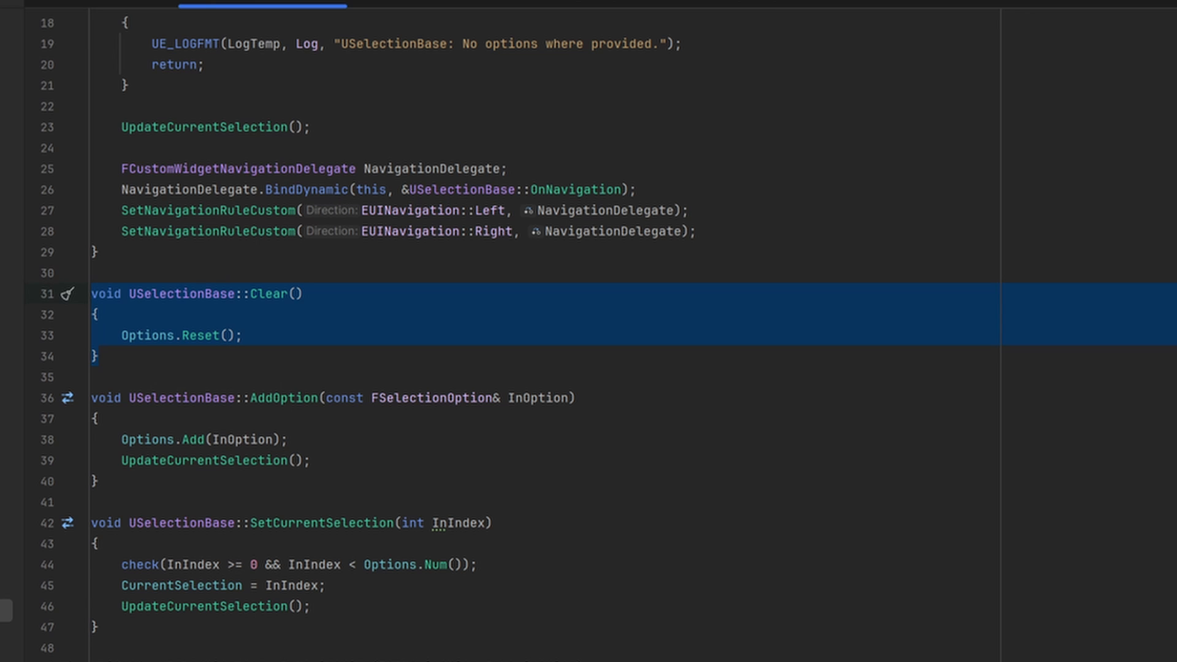
pyautogui.scroll(-3)
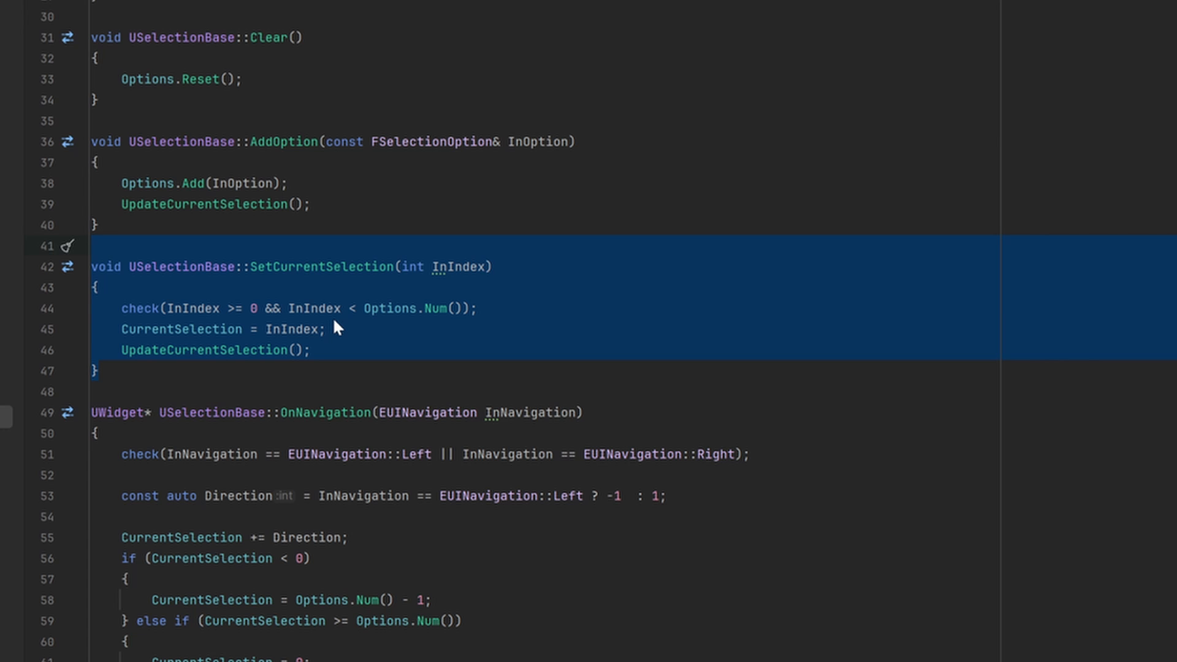
pyautogui.click(90, 246)
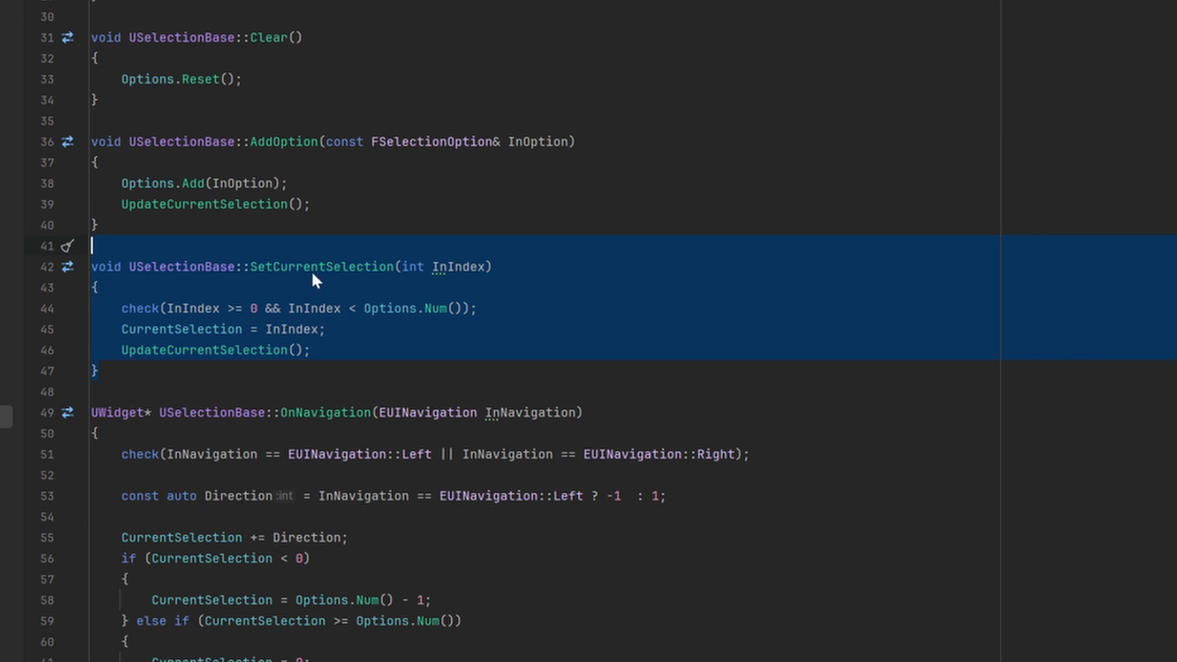
pyautogui.doubleClick(319, 267)
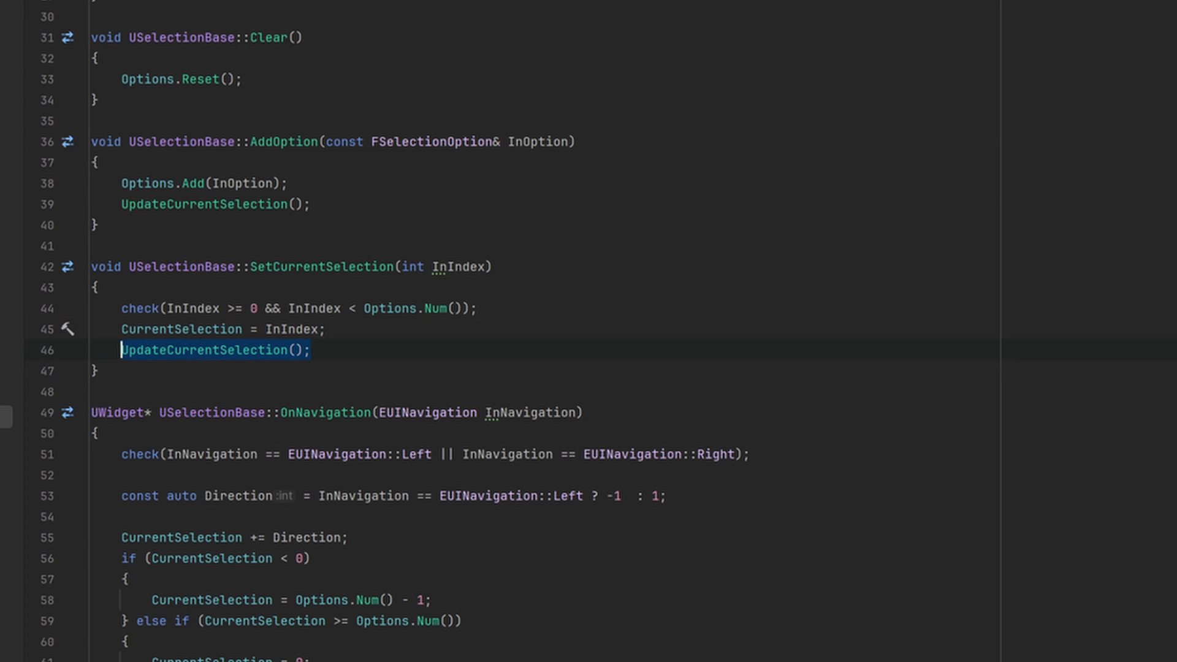
pyautogui.scroll(-3)
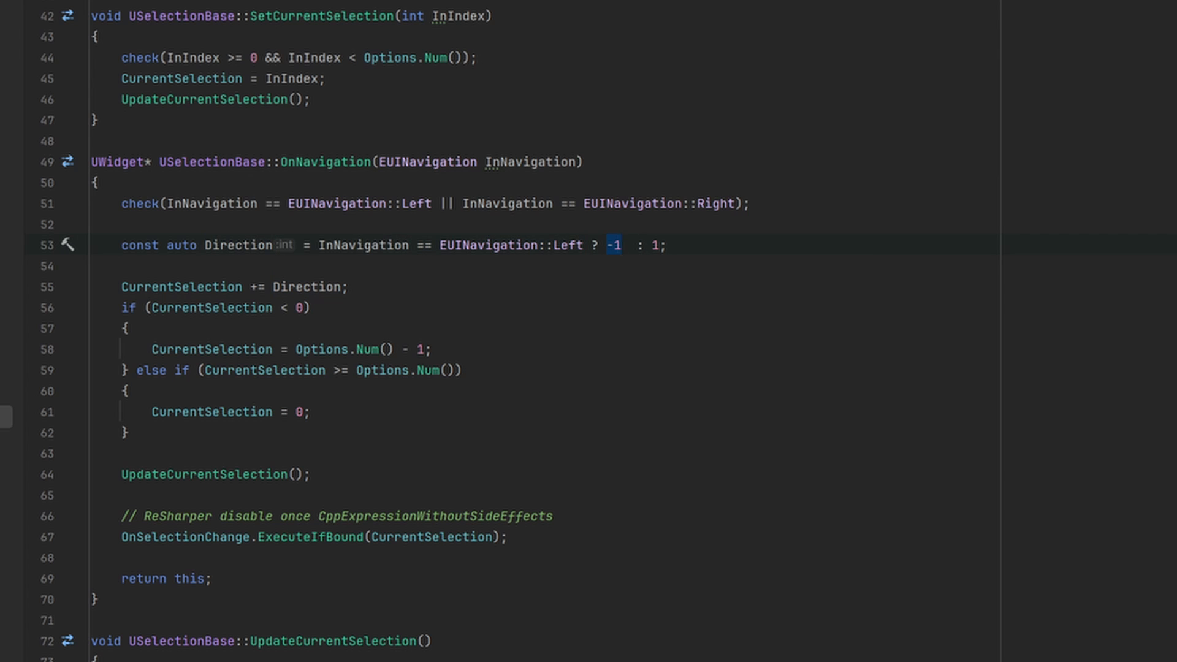
pyautogui.click(655, 245)
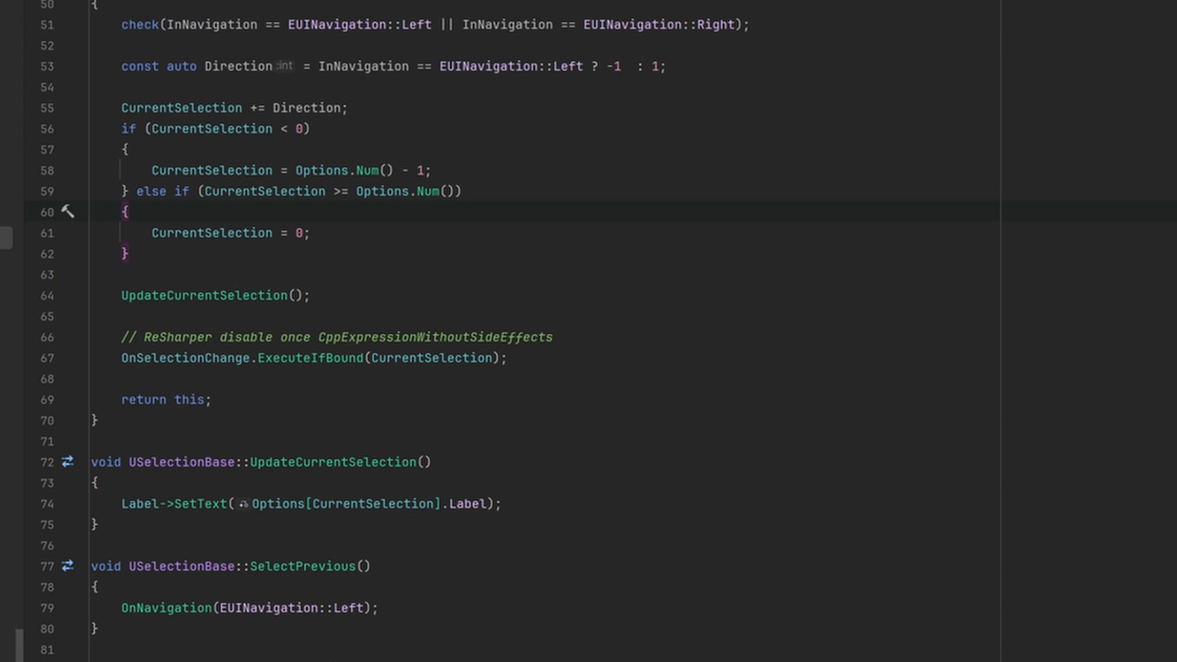
pyautogui.scroll(-3)
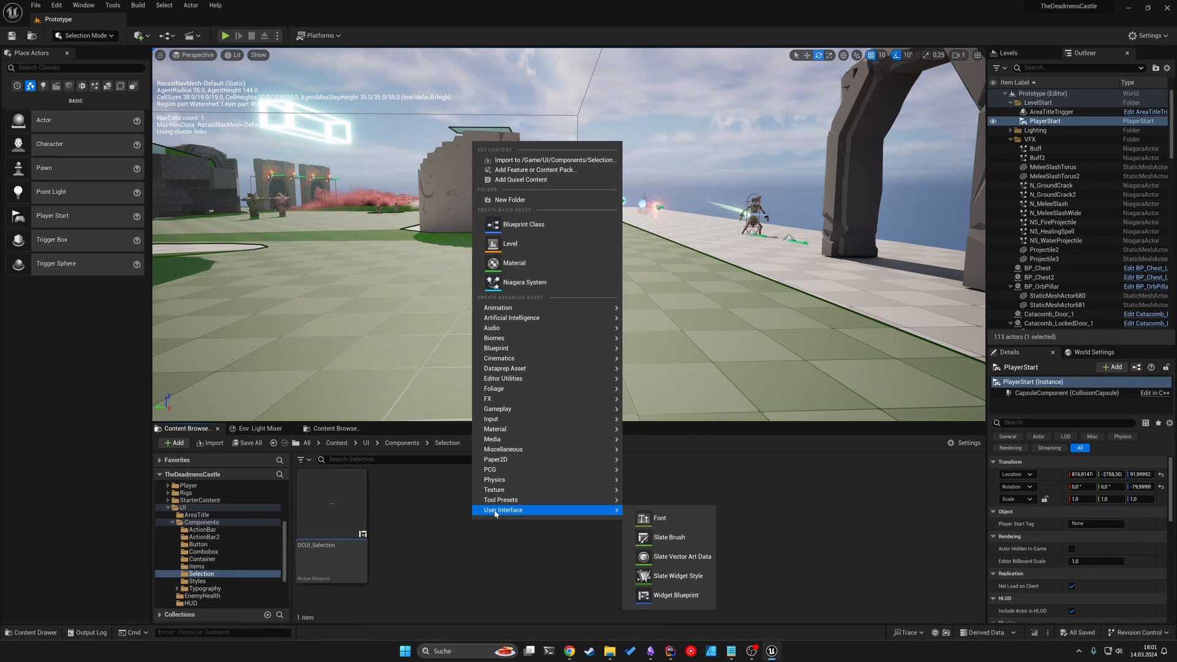
# Step: Create a Widget Blueprint with parent class SelectionBase and open DCUI_Selection in the designer
pyautogui.click(674, 595)
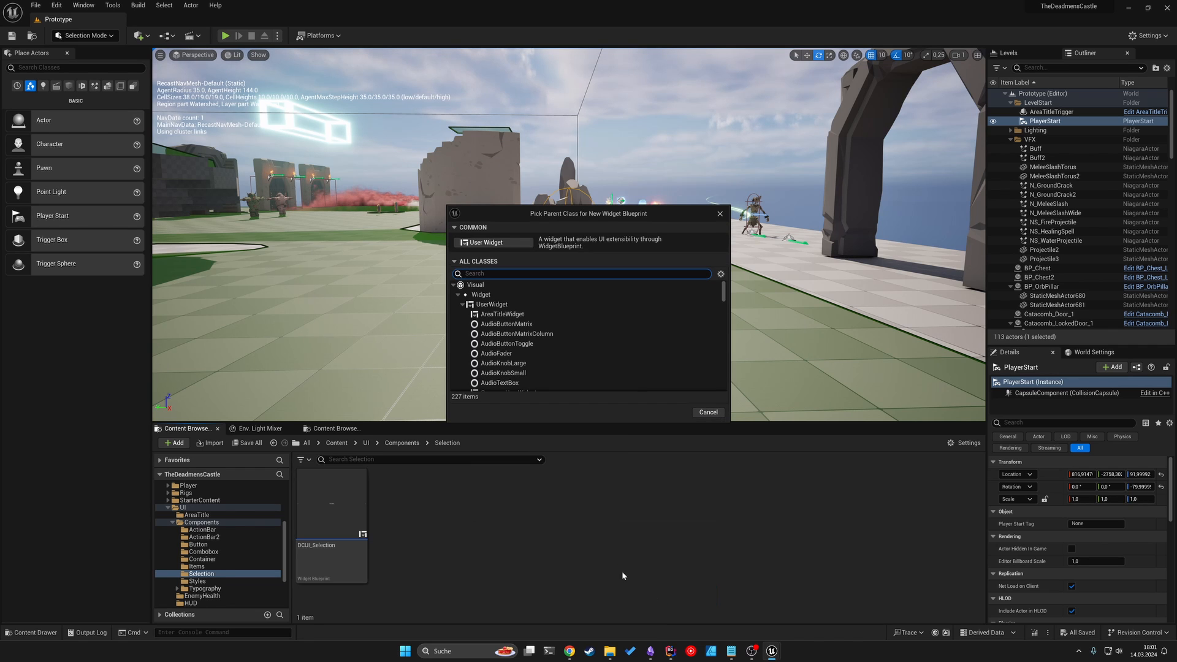
pyautogui.moveTo(515, 281)
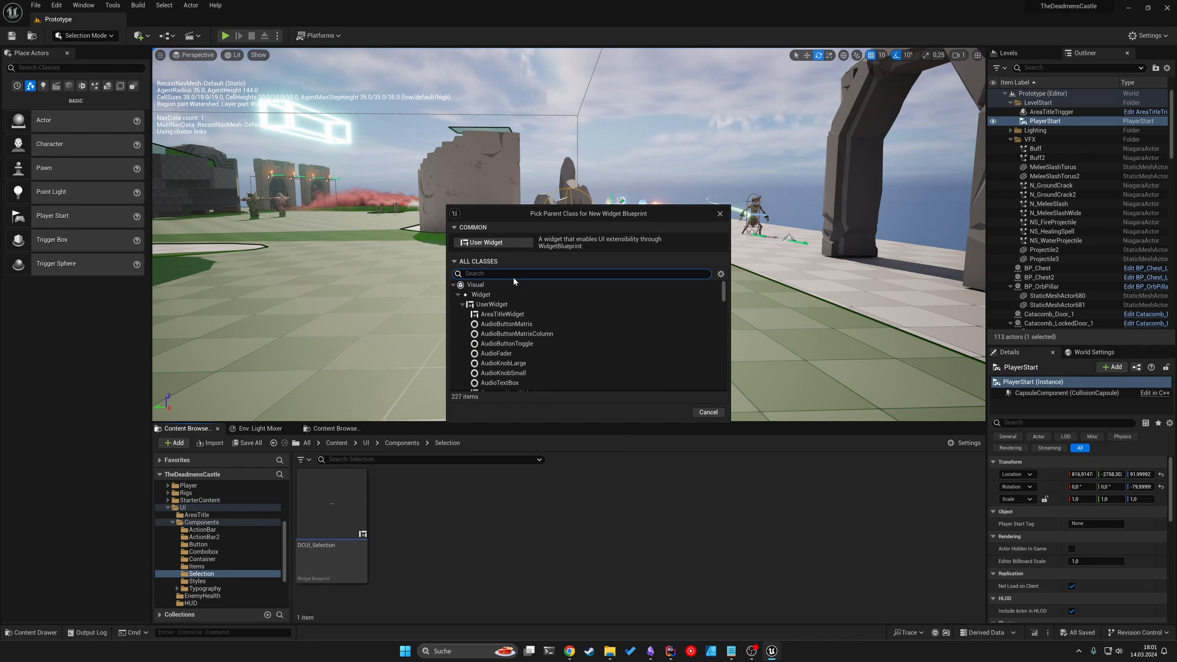
pyautogui.write('selection')
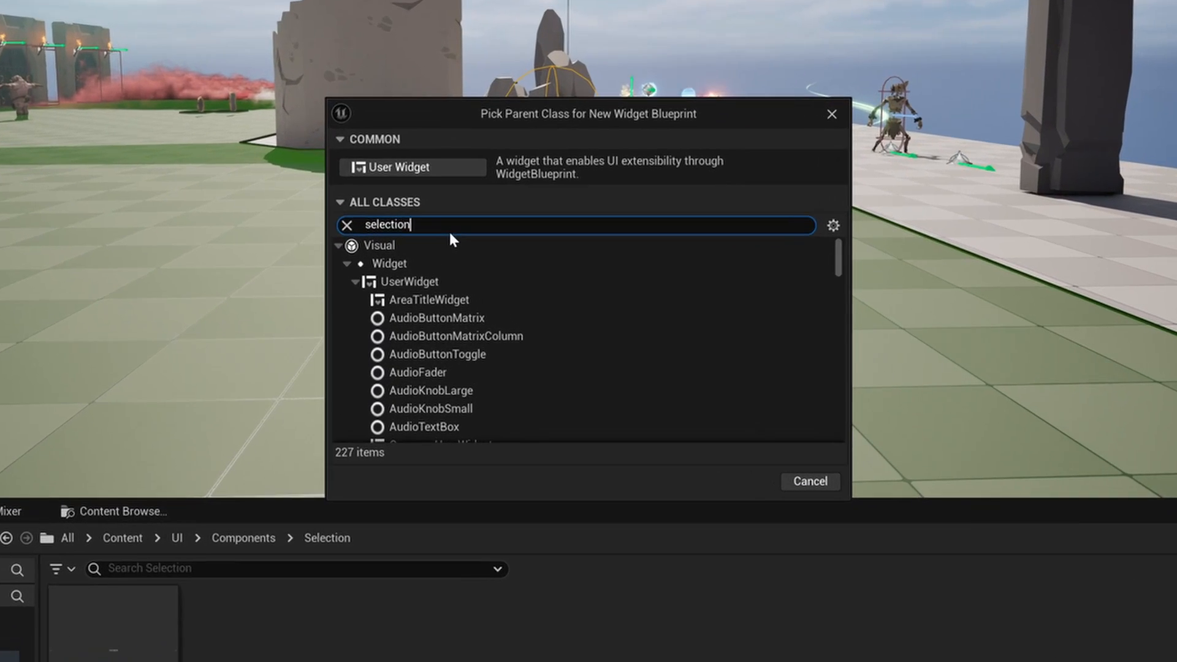
pyautogui.write('b')
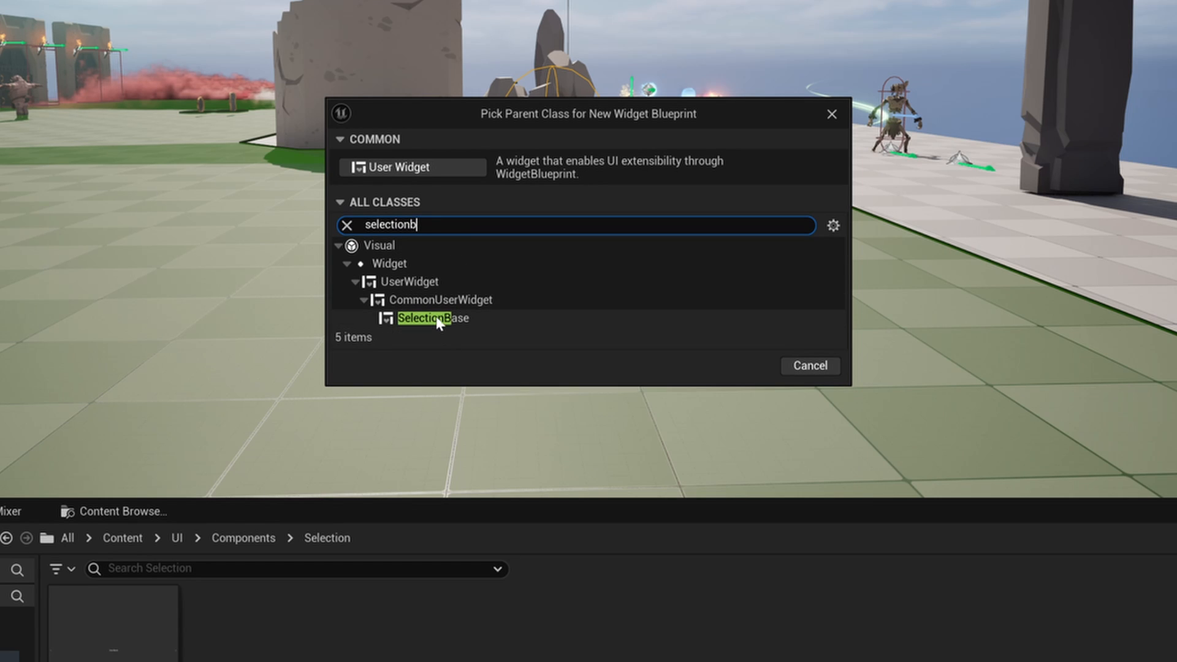
pyautogui.click(432, 318)
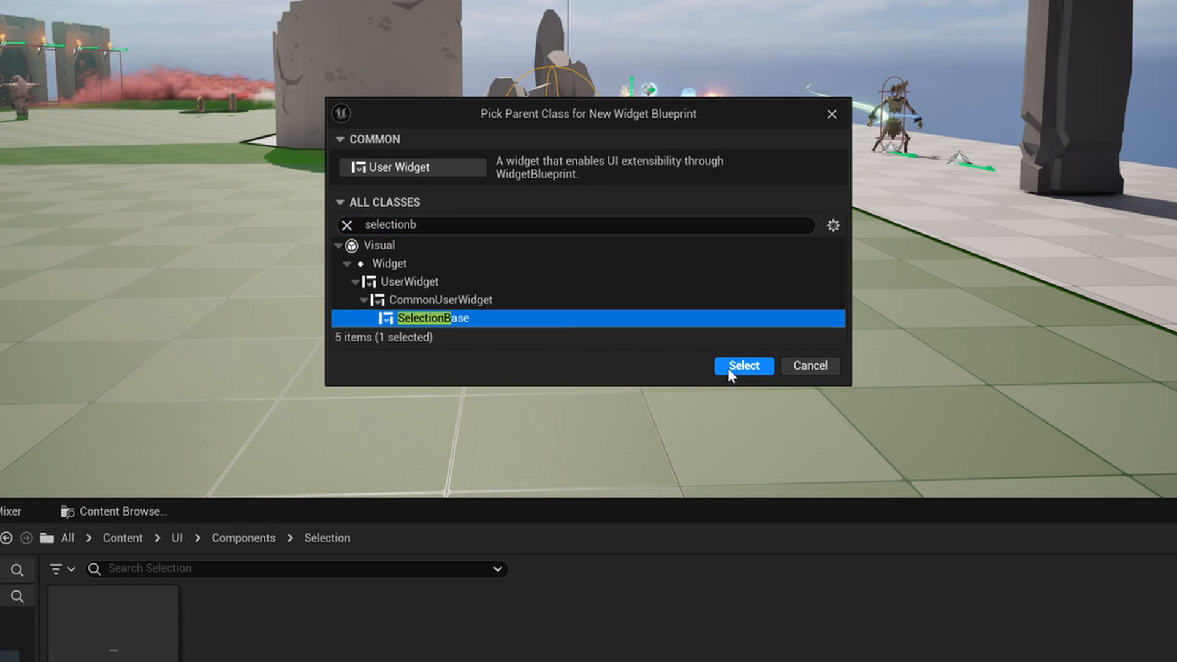
pyautogui.click(743, 365)
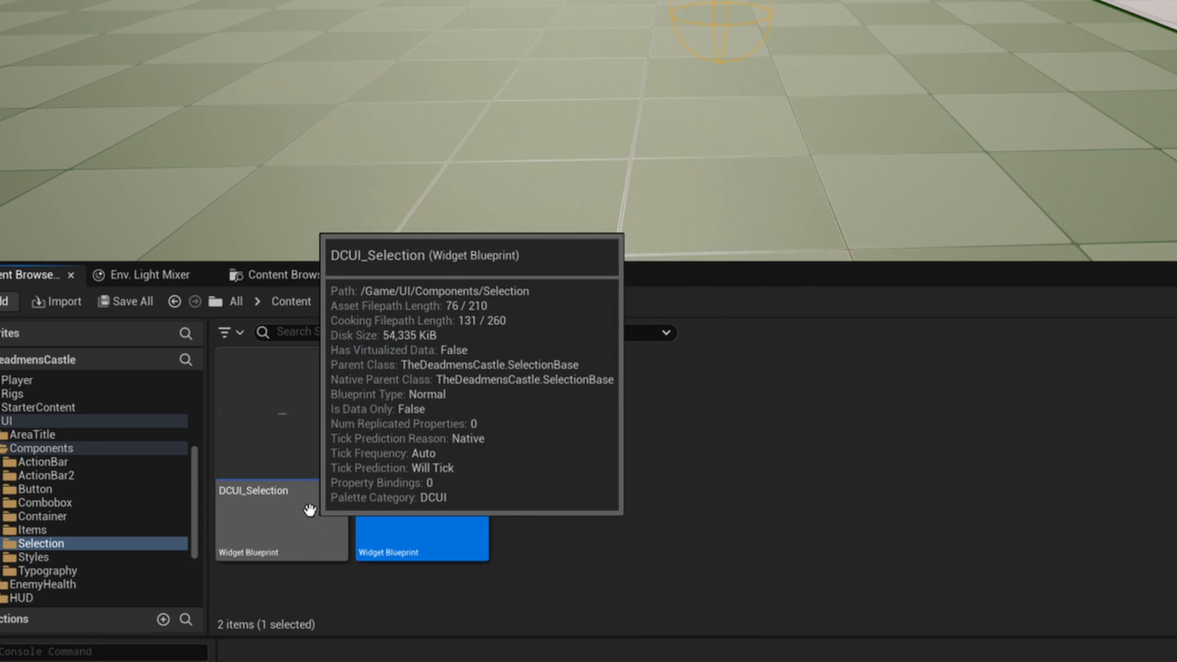
pyautogui.doubleClick(281, 518)
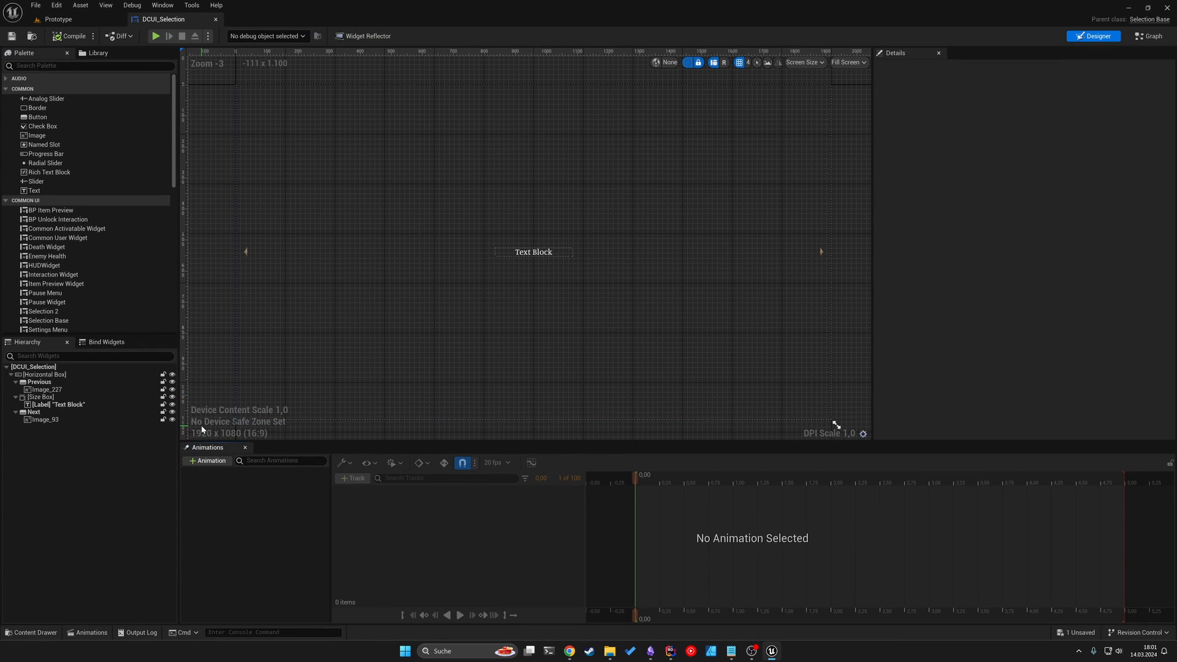
pyautogui.click(43, 375)
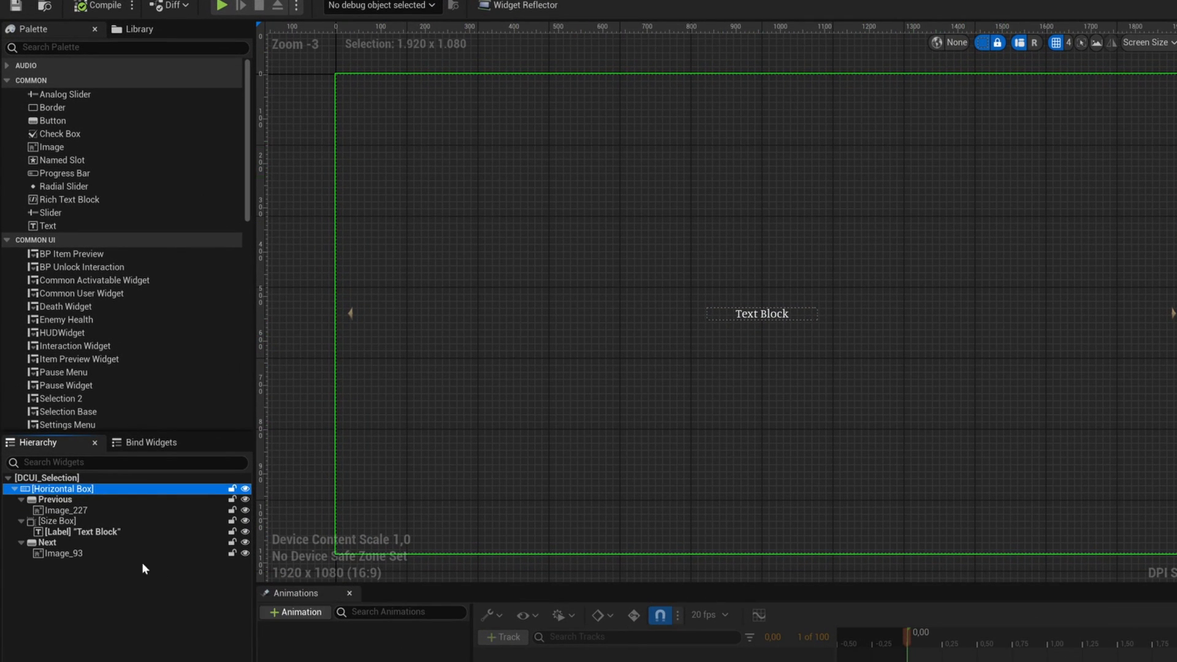
pyautogui.click(49, 542)
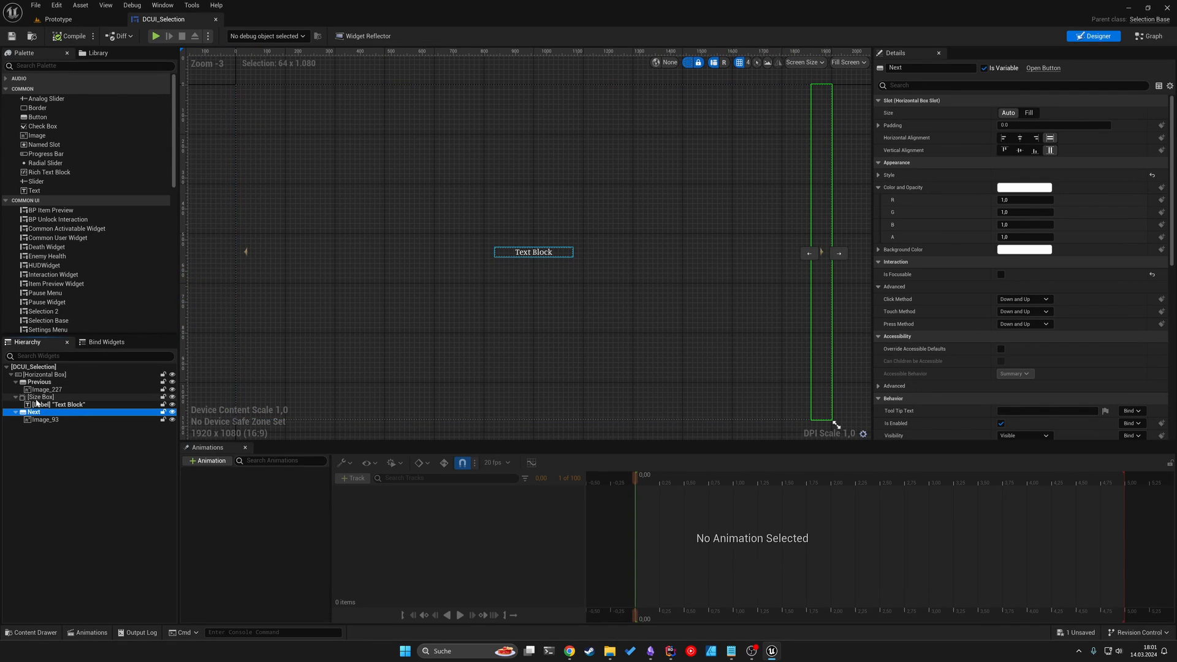
pyautogui.click(37, 382)
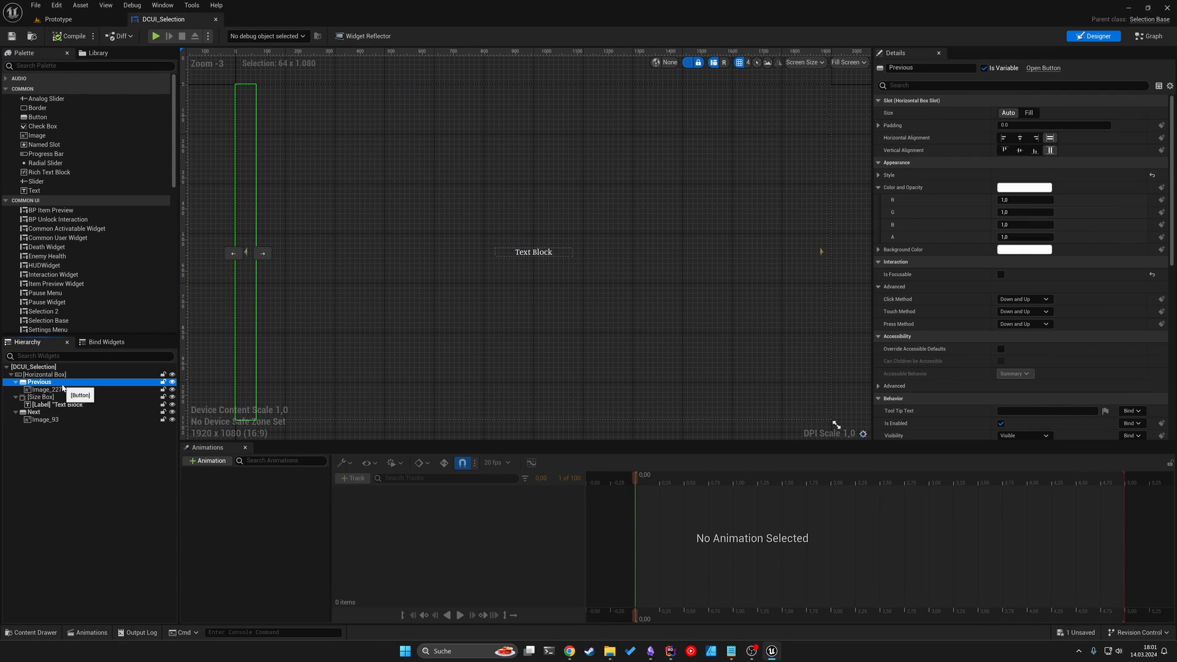
pyautogui.click(45, 390)
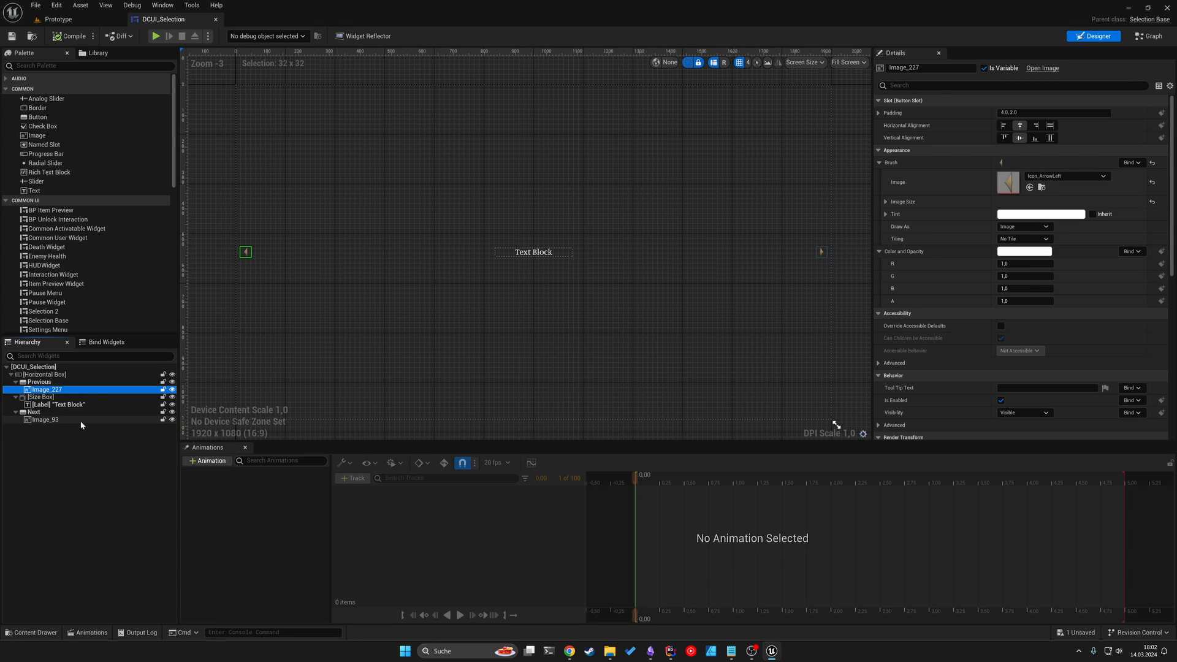
pyautogui.click(45, 420)
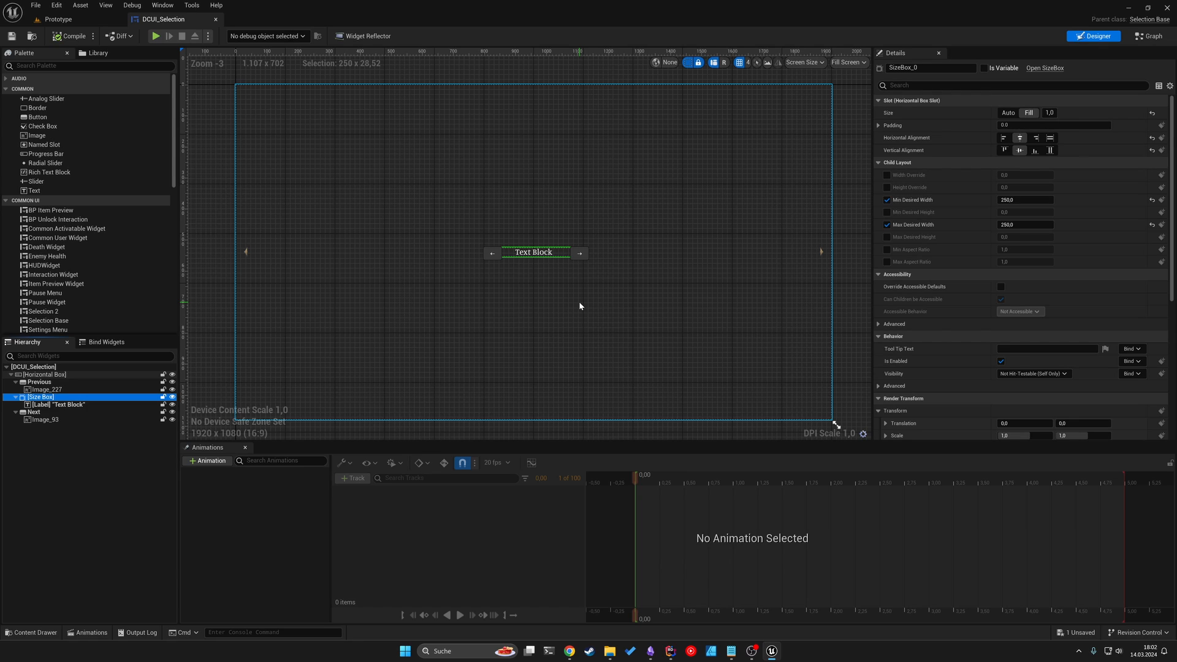
pyautogui.click(56, 405)
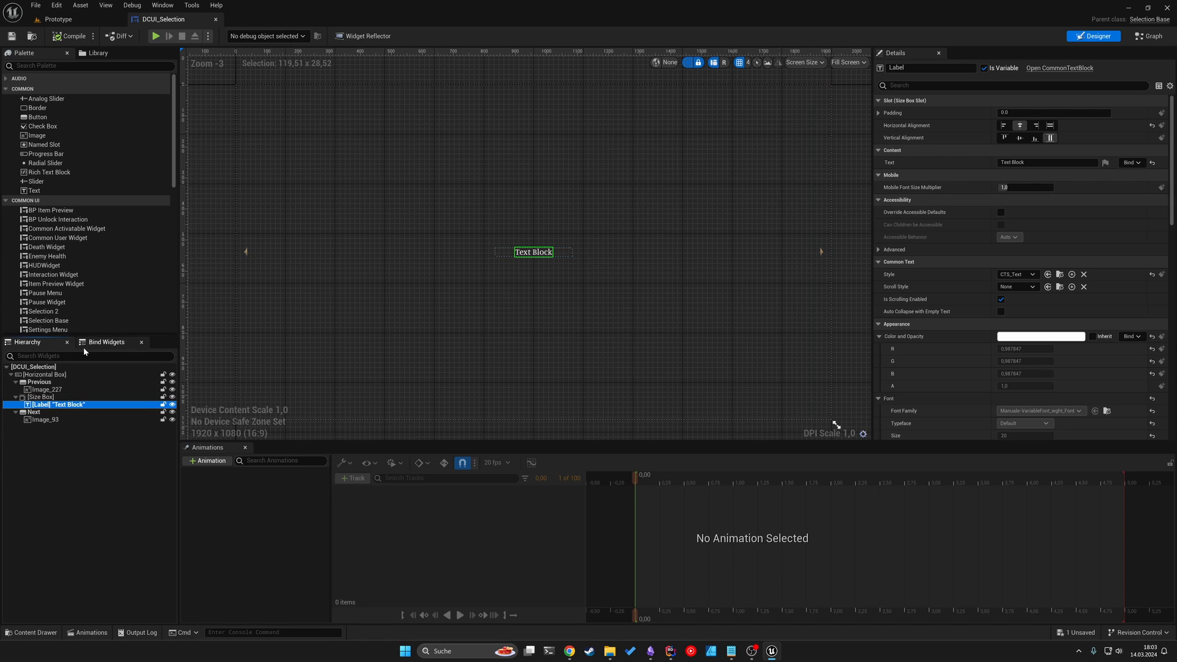
pyautogui.click(106, 341)
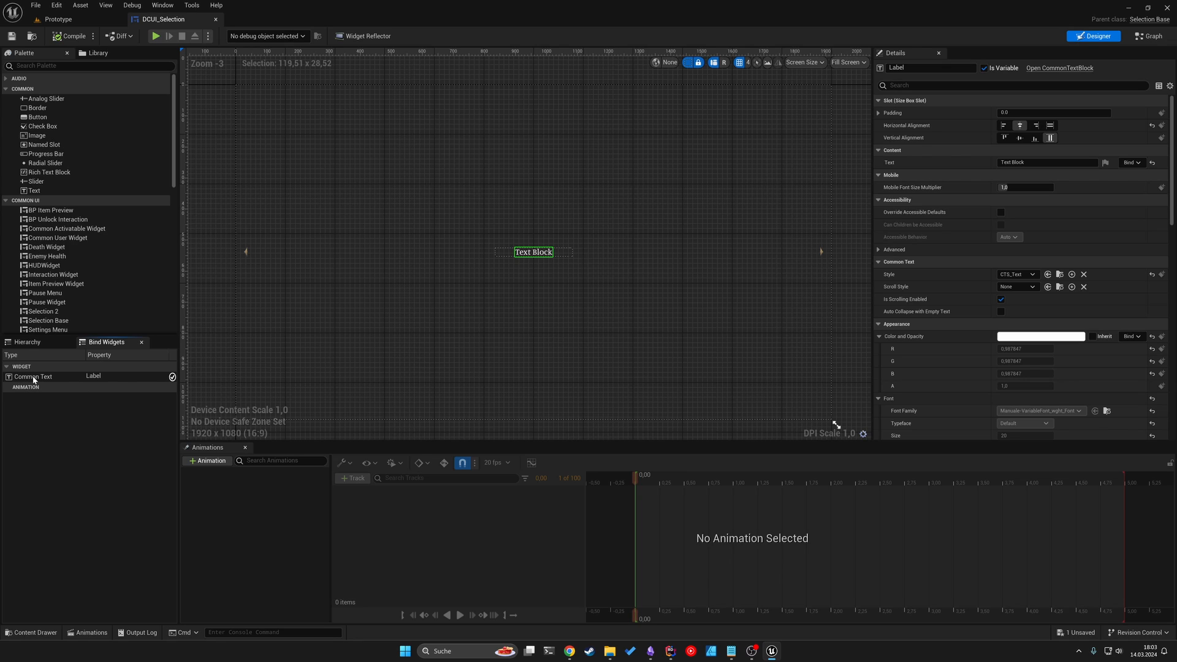
pyautogui.moveTo(161, 385)
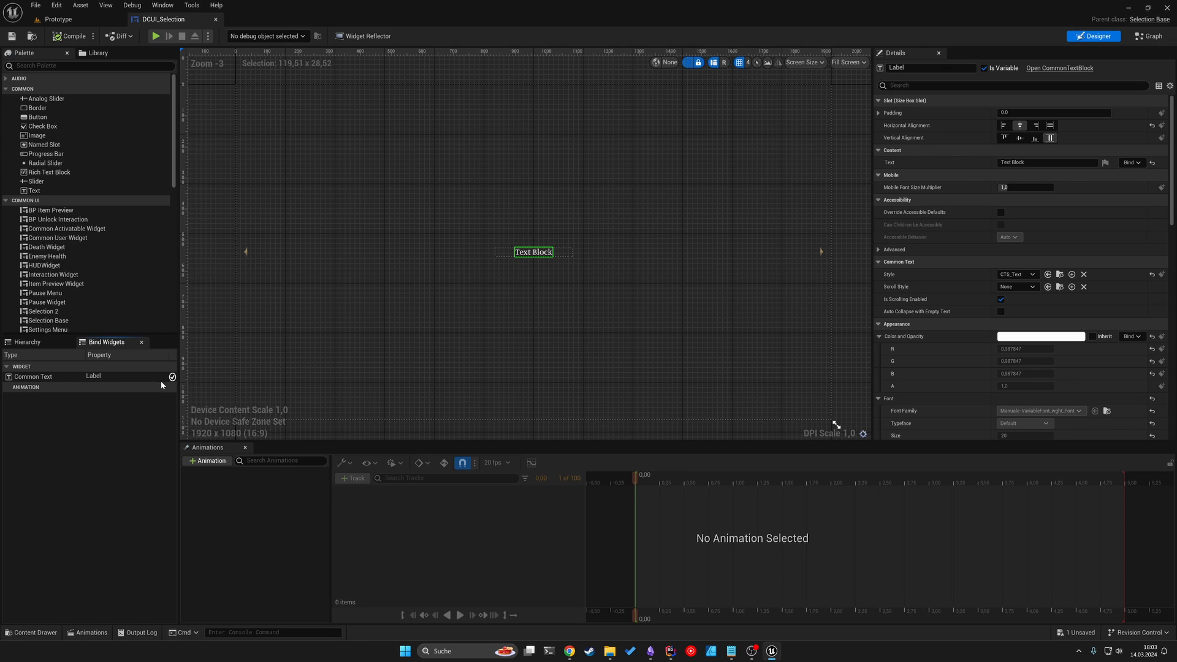
pyautogui.moveTo(164, 388)
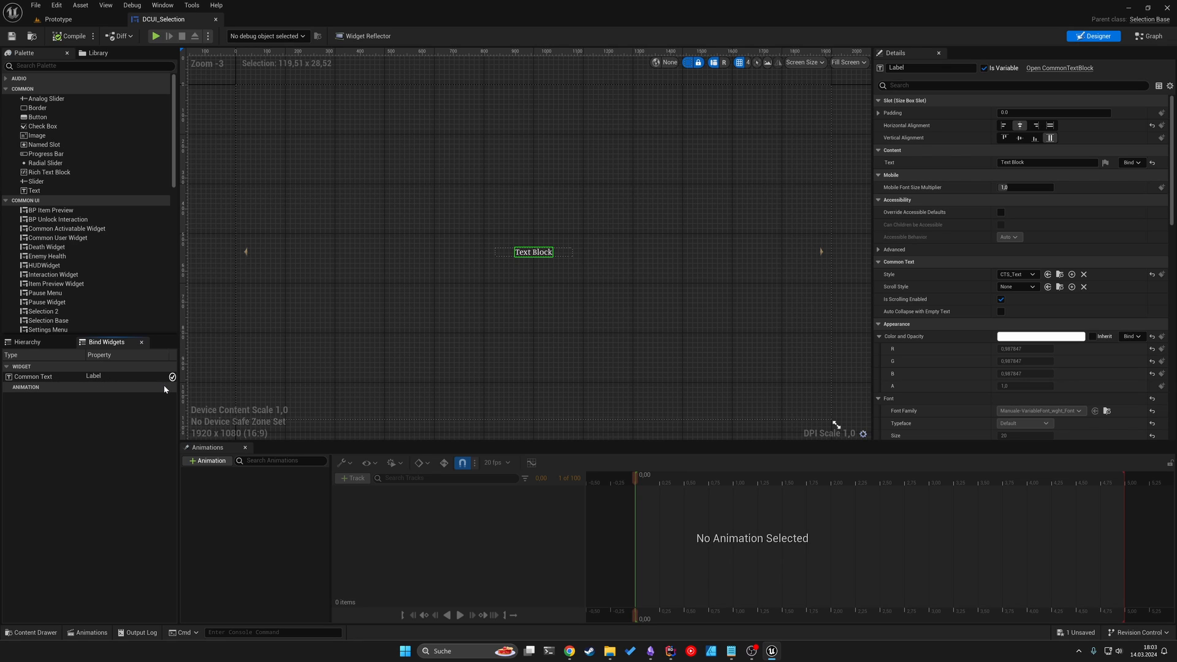
pyautogui.moveTo(168, 379)
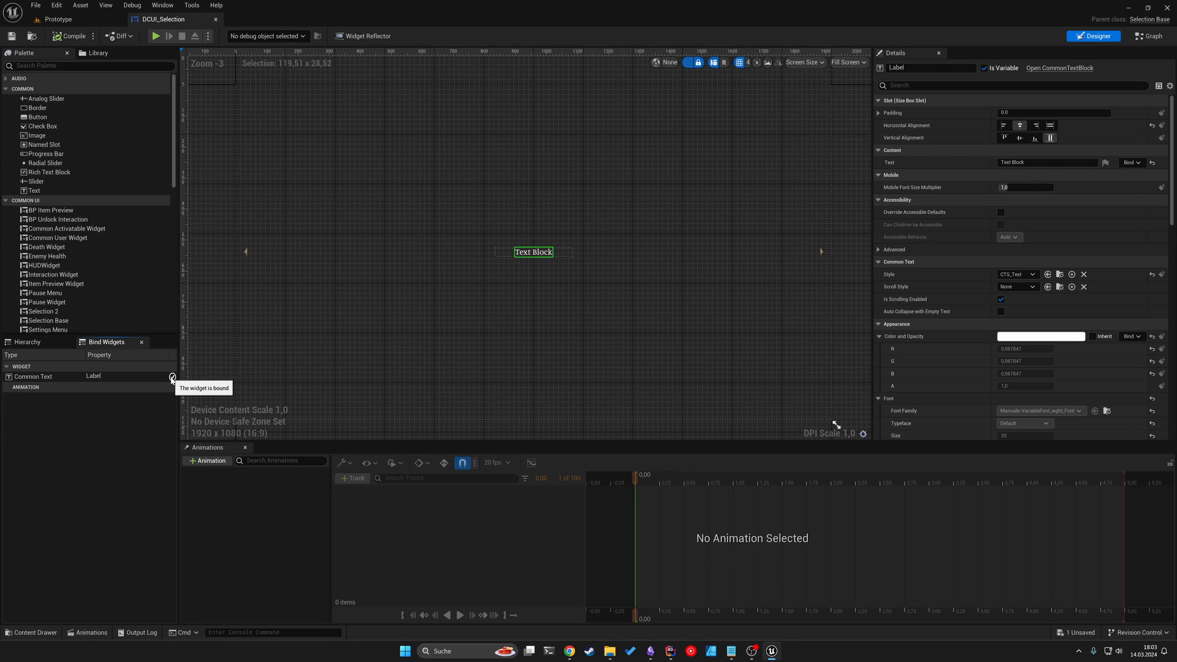
pyautogui.click(27, 342)
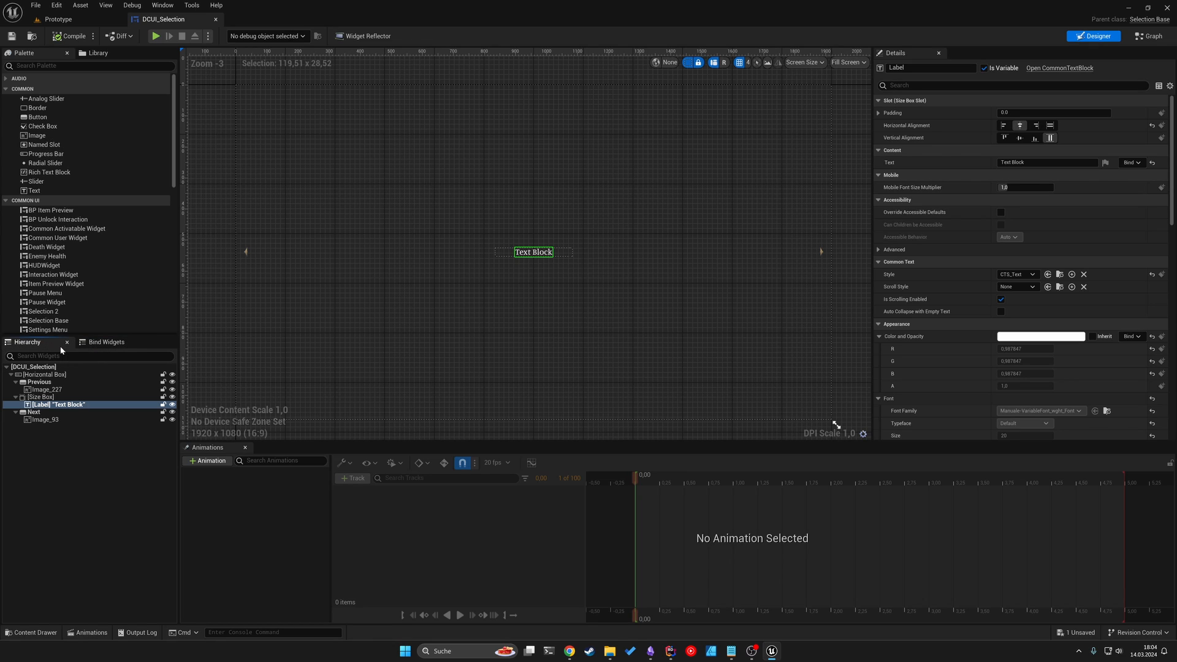
pyautogui.moveTo(71, 367)
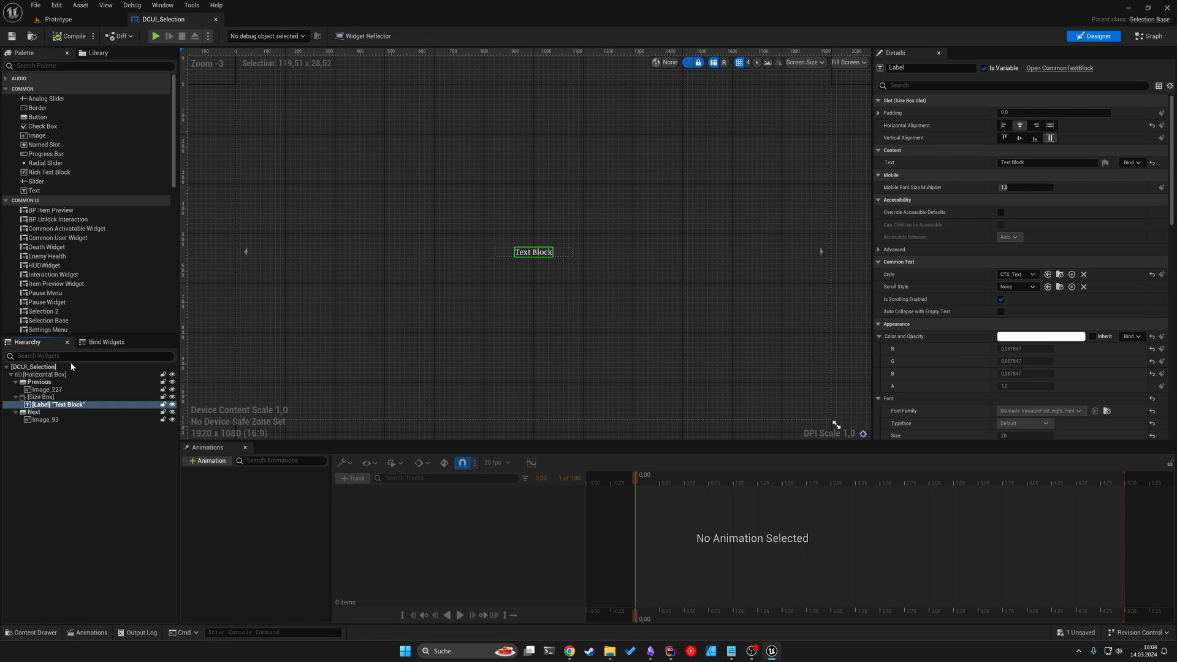
pyautogui.moveTo(1150, 36)
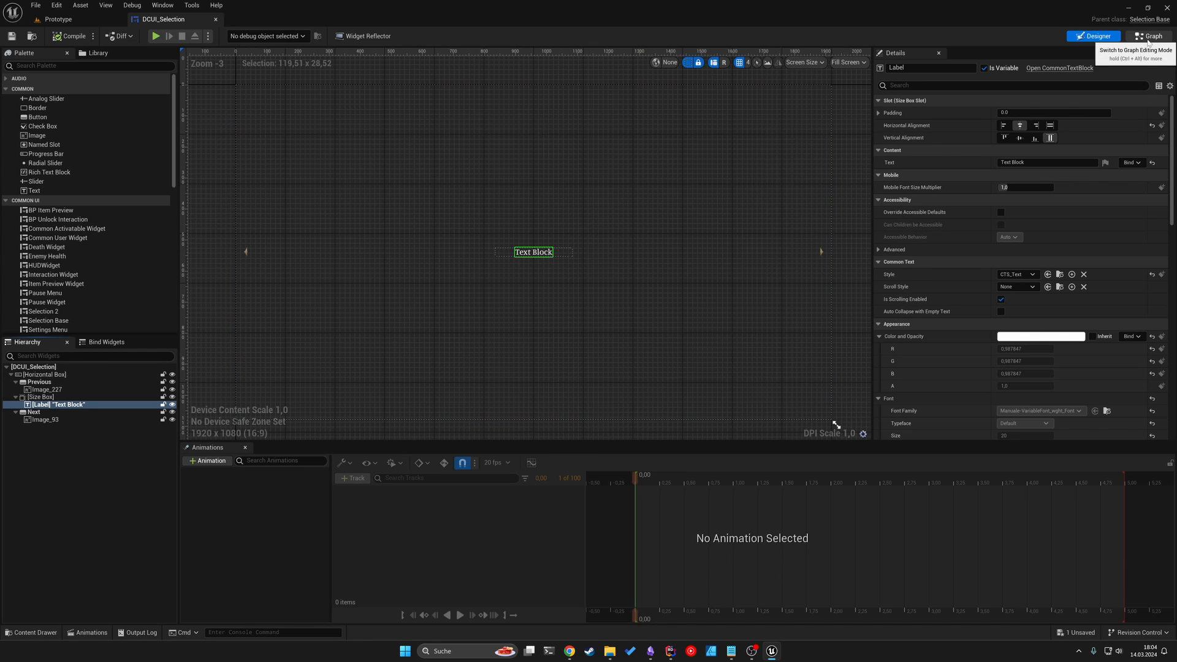
# Step: View the Graph, then return to Designer and select the Previous arrow button
pyautogui.click(1147, 36)
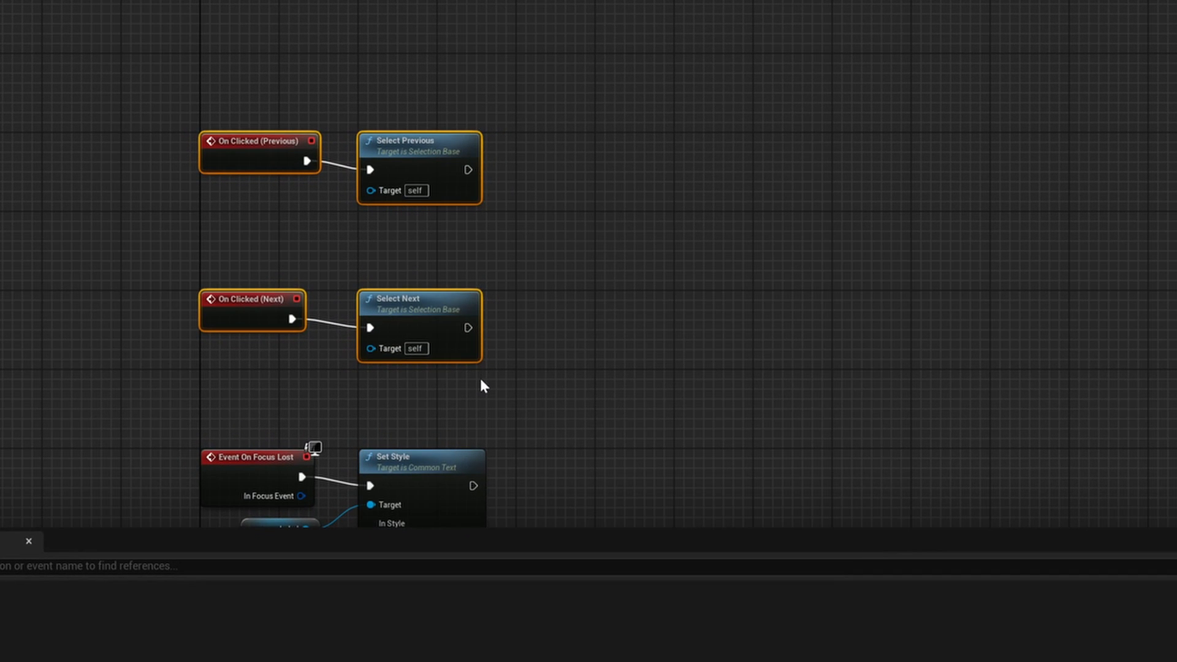
pyautogui.click(258, 141)
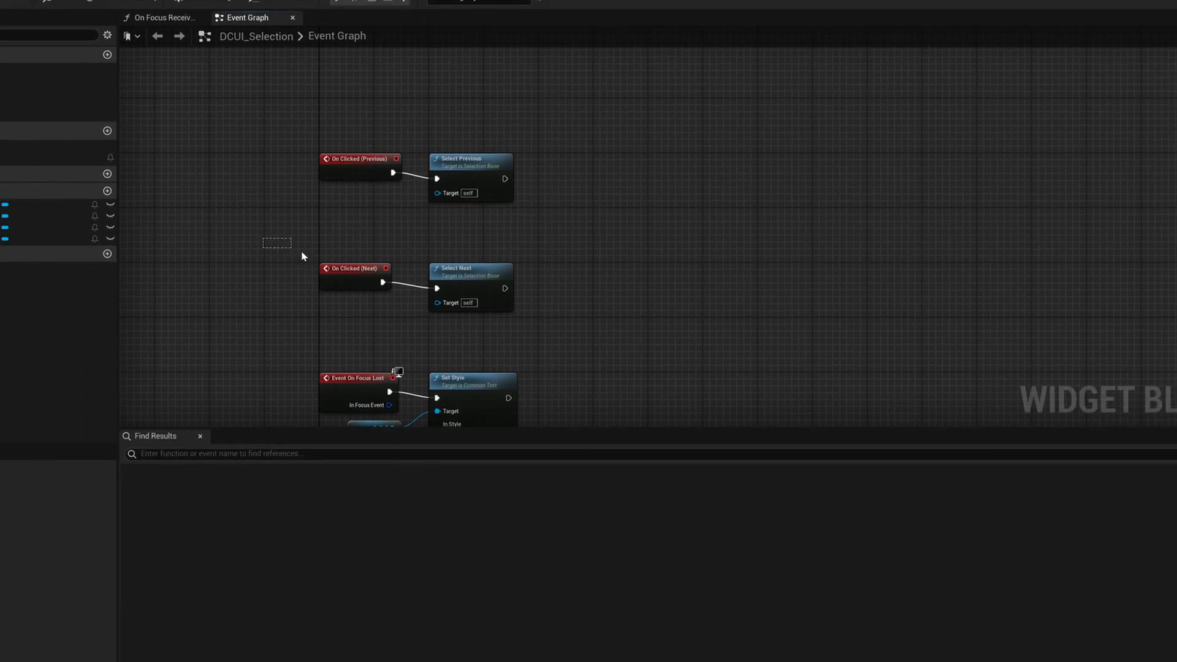
pyautogui.click(1094, 36)
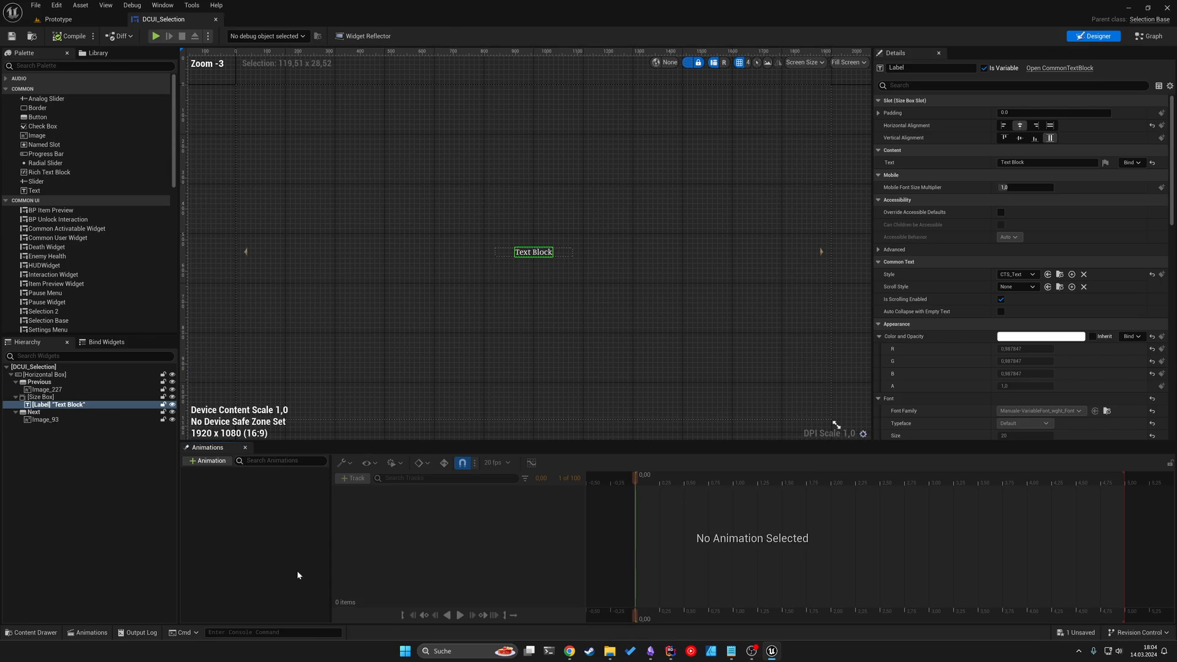
pyautogui.click(33, 413)
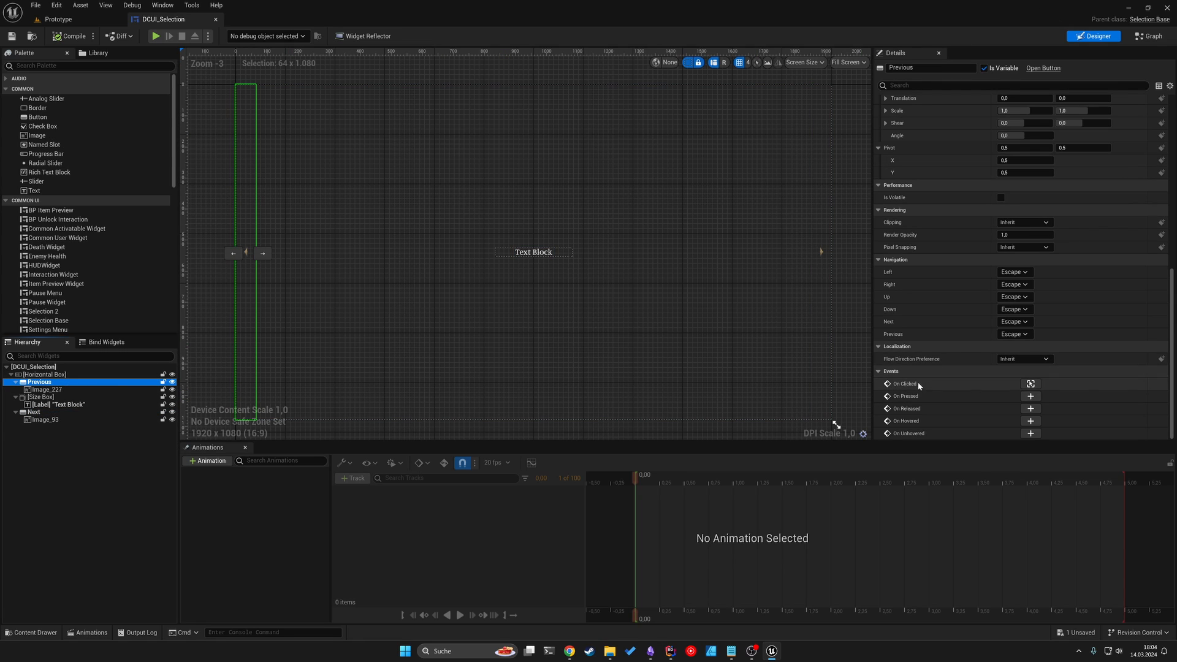
pyautogui.moveTo(1021, 385)
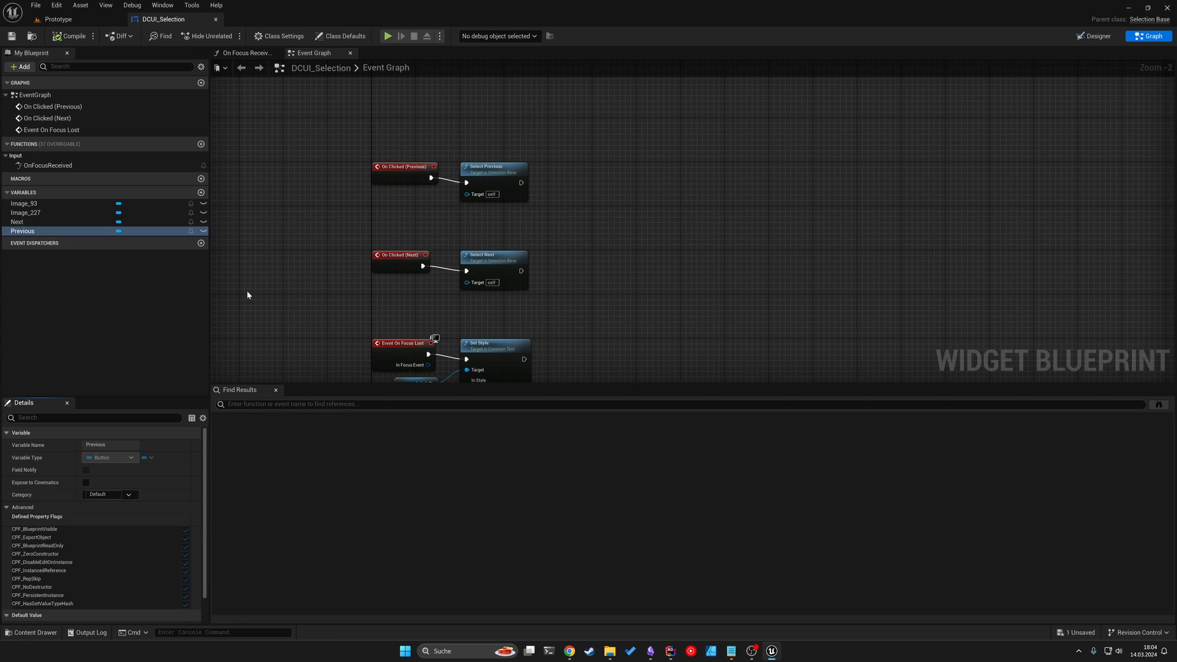
# Step: Browse the overridable widget functions alongside the On Focus Received graph
pyautogui.scroll(3)
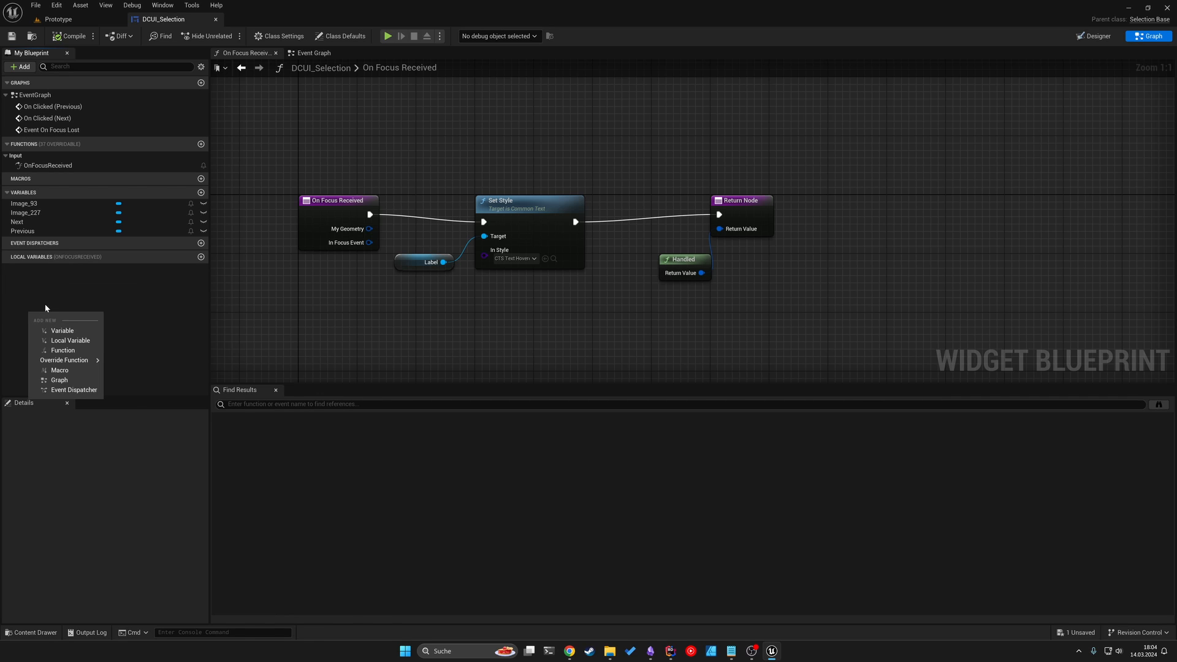
pyautogui.click(64, 360)
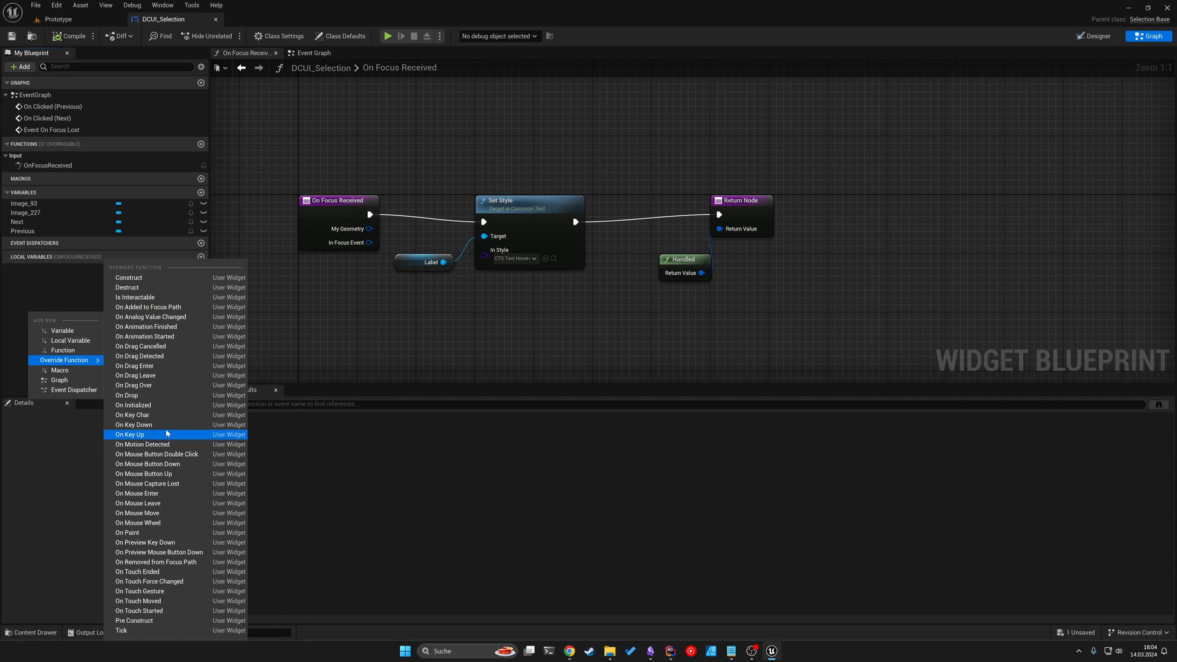
pyautogui.moveTo(134, 405)
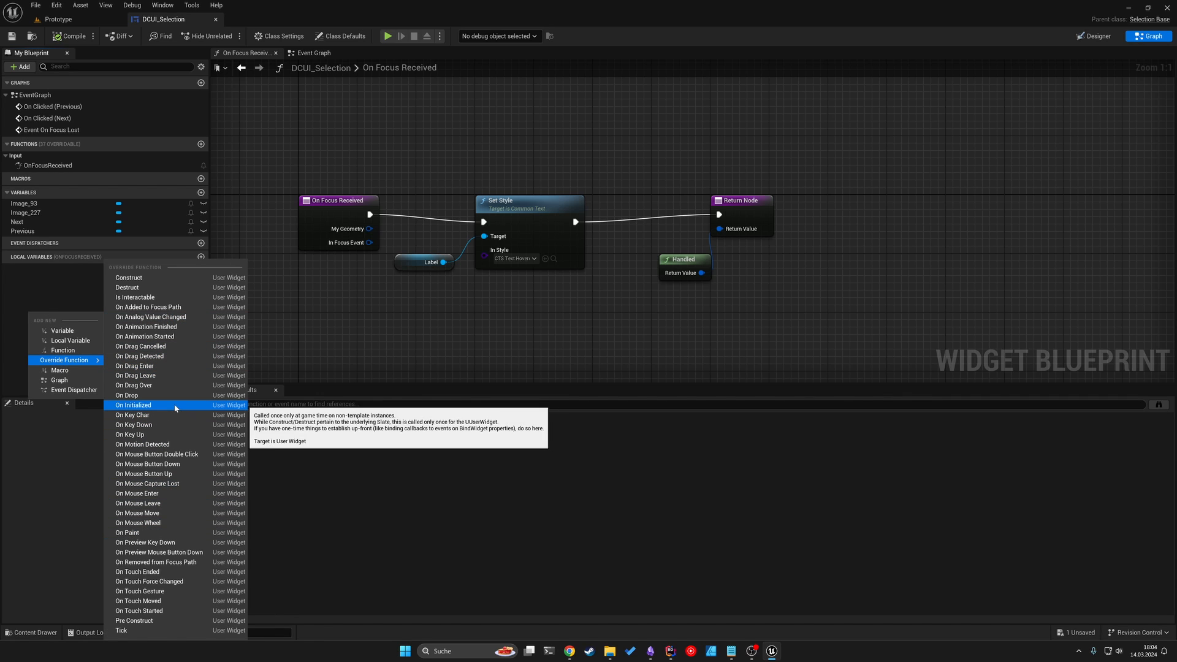
pyautogui.moveTo(134, 424)
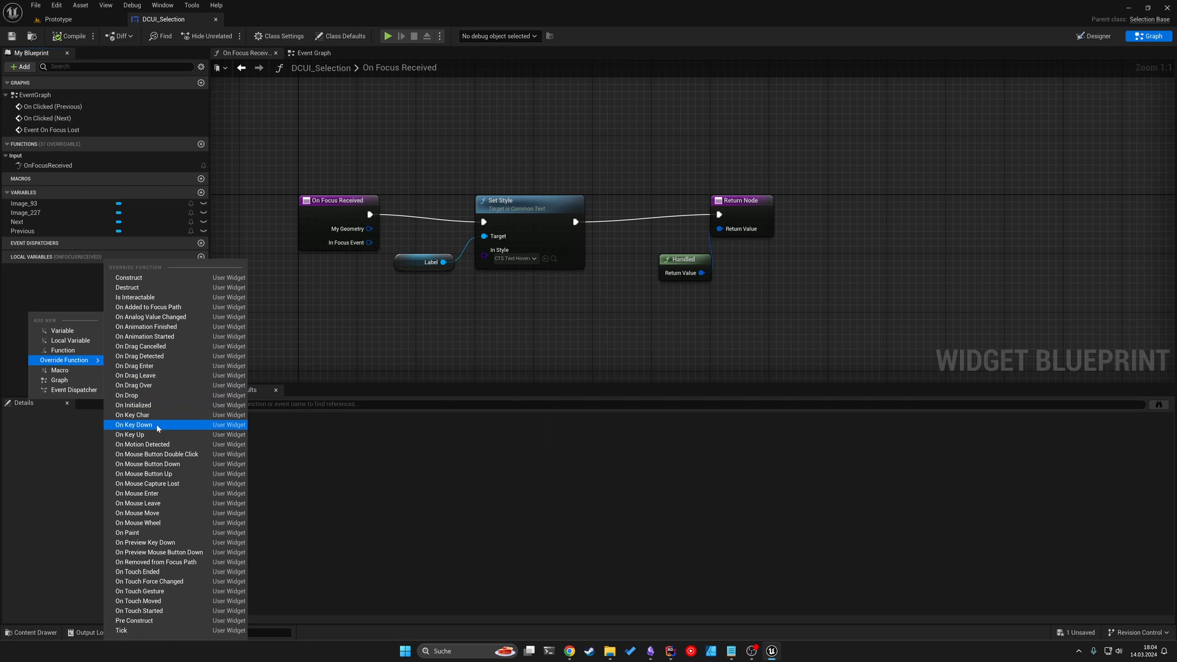
pyautogui.moveTo(160, 427)
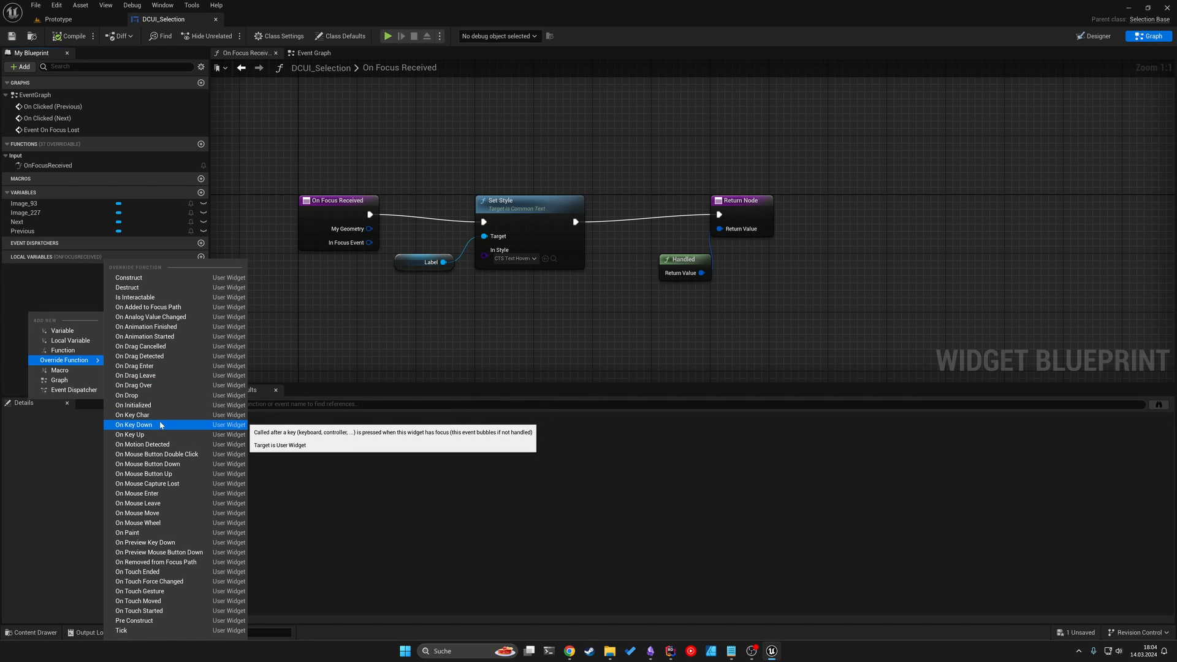
pyautogui.moveTo(165, 396)
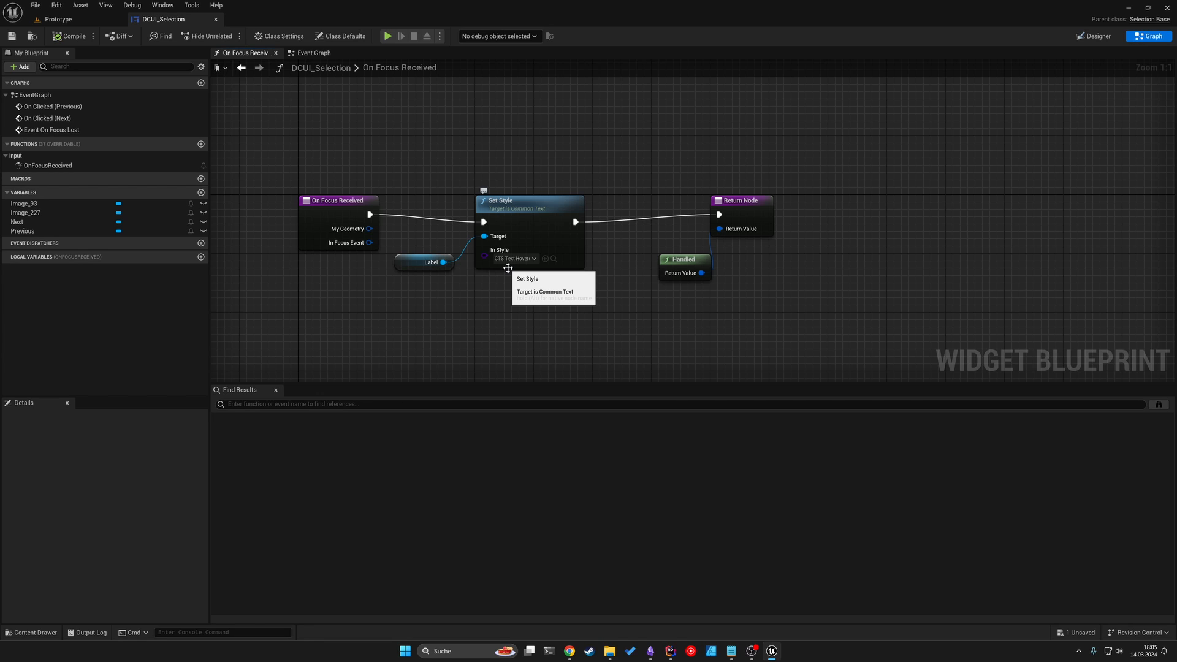
# Step: Switch back to the Prototype level editor tab
pyautogui.click(312, 53)
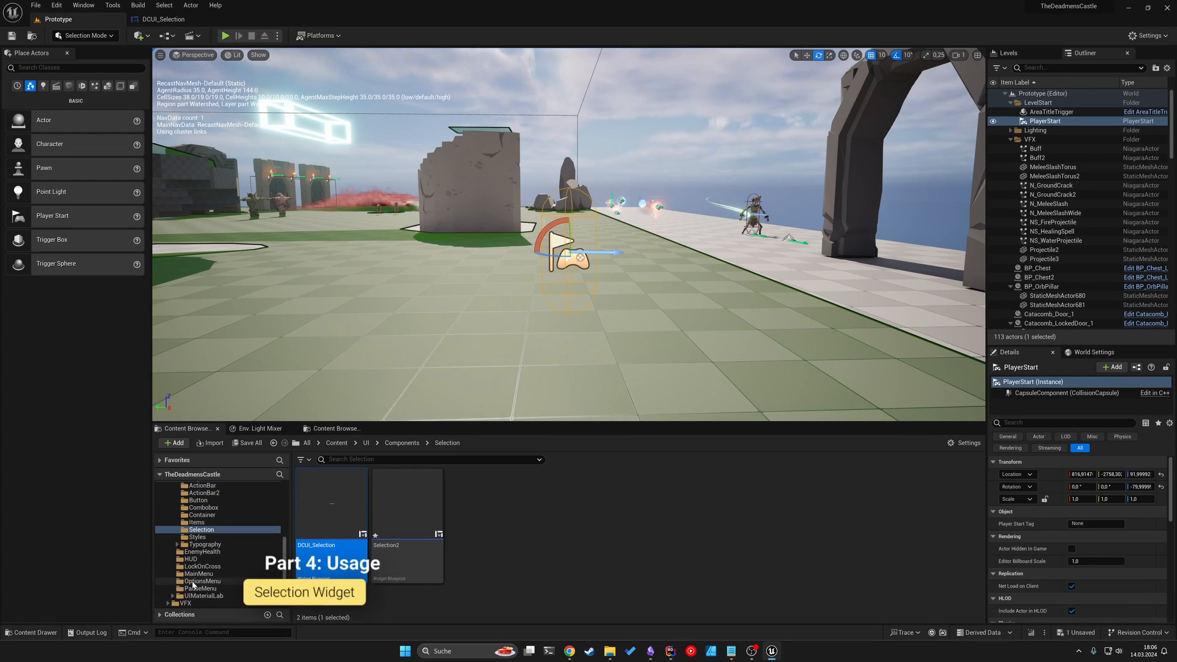
# Step: Open PauseMenu and place DCUI Selection in the Vertical Box beneath Quit
pyautogui.click(198, 588)
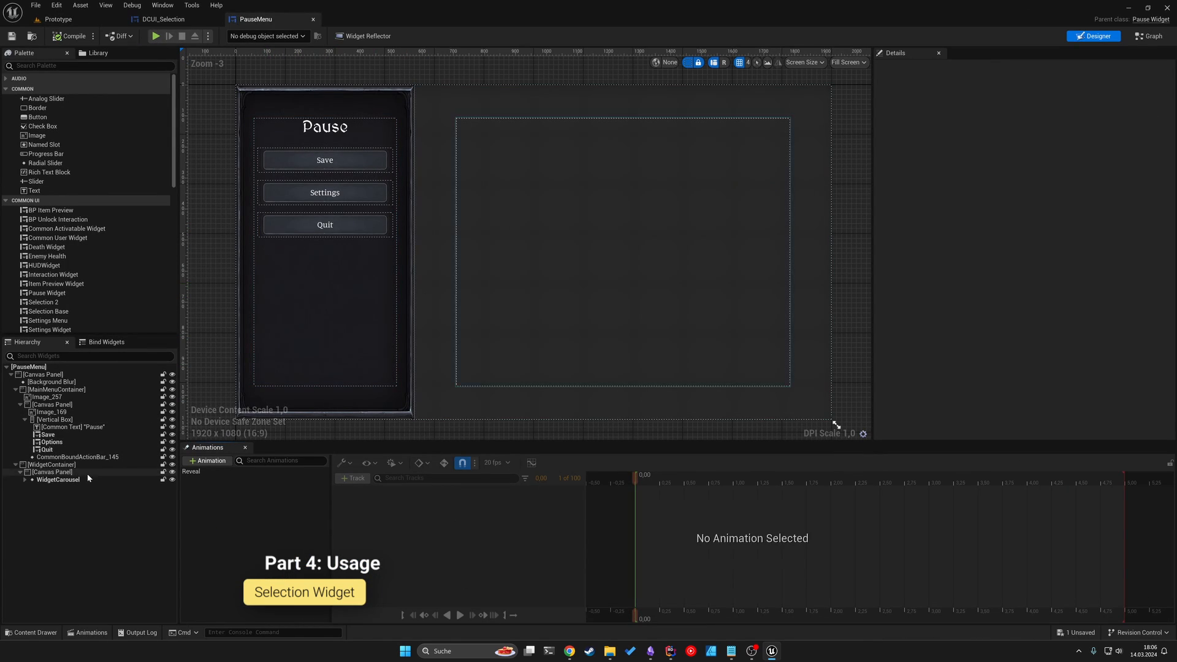
pyautogui.scroll(-3)
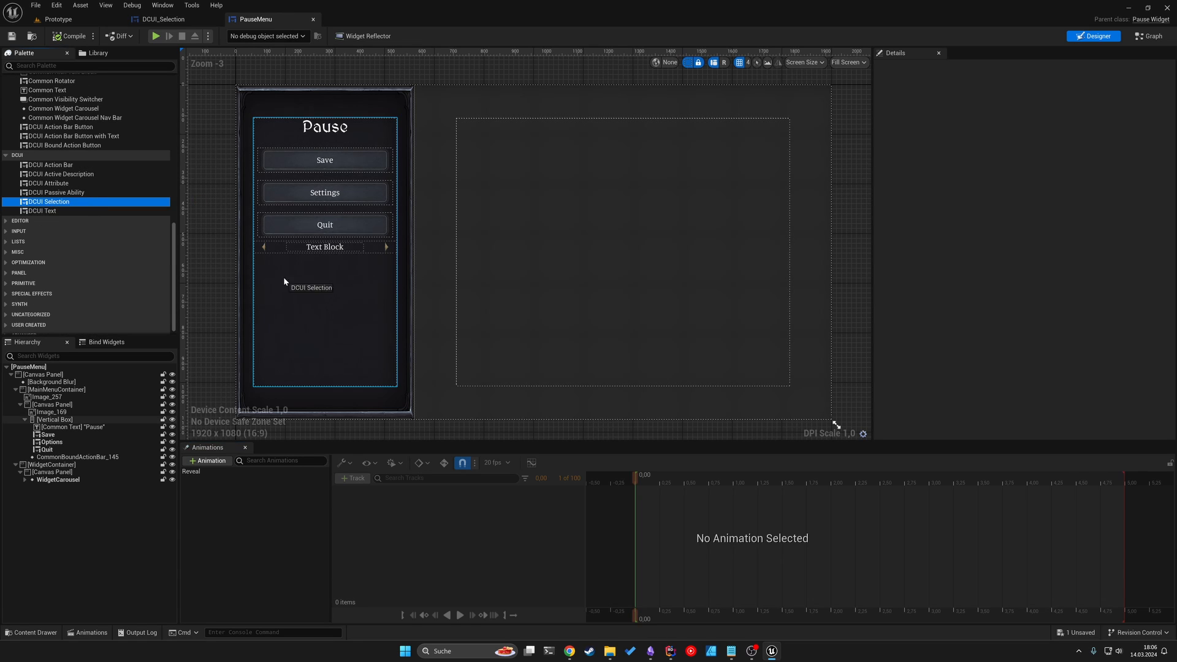
pyautogui.click(54, 420)
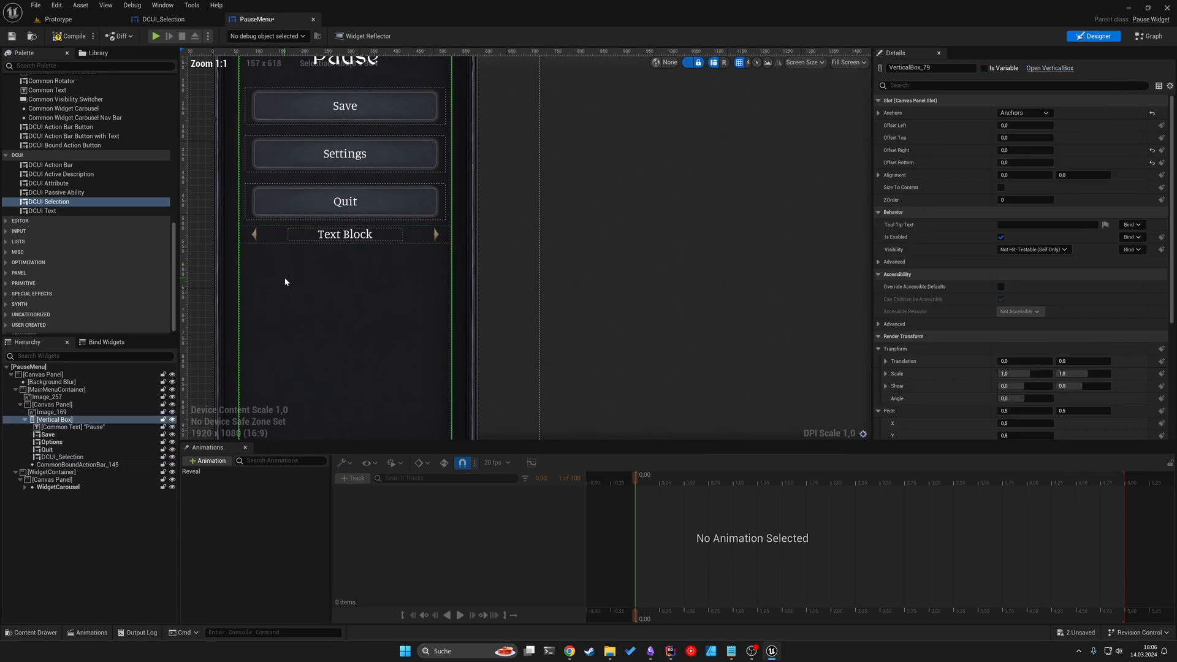
pyautogui.click(61, 456)
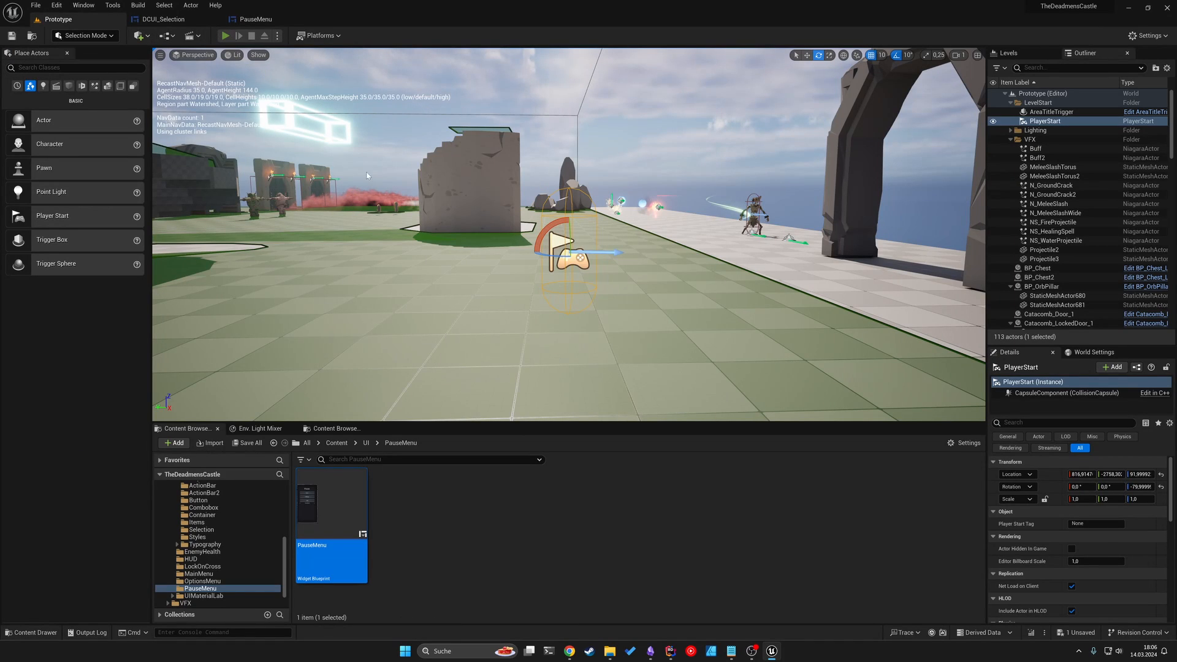
# Step: Play the level and cycle the pause menu selection through values 1, 2 and 3
pyautogui.click(224, 36)
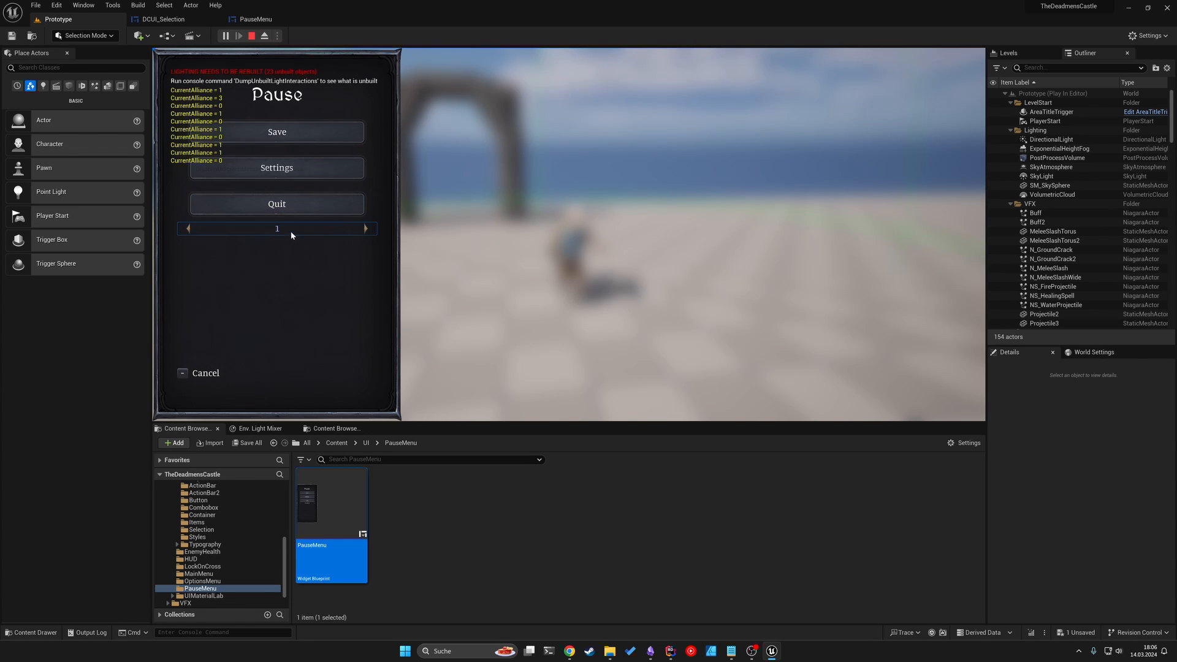
pyautogui.moveTo(309, 260)
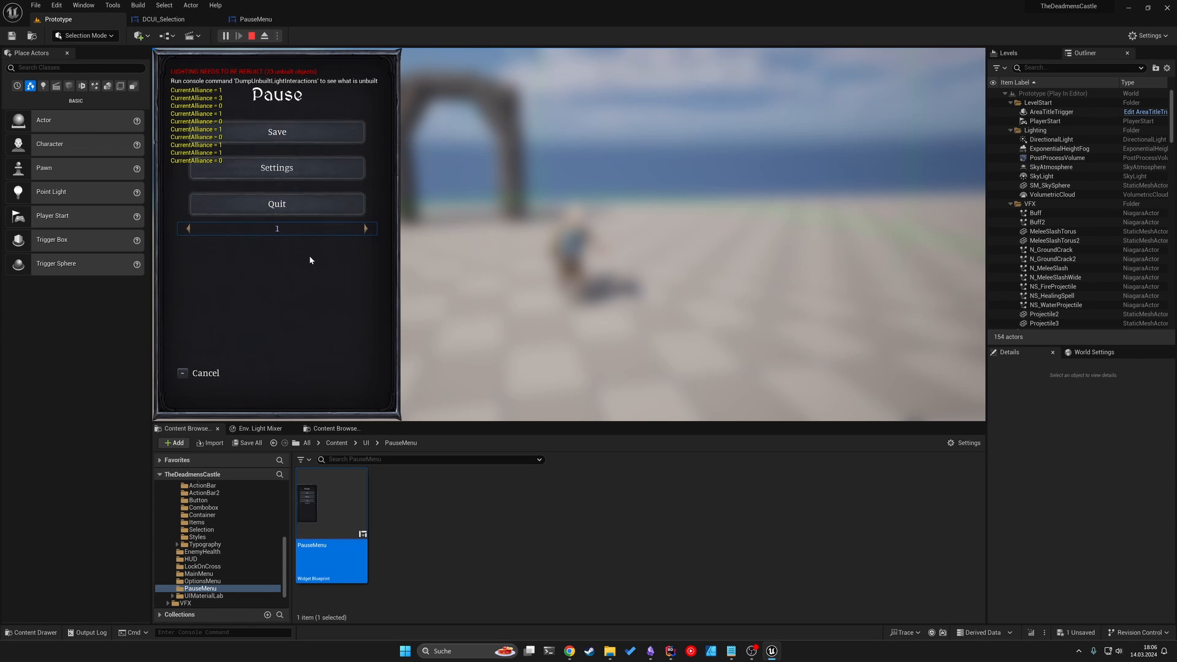
pyautogui.click(366, 228)
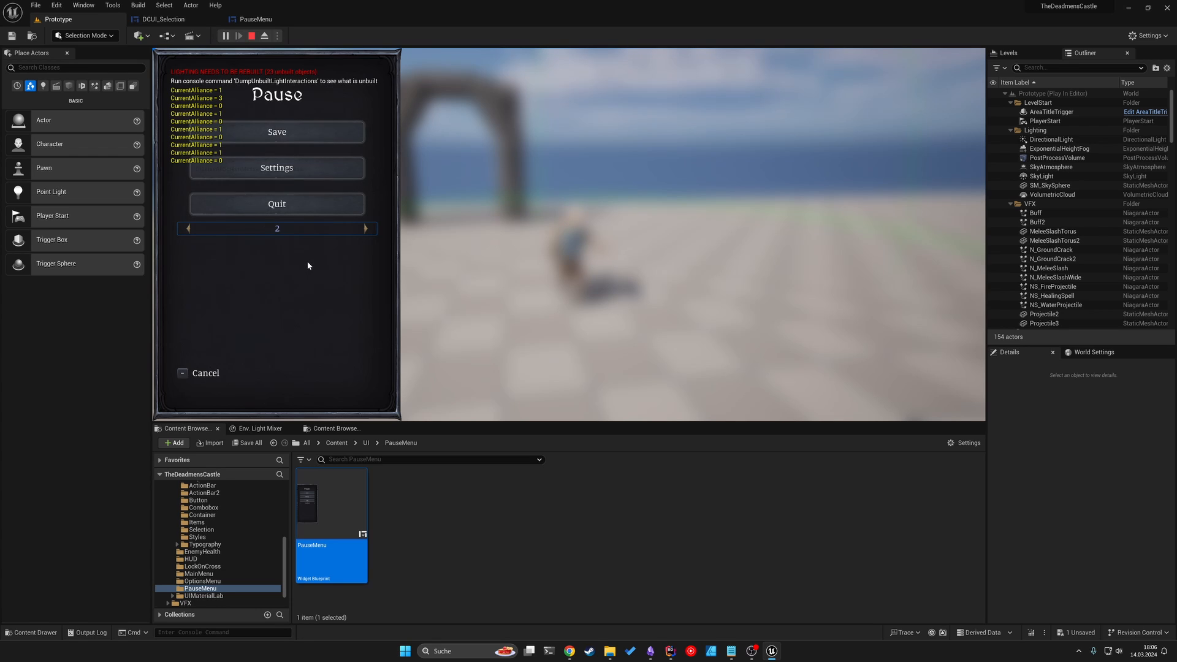
pyautogui.click(365, 228)
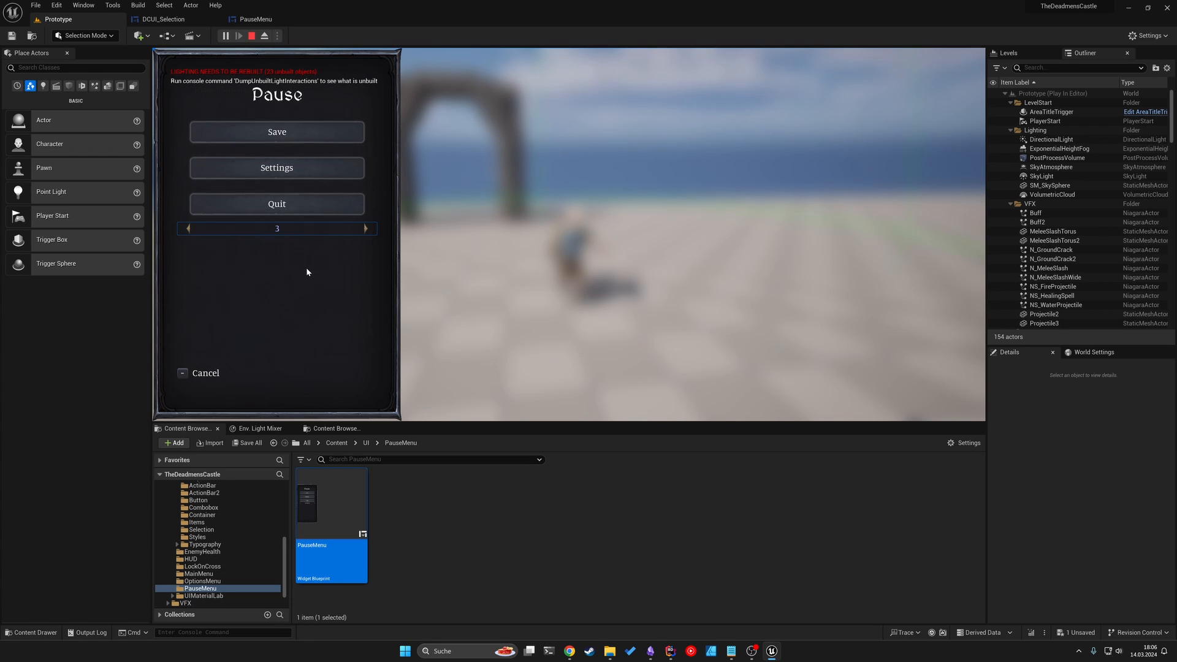
pyautogui.click(188, 228)
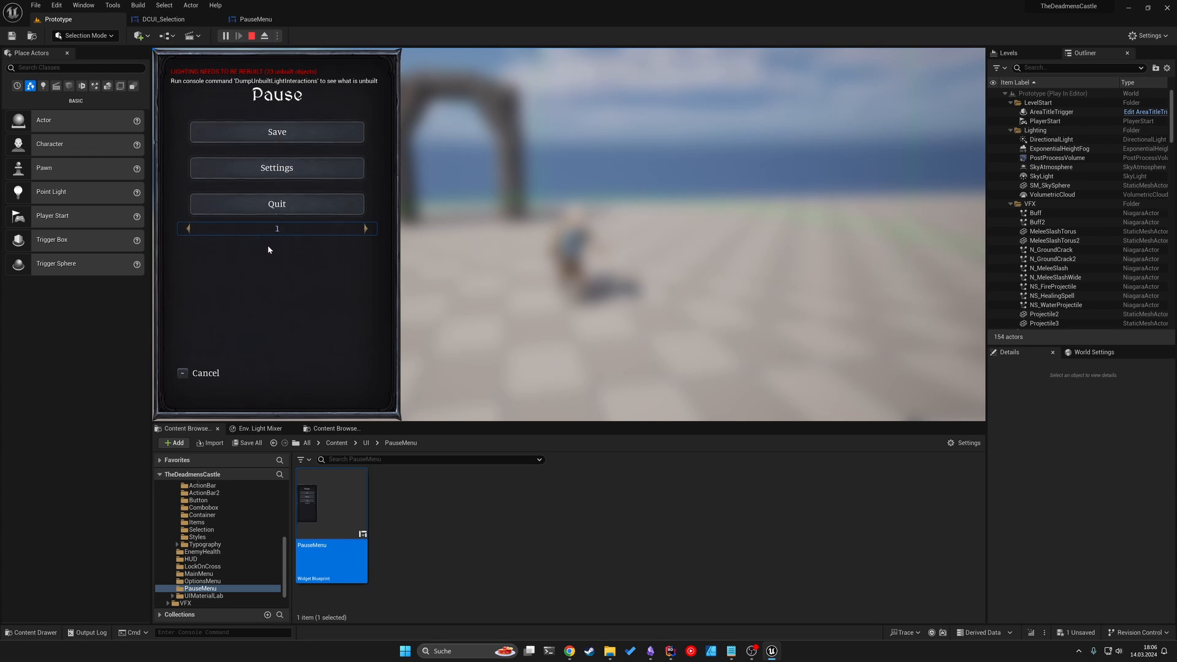
pyautogui.moveTo(277, 261)
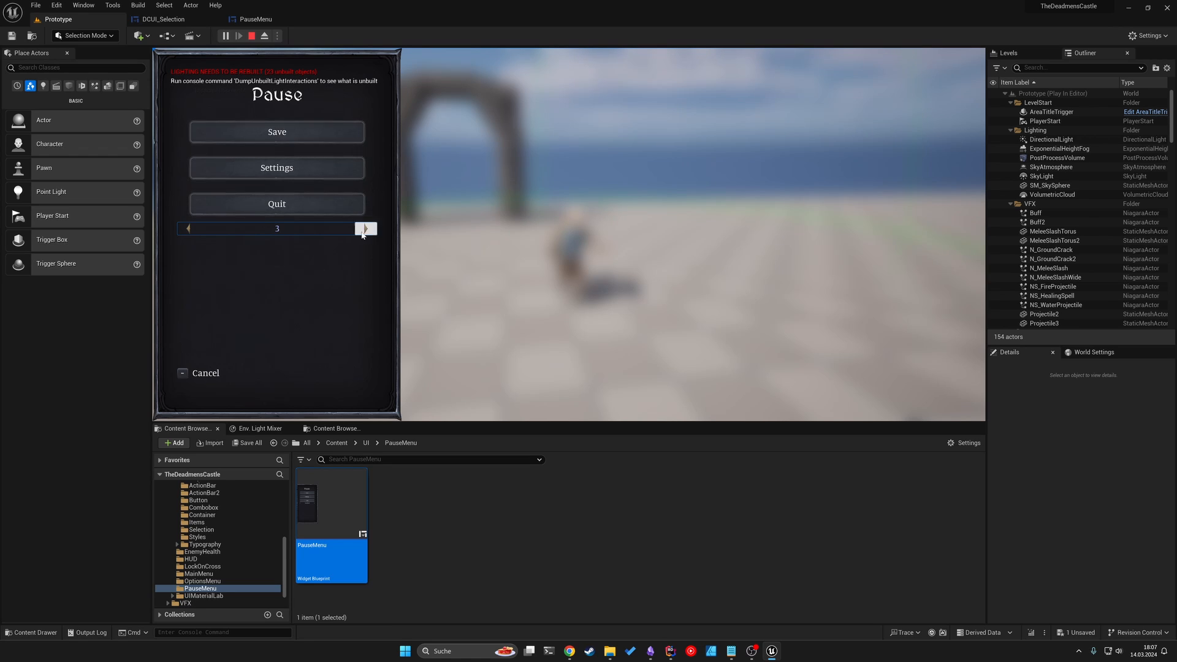
pyautogui.moveTo(188, 229)
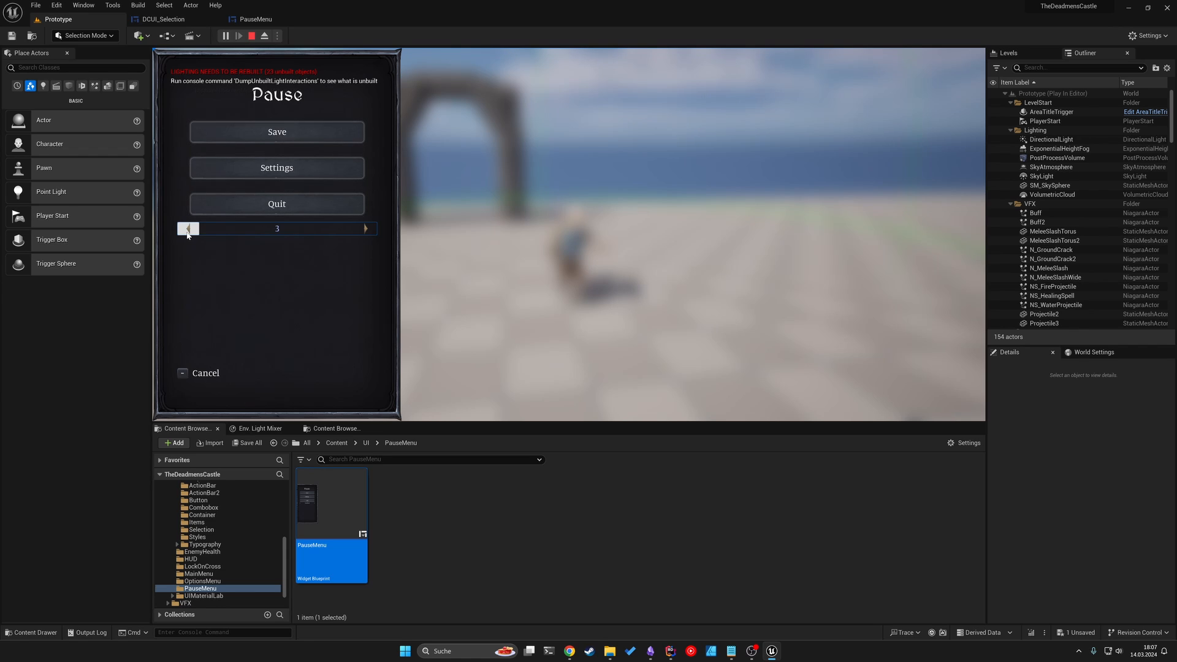
pyautogui.click(188, 228)
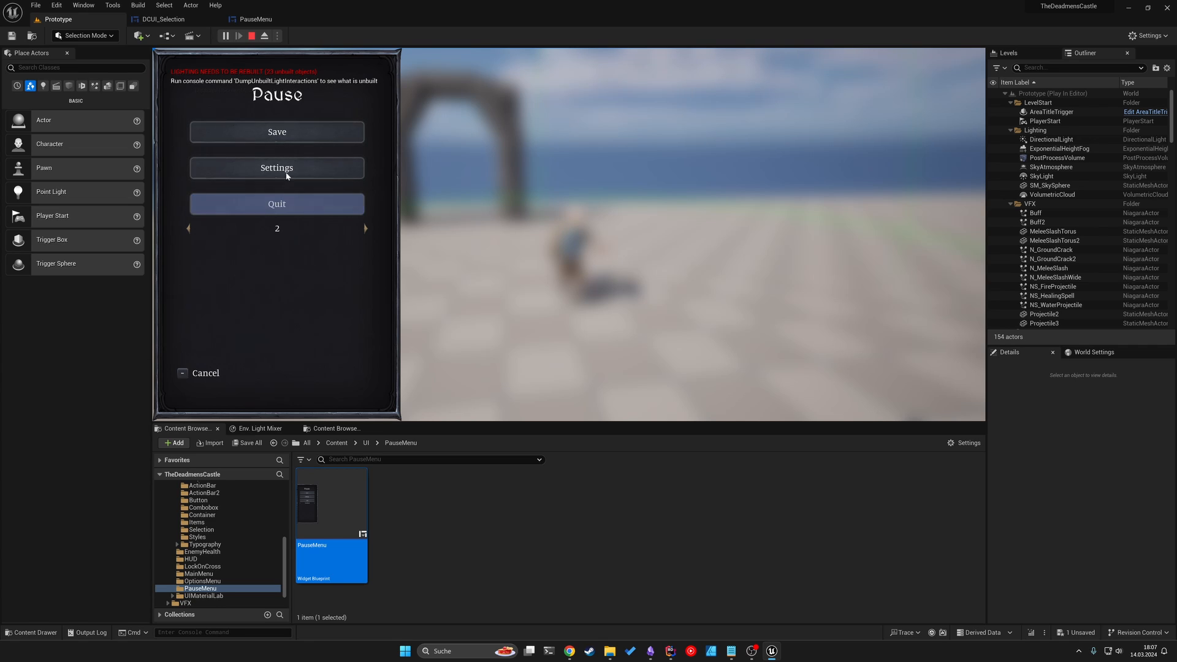
# Step: Open the Settings panel from the in-game pause menu
pyautogui.click(276, 167)
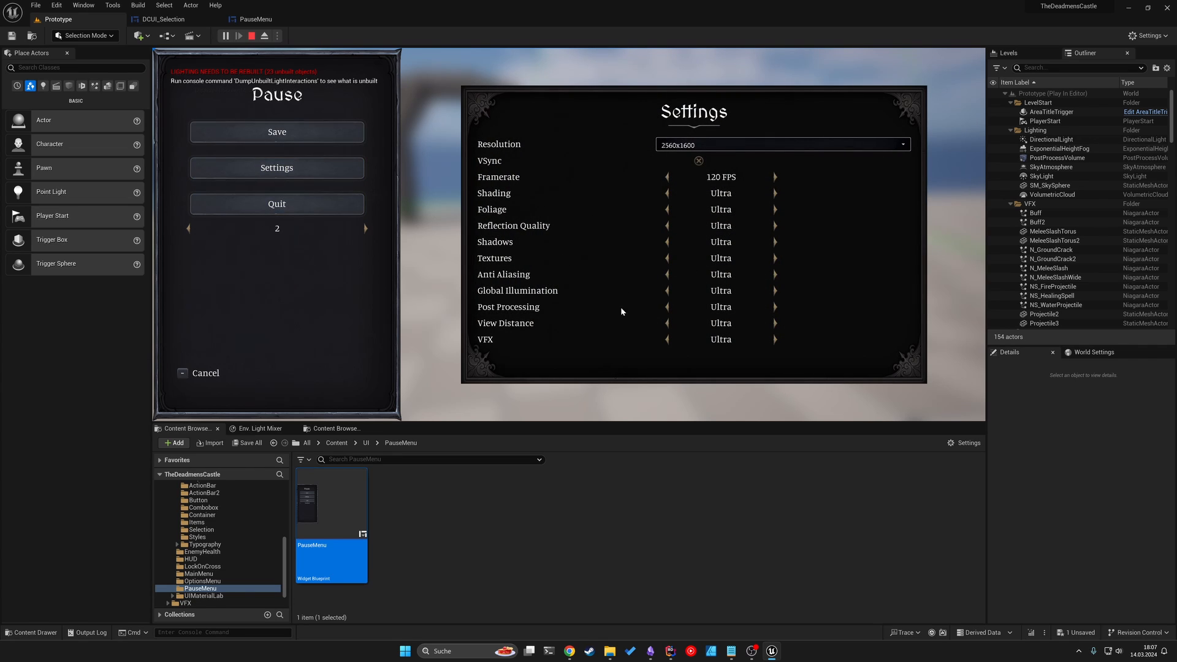
pyautogui.moveTo(728, 183)
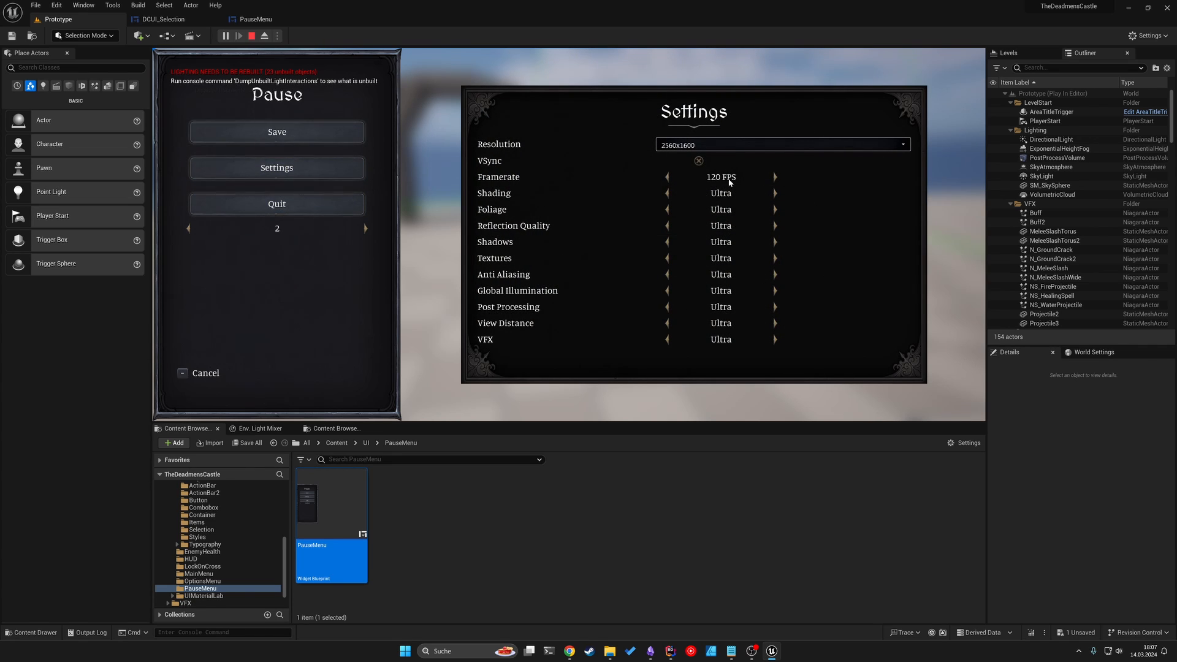
pyautogui.moveTo(551, 263)
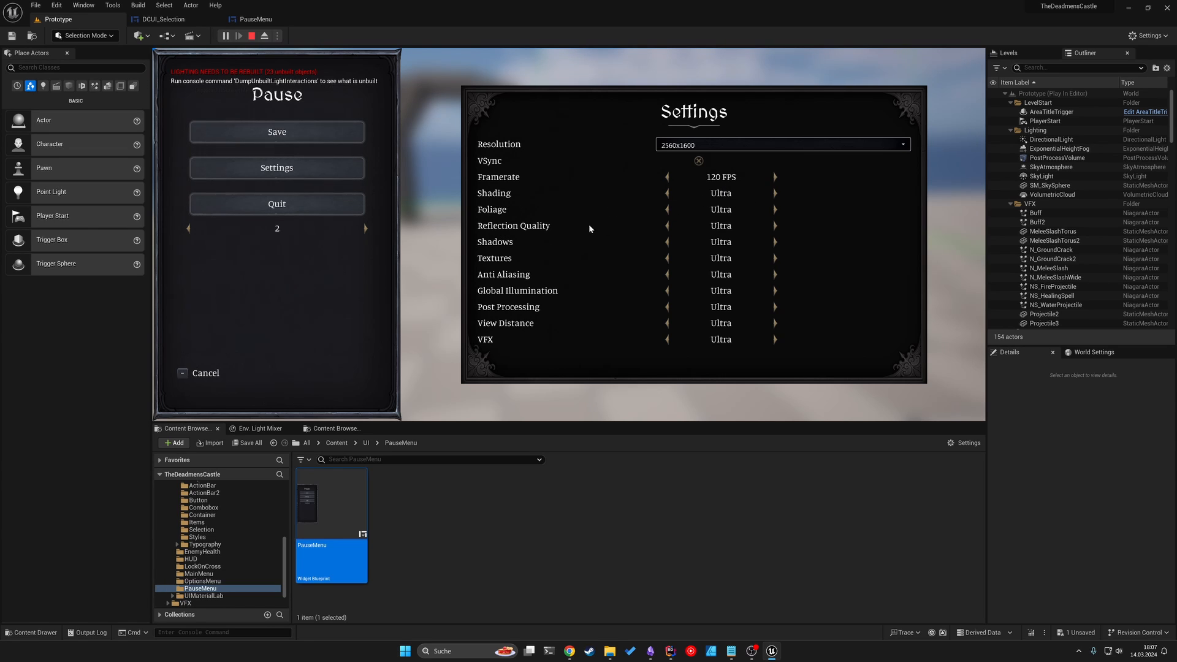
pyautogui.moveTo(706, 248)
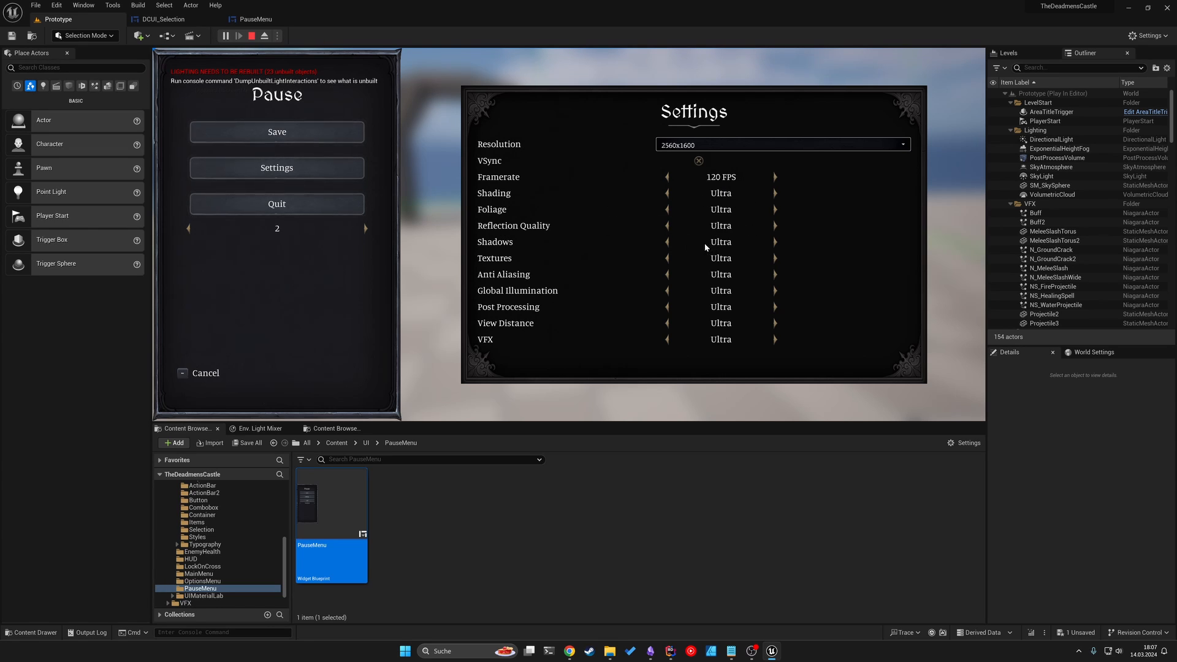